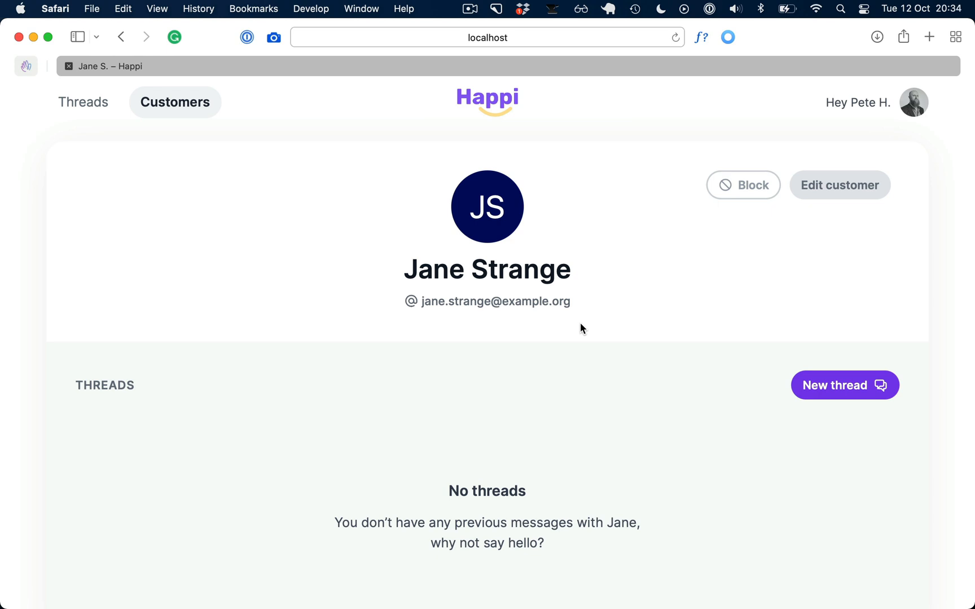
pyautogui.moveTo(713, 367)
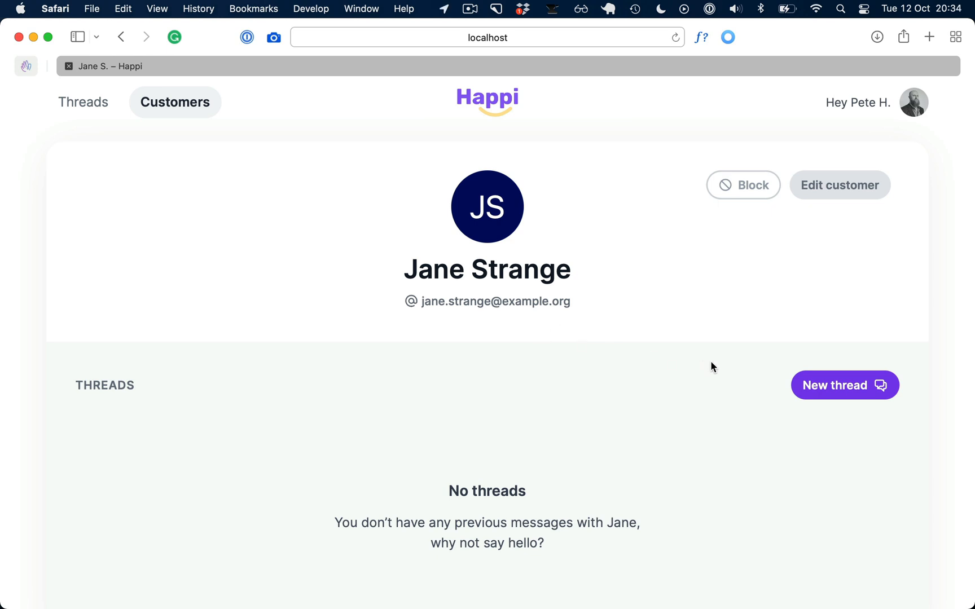
pyautogui.moveTo(569, 387)
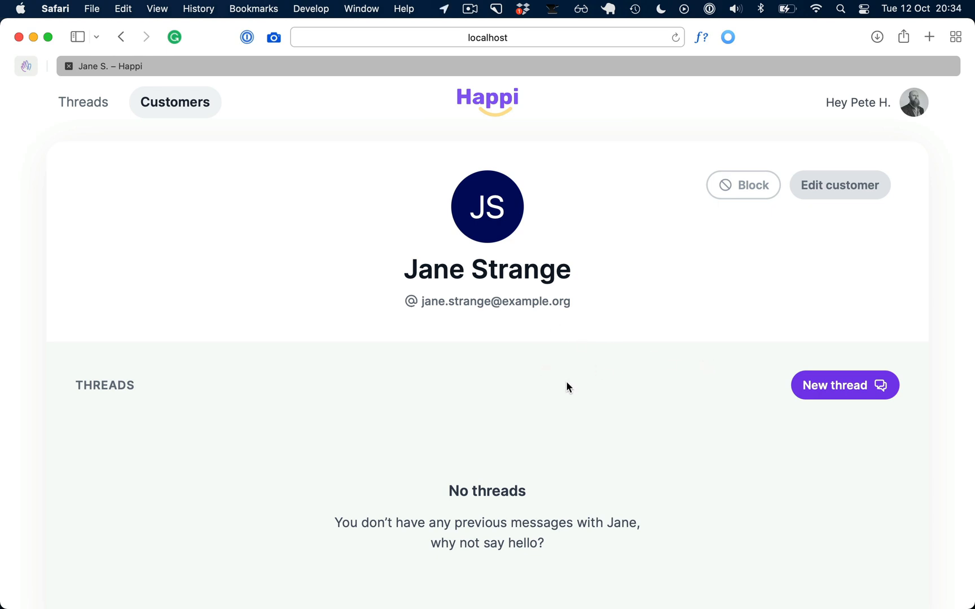
pyautogui.moveTo(566, 385)
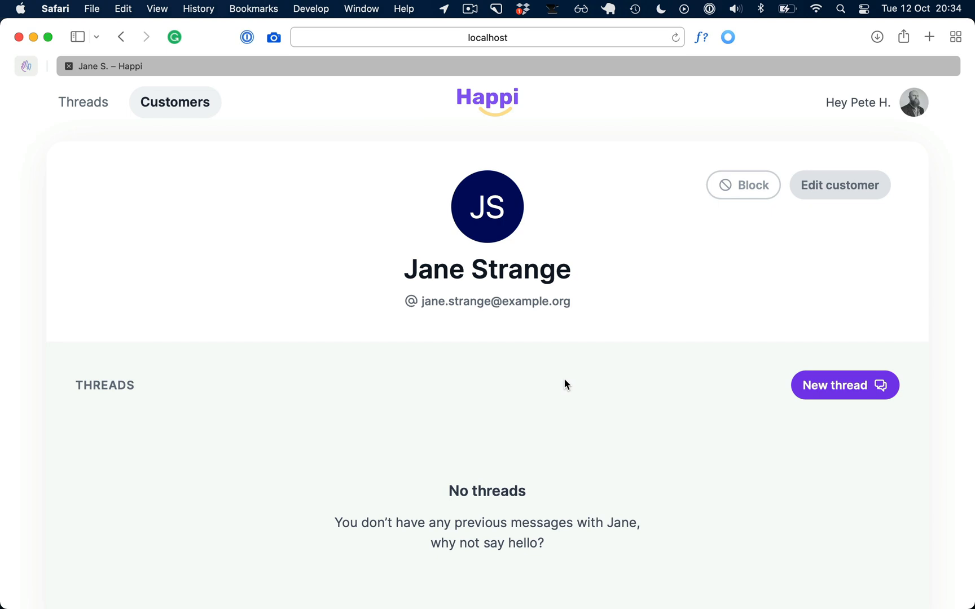
pyautogui.moveTo(540, 392)
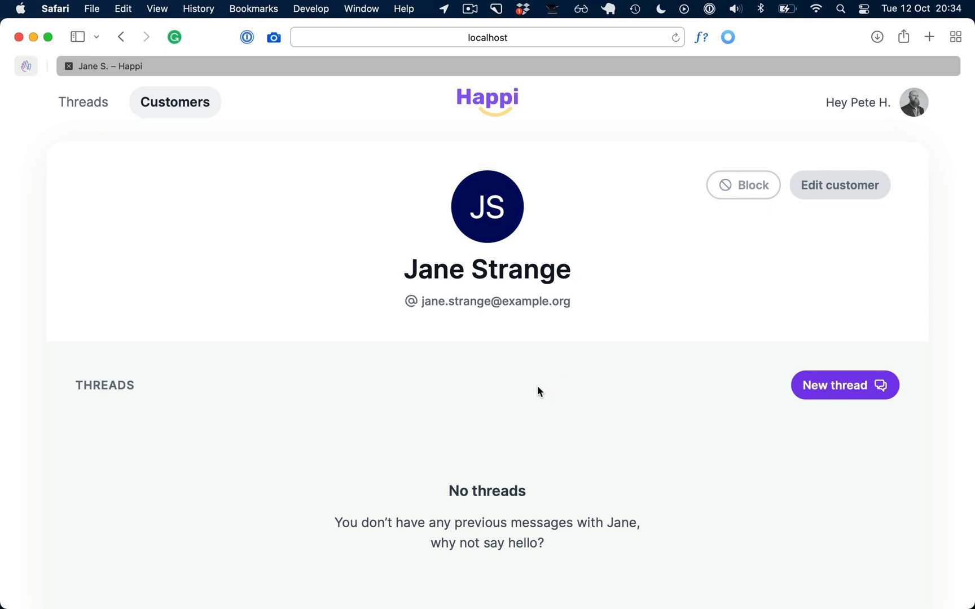
pyautogui.moveTo(548, 398)
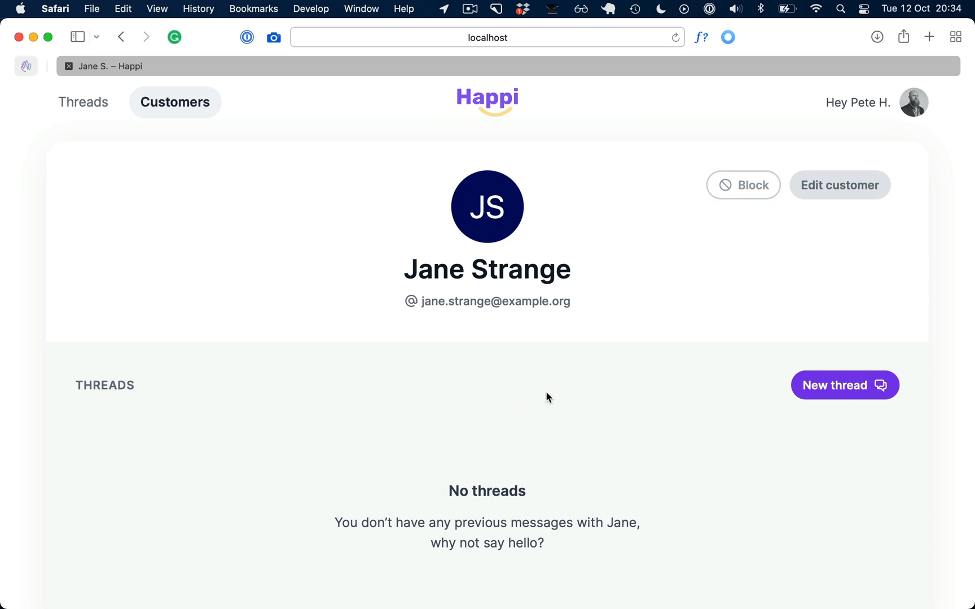
pyautogui.moveTo(530, 373)
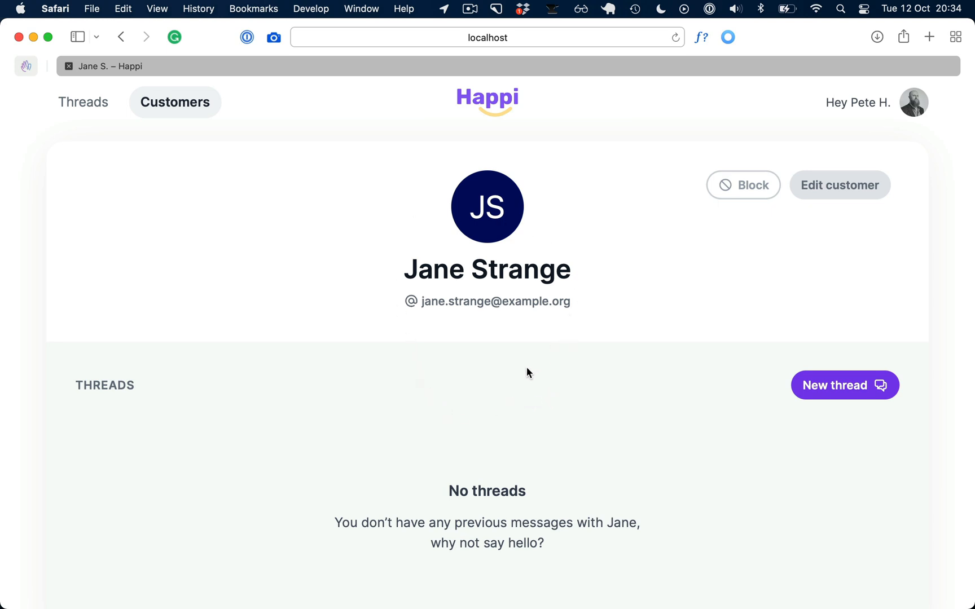
pyautogui.moveTo(532, 373)
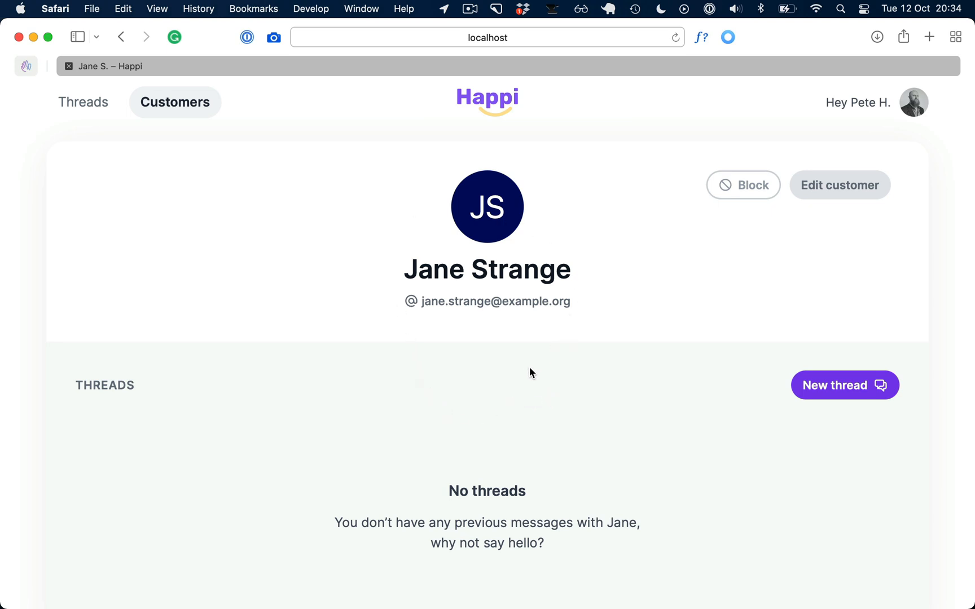
pyautogui.moveTo(538, 373)
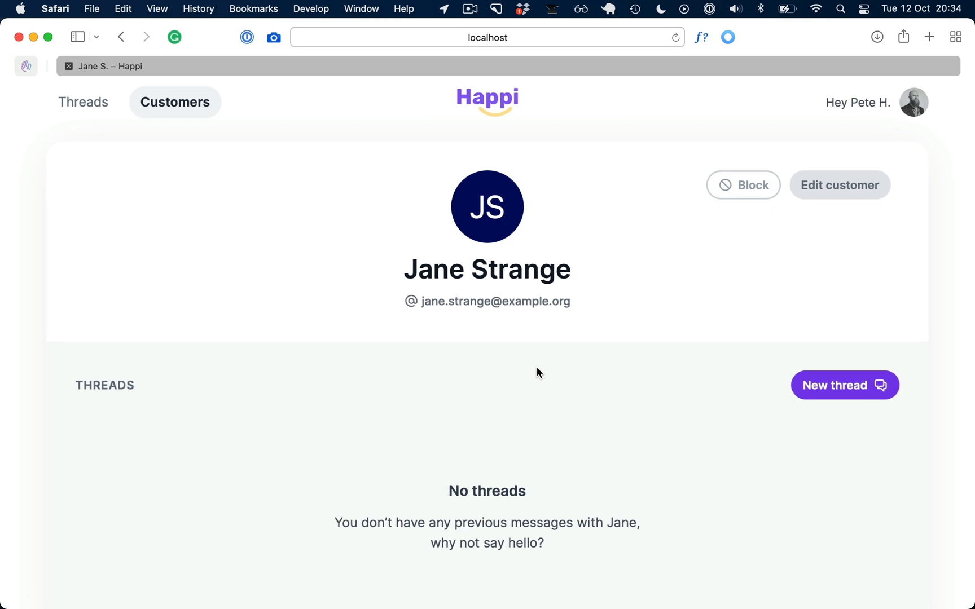
pyautogui.moveTo(753, 364)
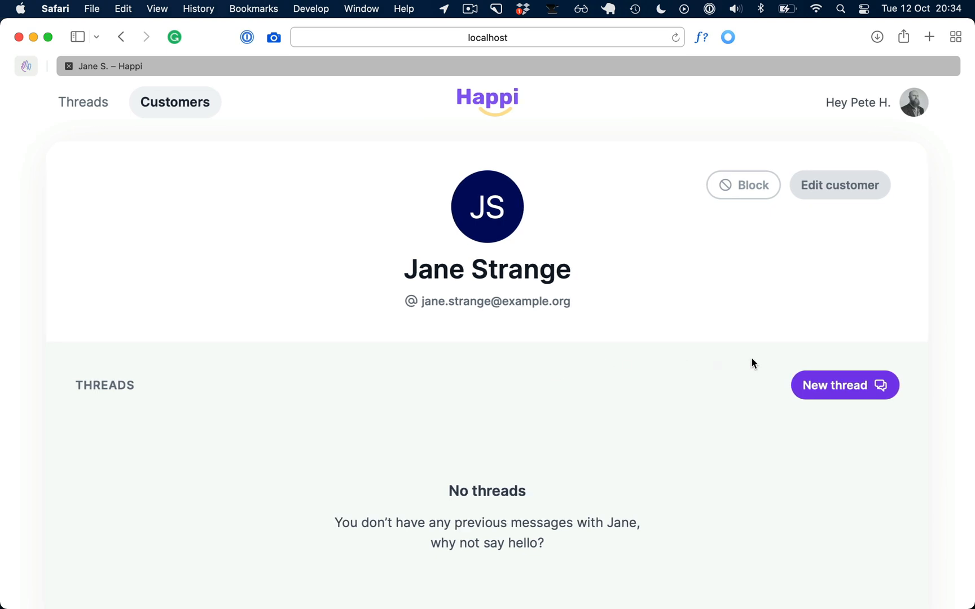
pyautogui.click(845, 385)
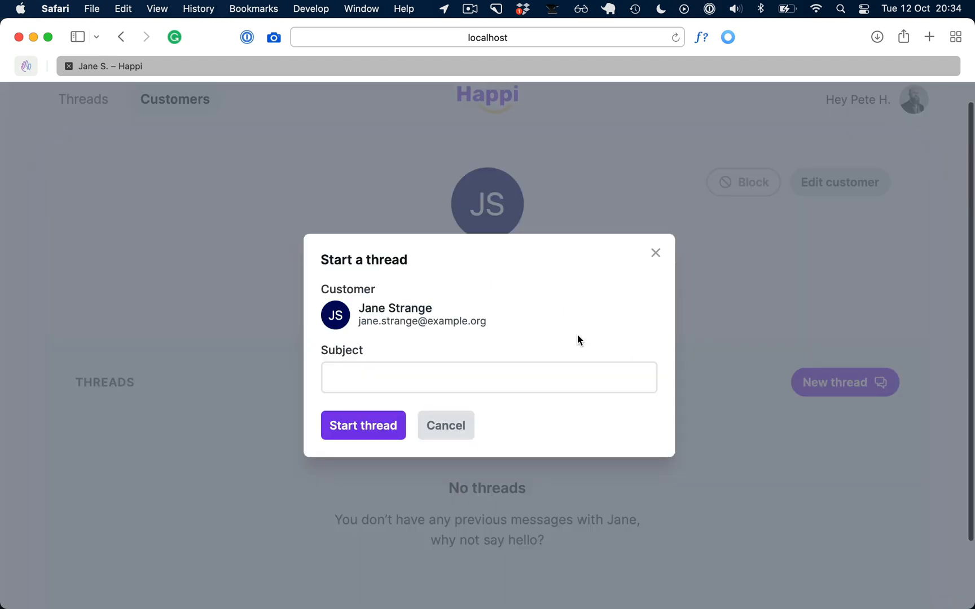
pyautogui.write('W')
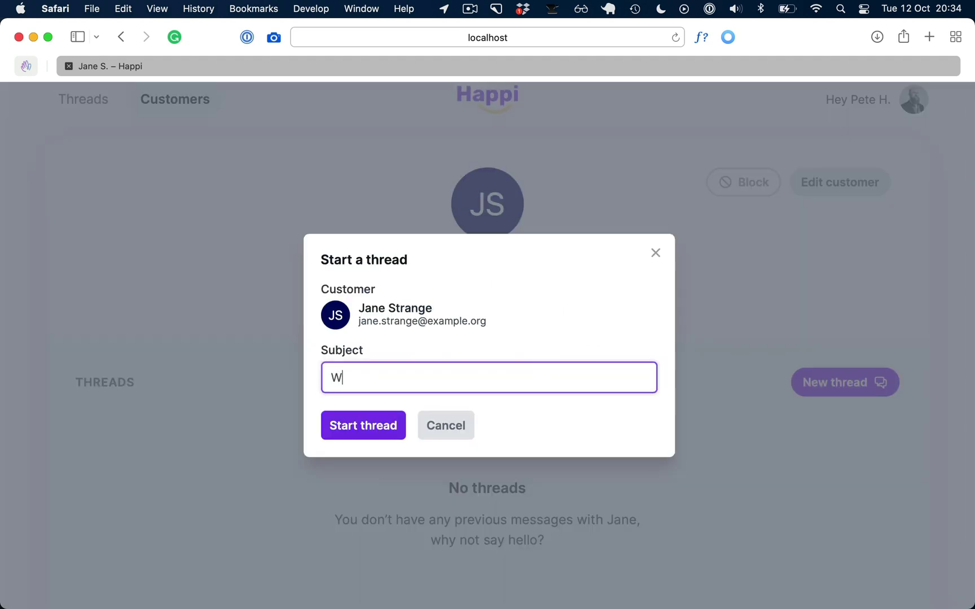
pyautogui.write('elcome')
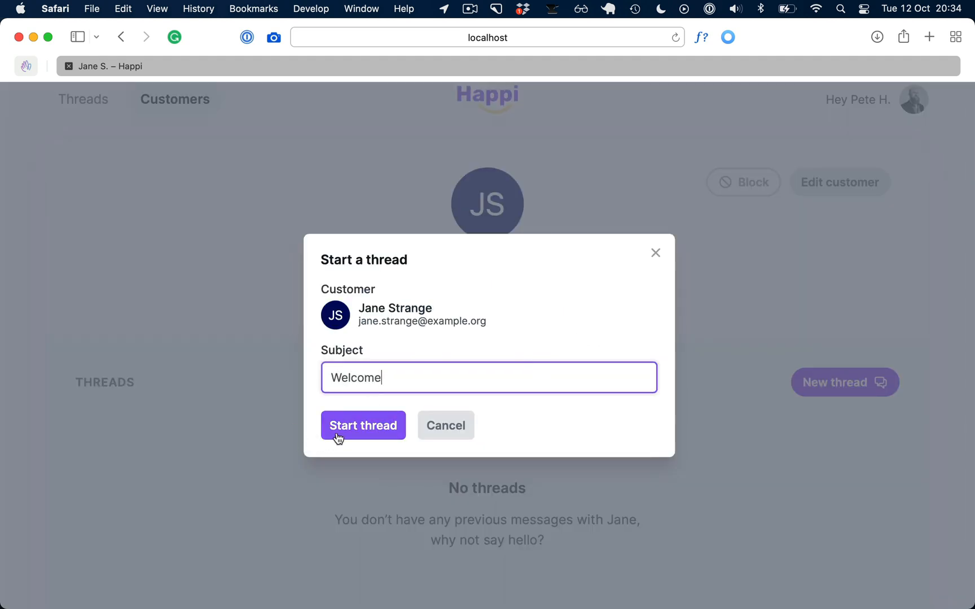
pyautogui.click(362, 426)
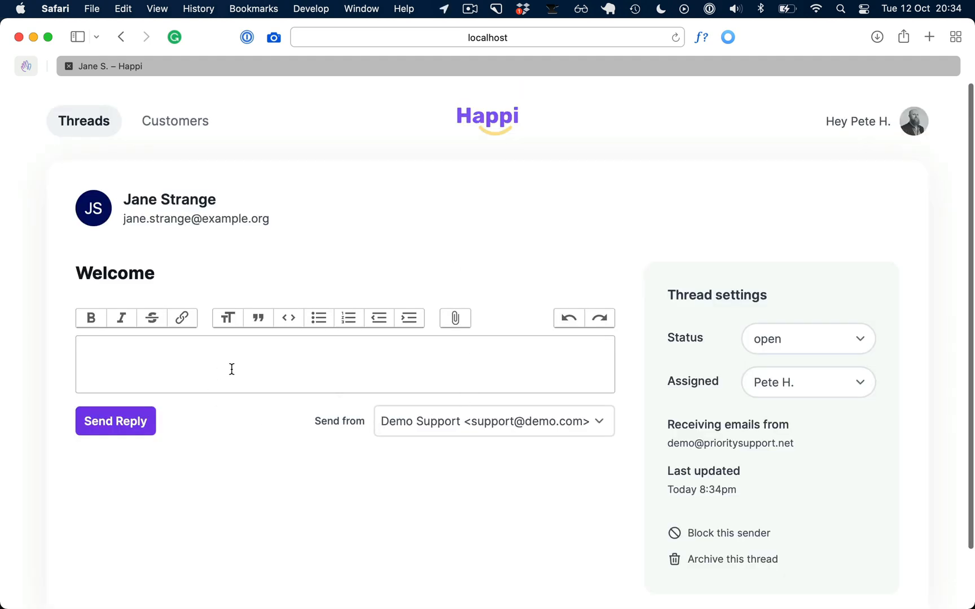
pyautogui.click(255, 372)
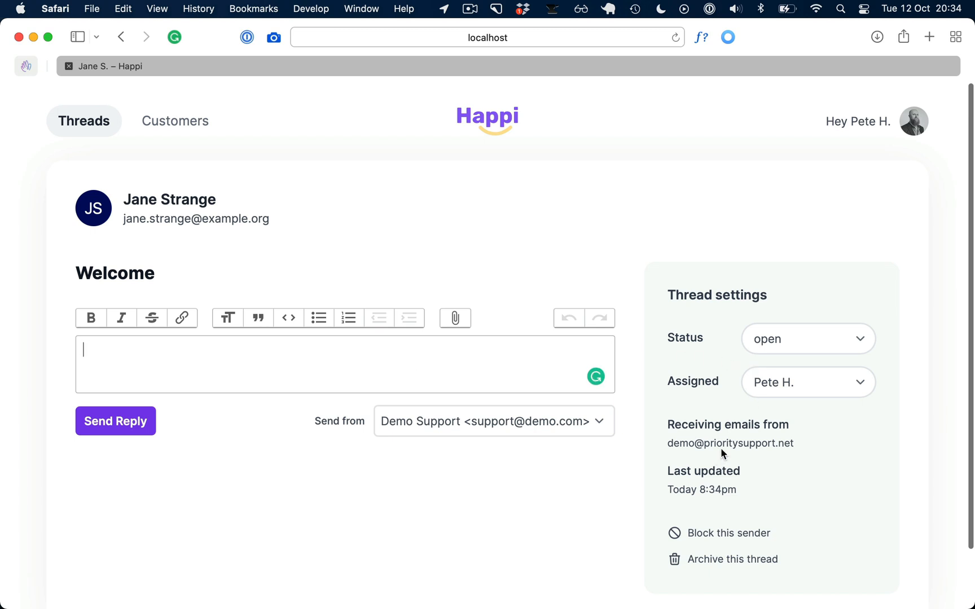
pyautogui.click(494, 422)
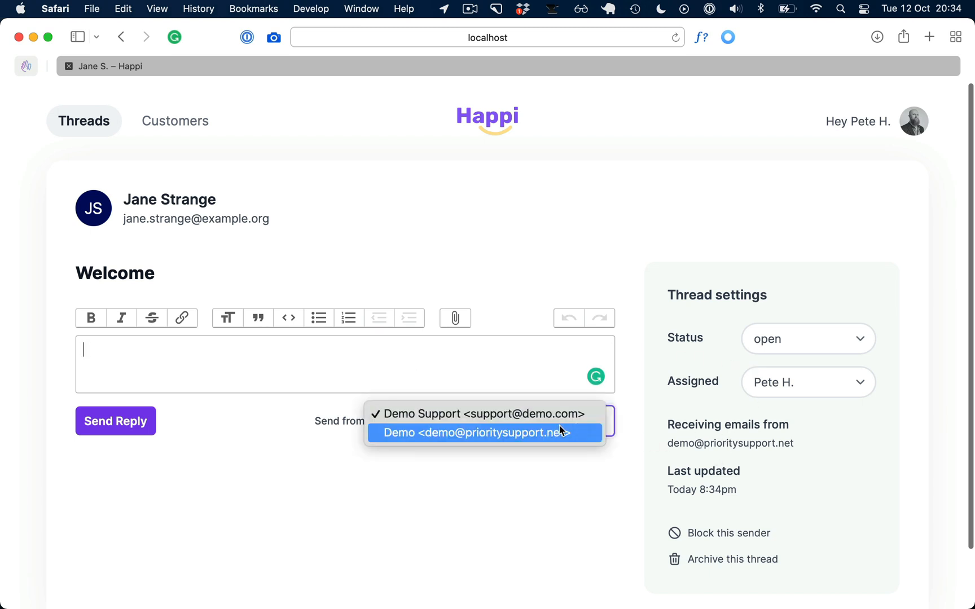
pyautogui.moveTo(436, 445)
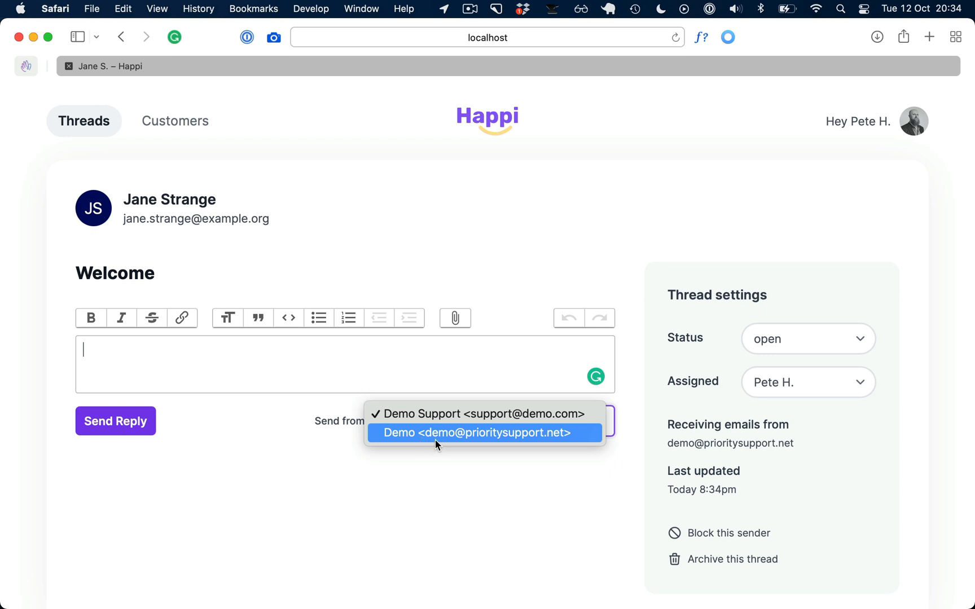
pyautogui.moveTo(460, 447)
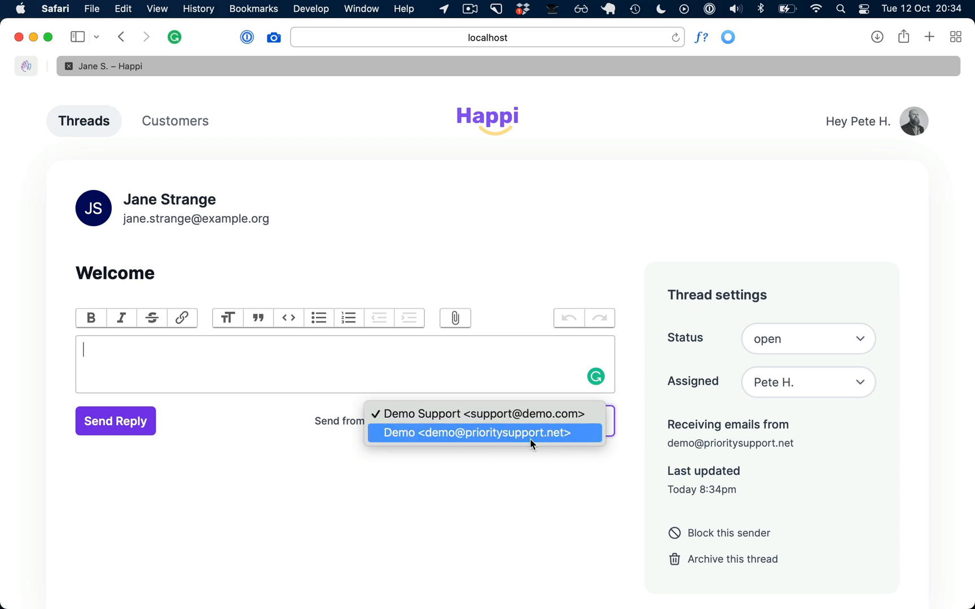
pyautogui.moveTo(470, 416)
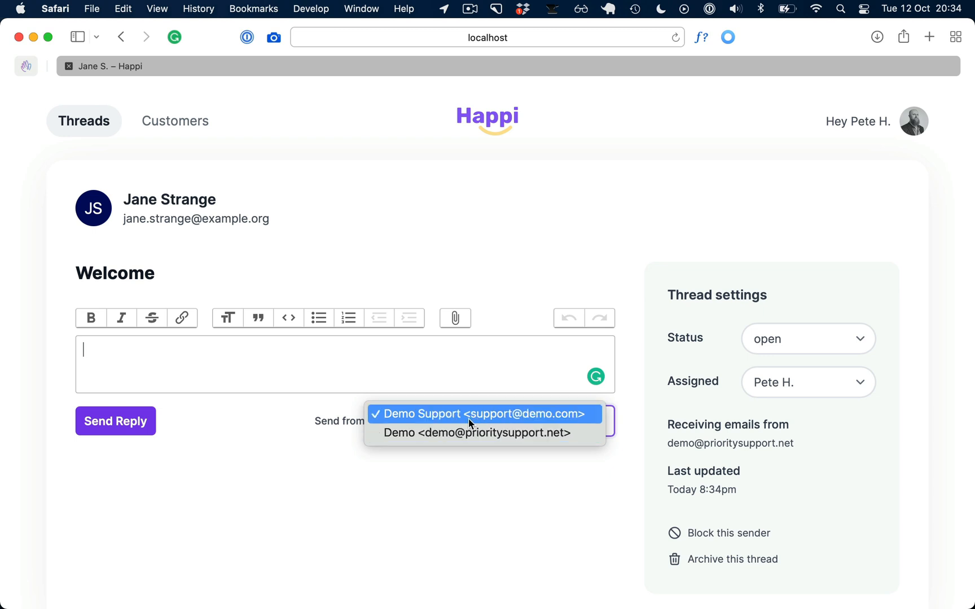
pyautogui.moveTo(581, 422)
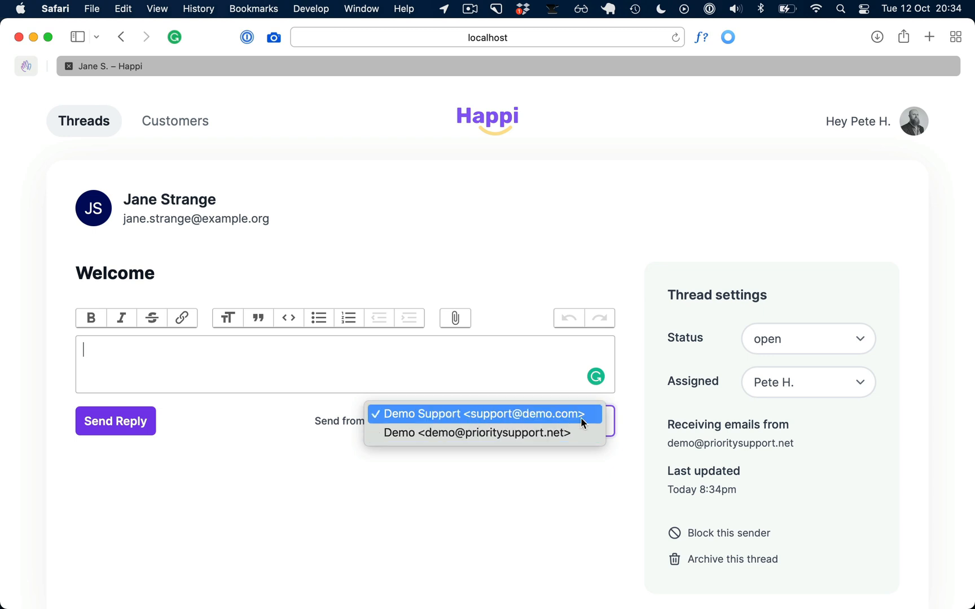
pyautogui.click(484, 413)
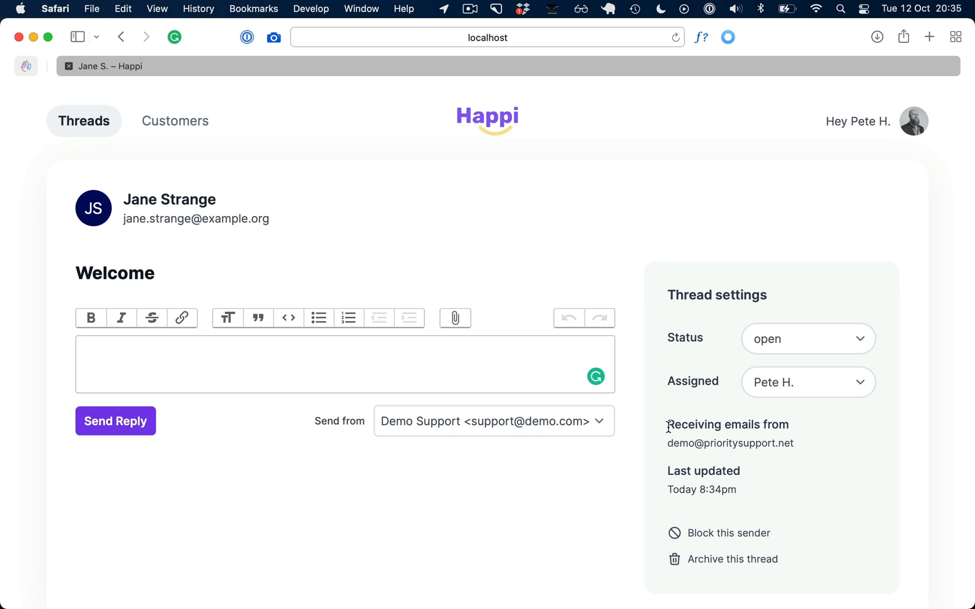
pyautogui.click(493, 421)
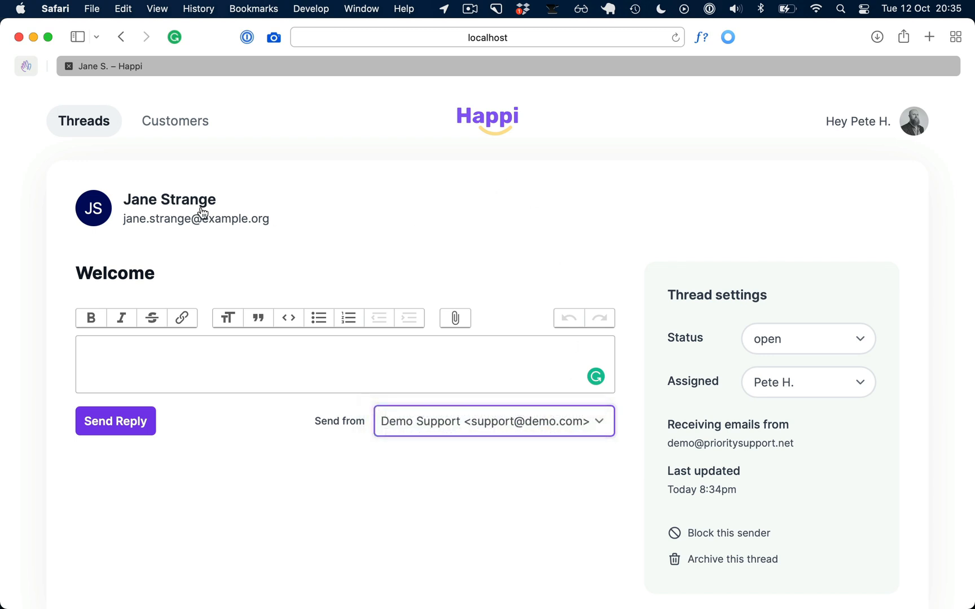
pyautogui.click(174, 121)
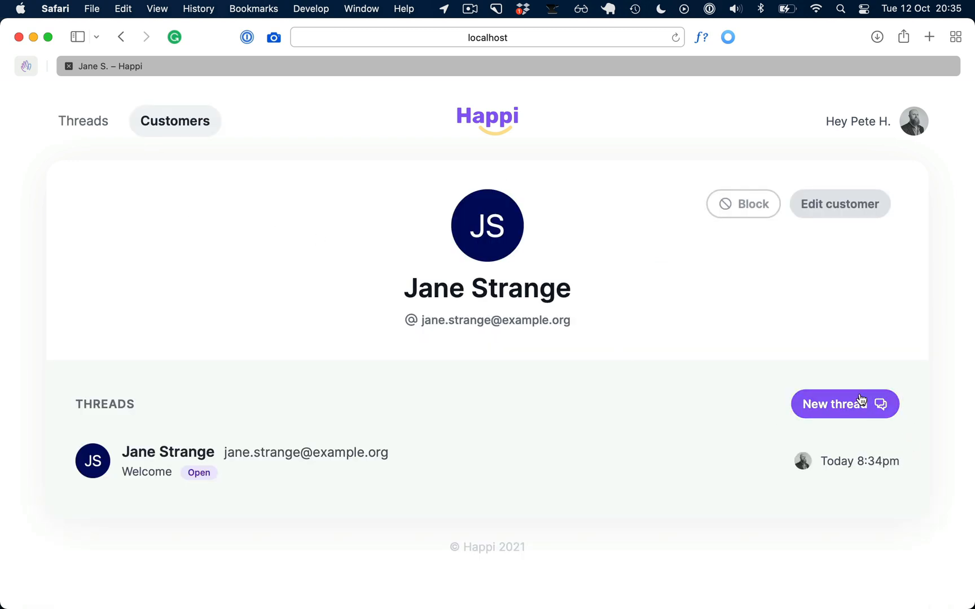
pyautogui.click(845, 404)
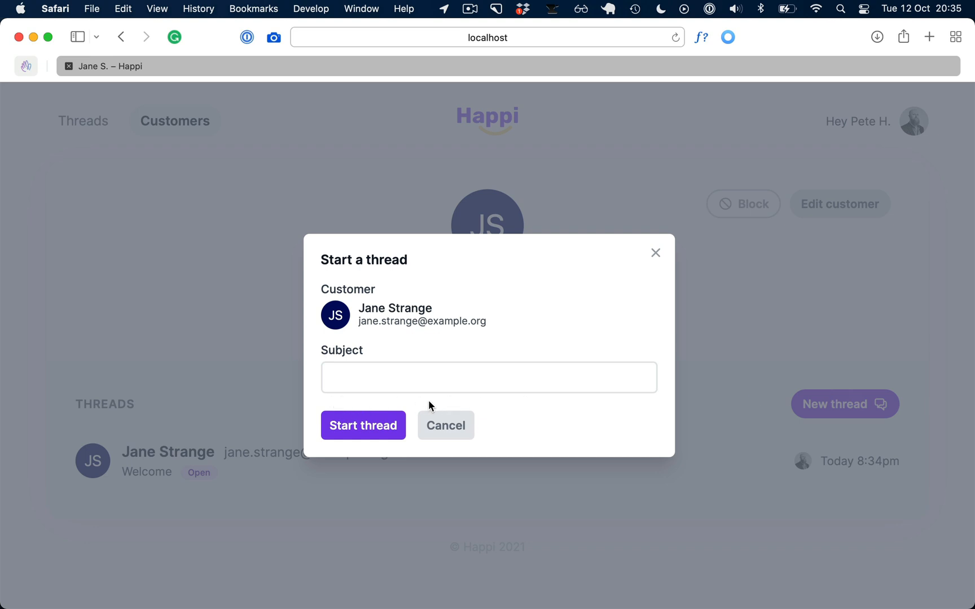
pyautogui.moveTo(510, 407)
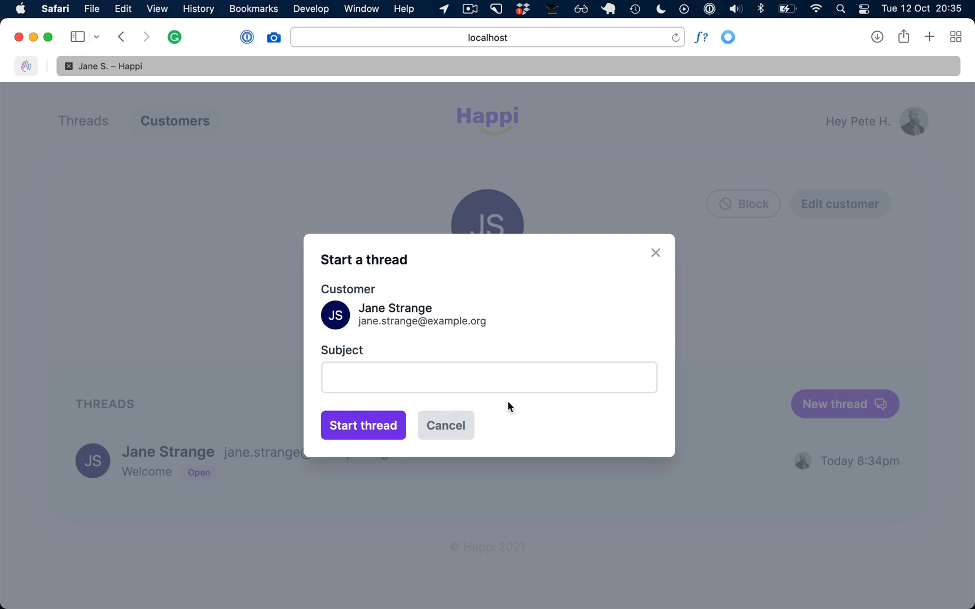
pyautogui.moveTo(455, 600)
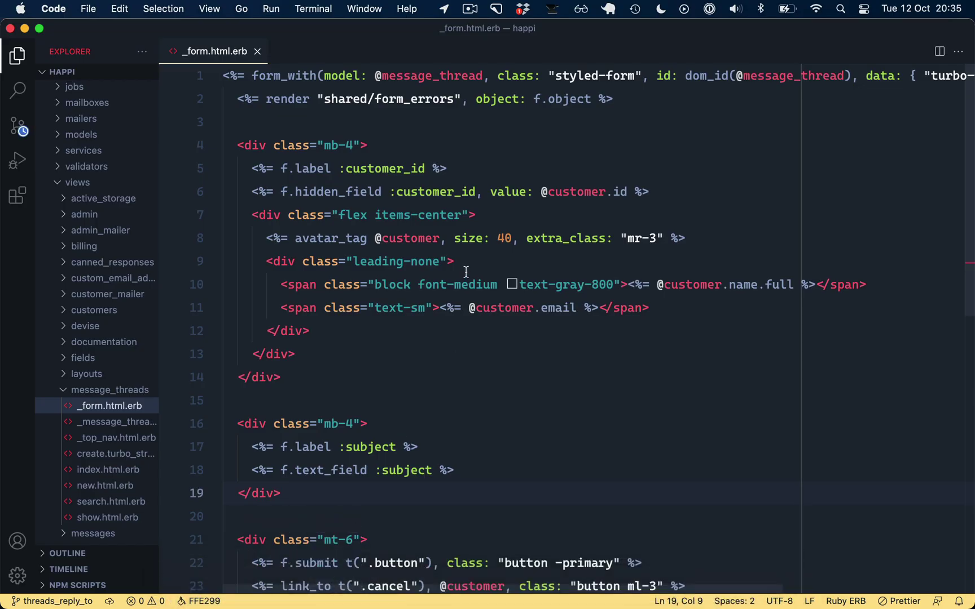
# Scroll through the _form.html.erb partial and the Explorer project tree.
pyautogui.scroll(-3)
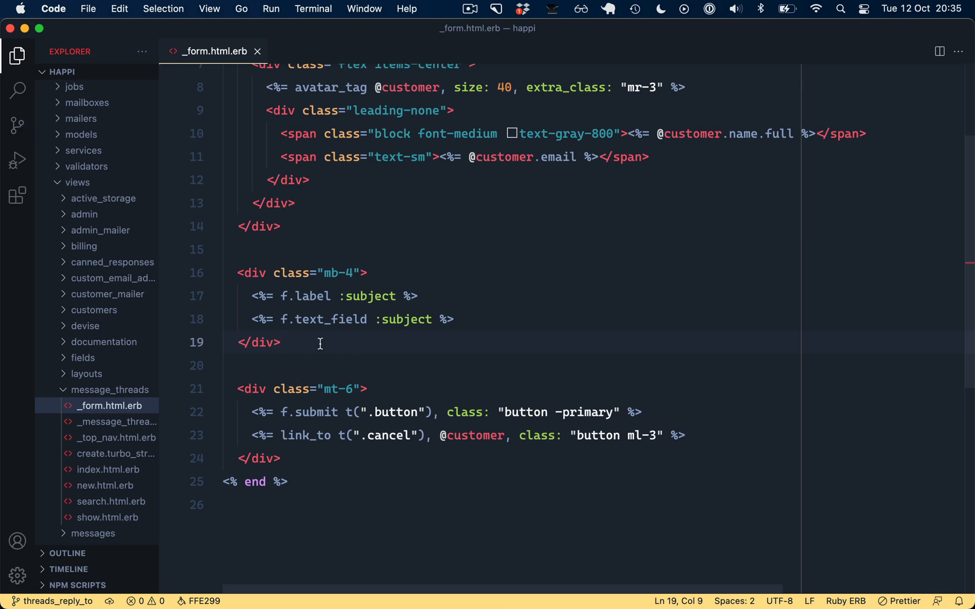
pyautogui.scroll(-3)
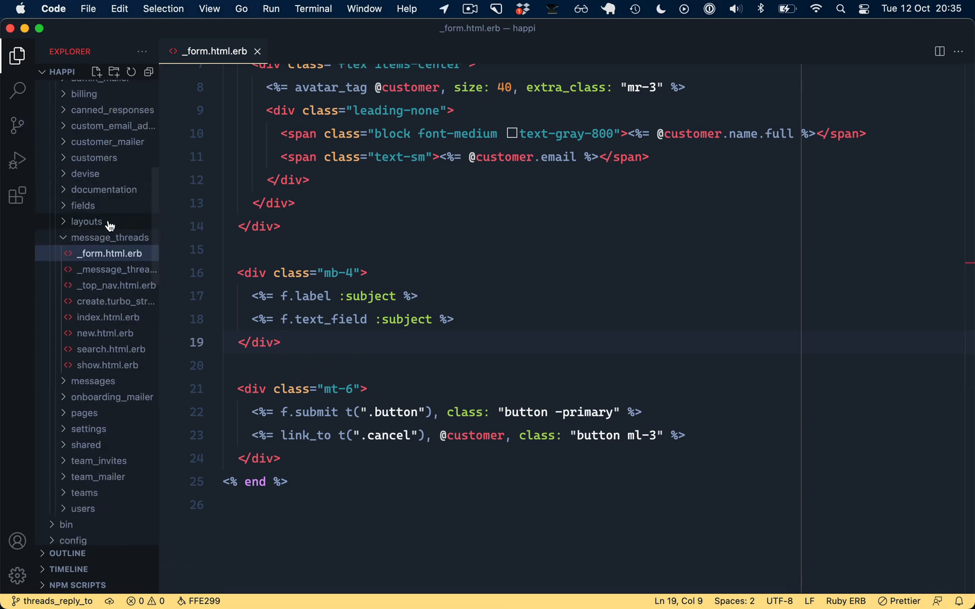
pyautogui.scroll(-3)
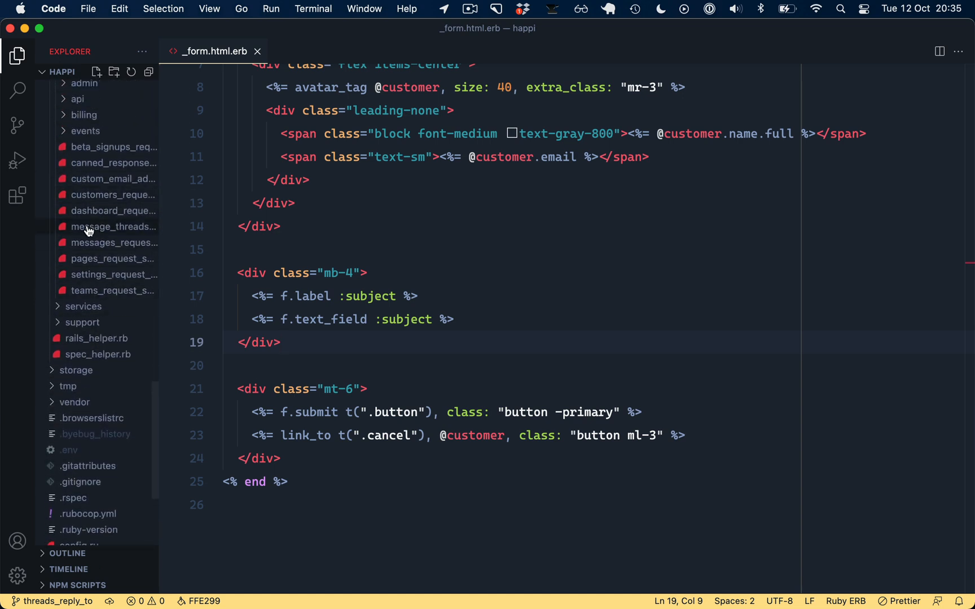
# Open message_threads_request_spec.rb from spec/requests and scroll the Explorer sidebar.
pyautogui.click(110, 227)
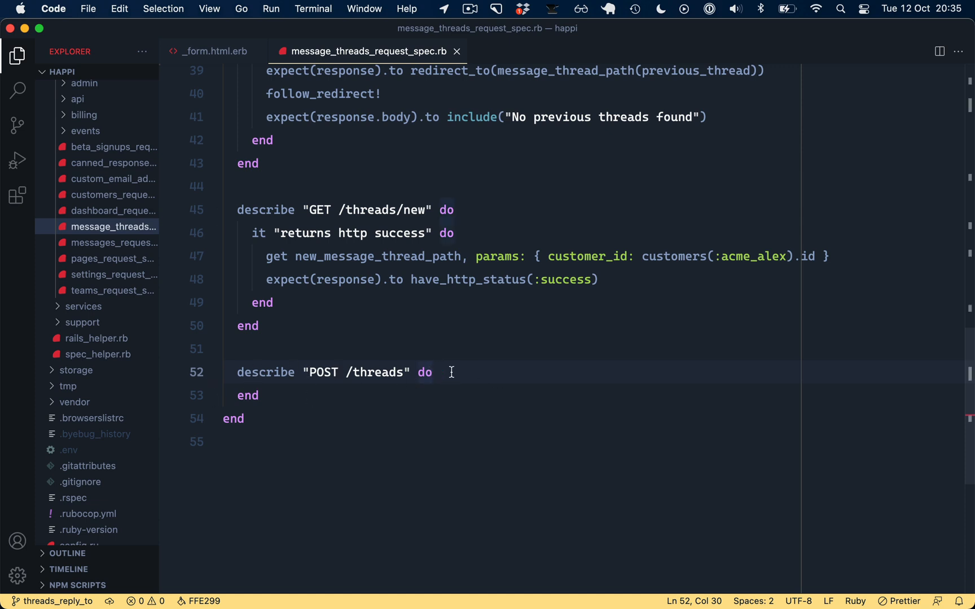
pyautogui.scroll(-3)
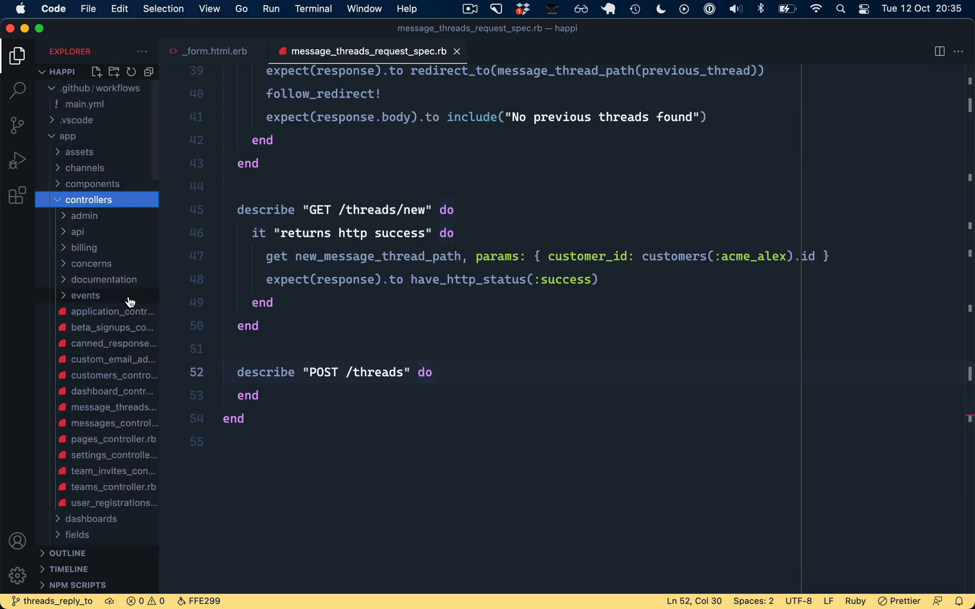
pyautogui.scroll(-3)
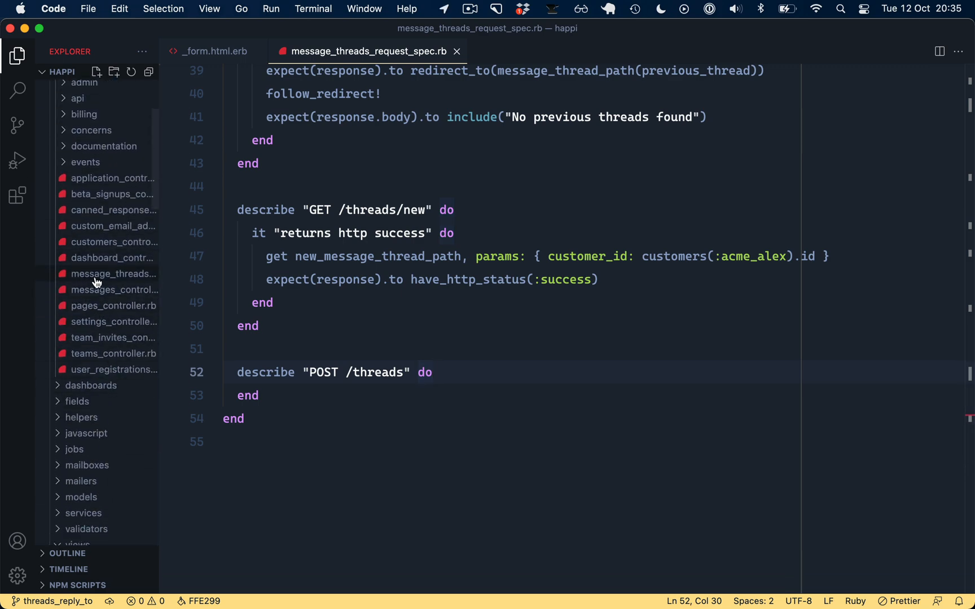
pyautogui.click(112, 273)
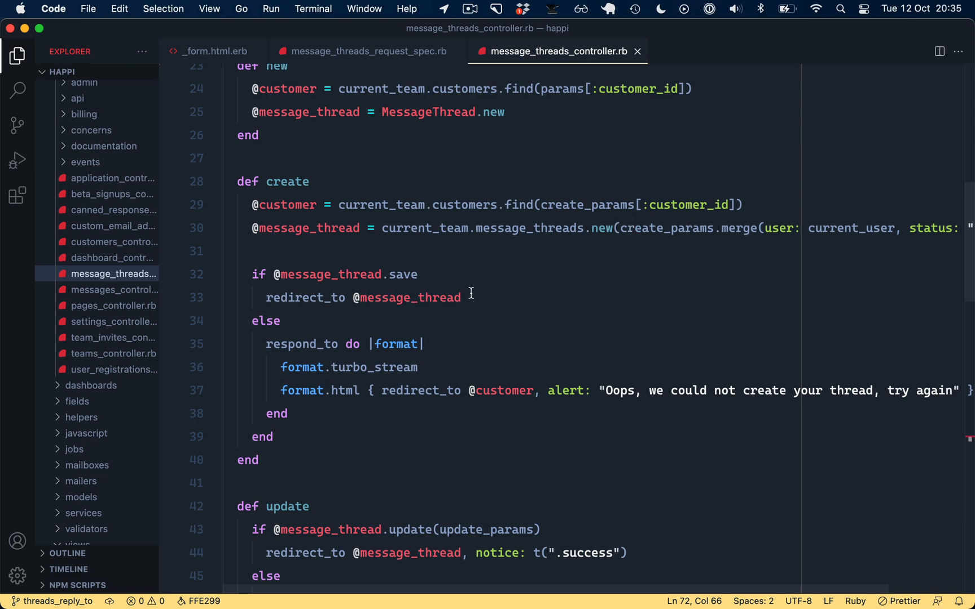
pyautogui.scroll(-3)
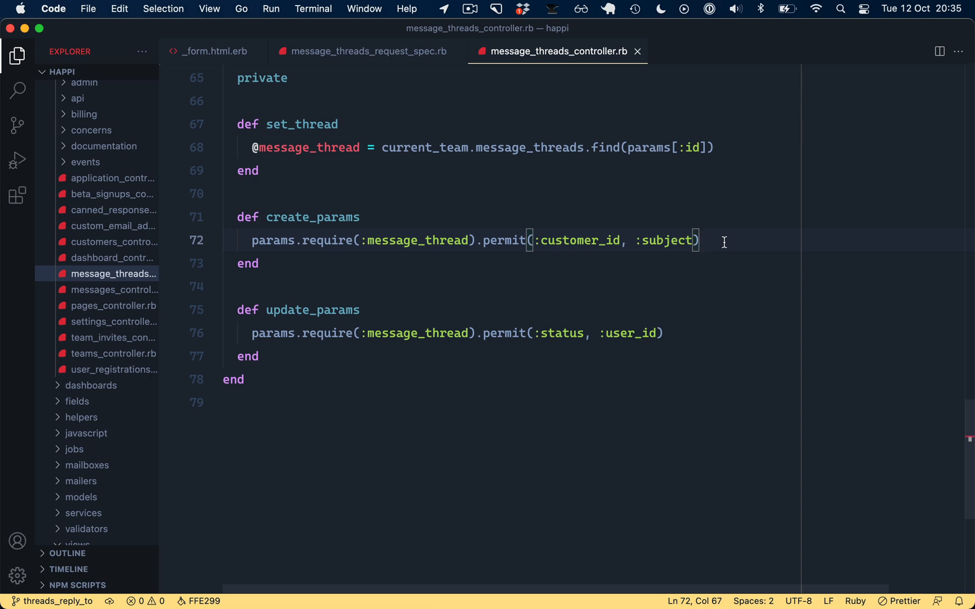
pyautogui.moveTo(436, 231)
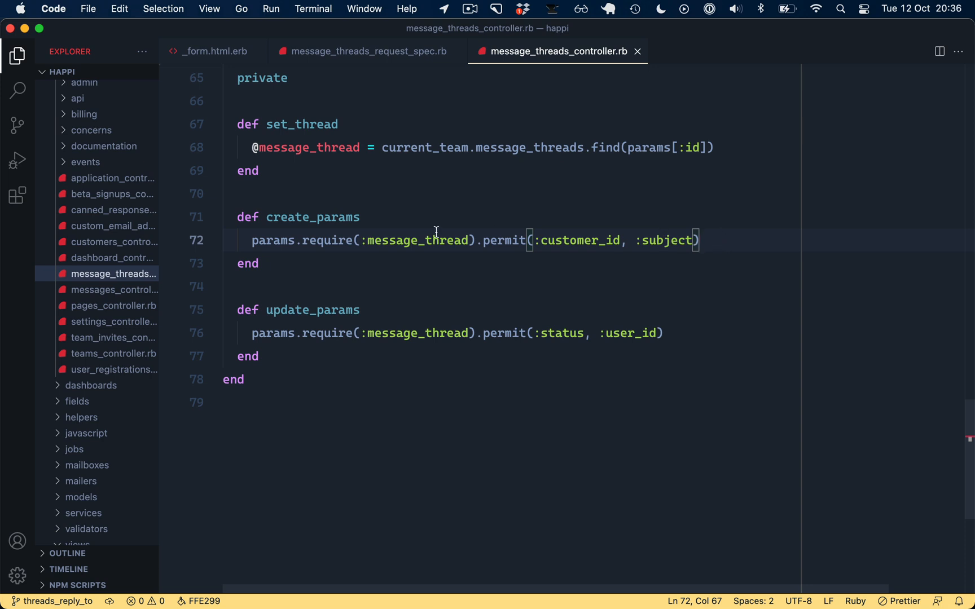
pyautogui.moveTo(249, 240)
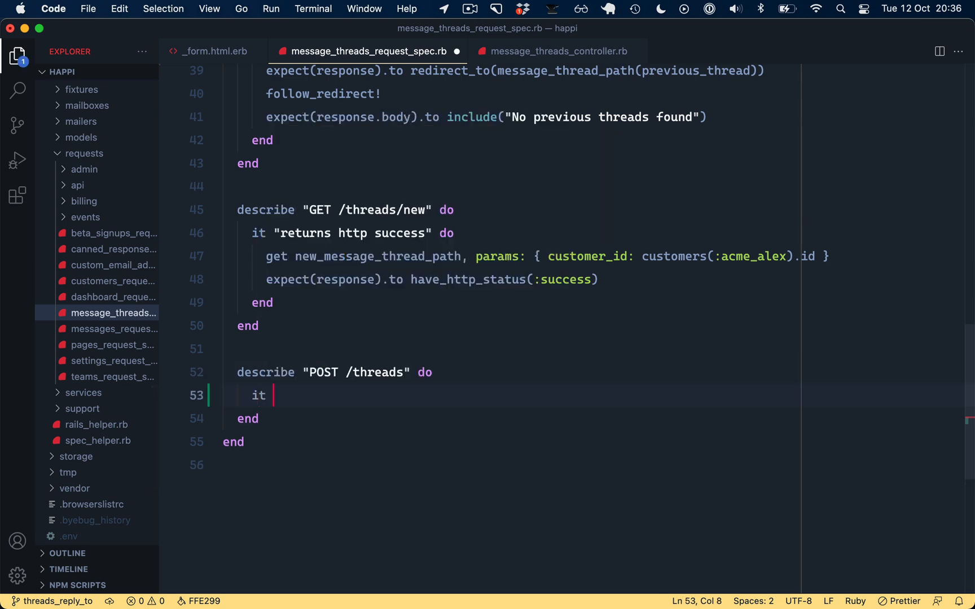
# Write a 'creates a thread' example that posts to message_thread_path with a params hash.
pyautogui.write('"creates "')
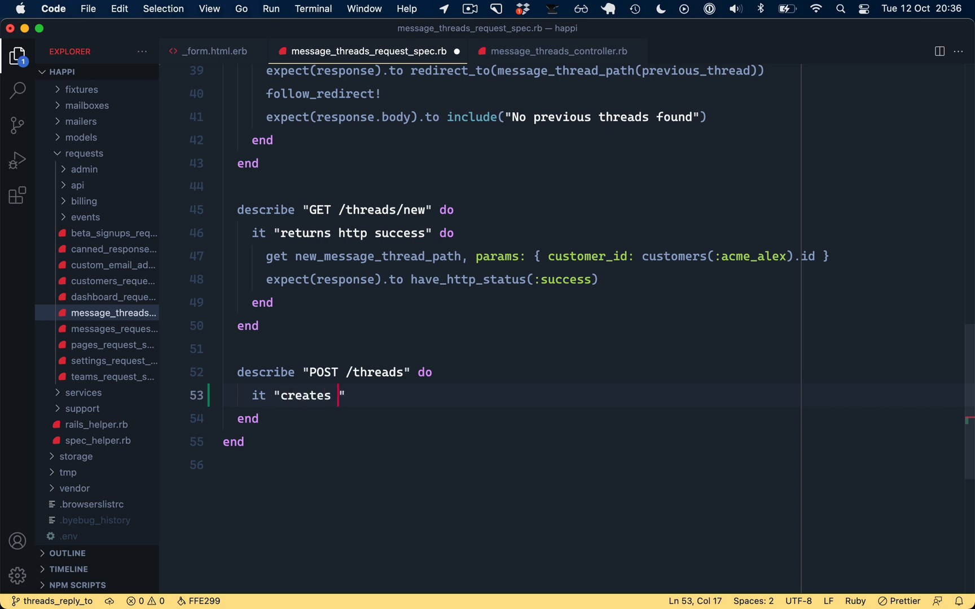
pyautogui.write('a thread" do')
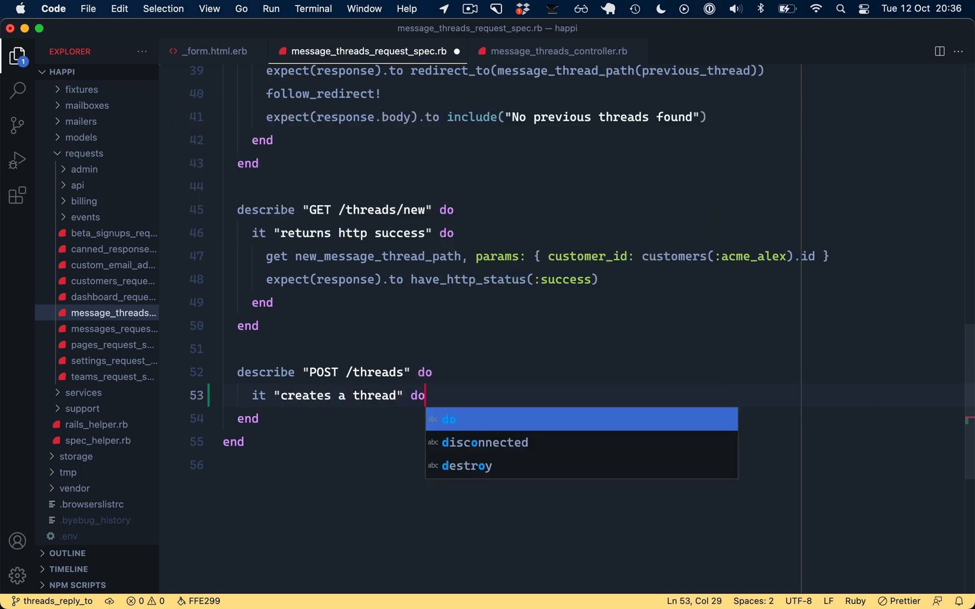
pyautogui.press('Enter')
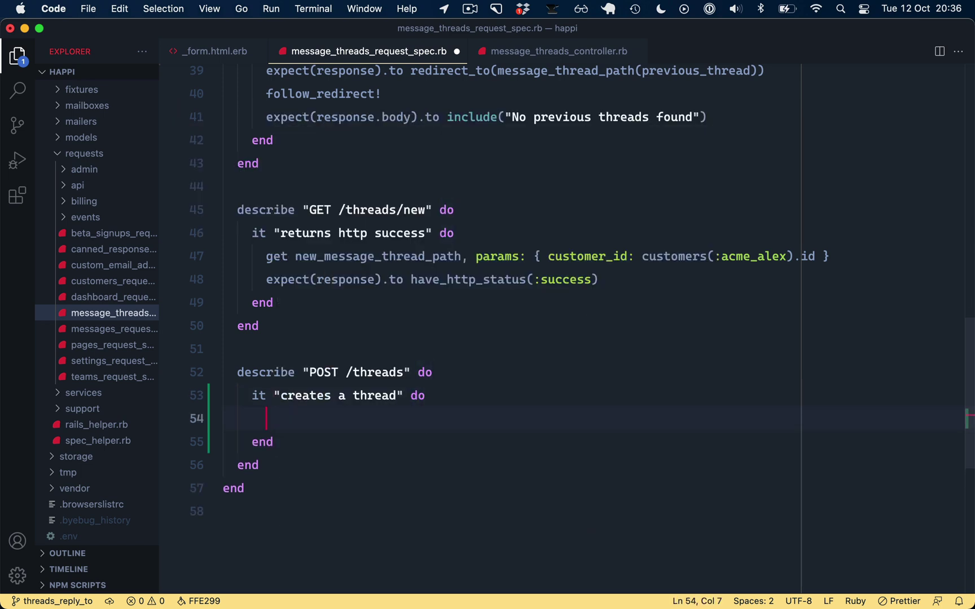
pyautogui.write('post')
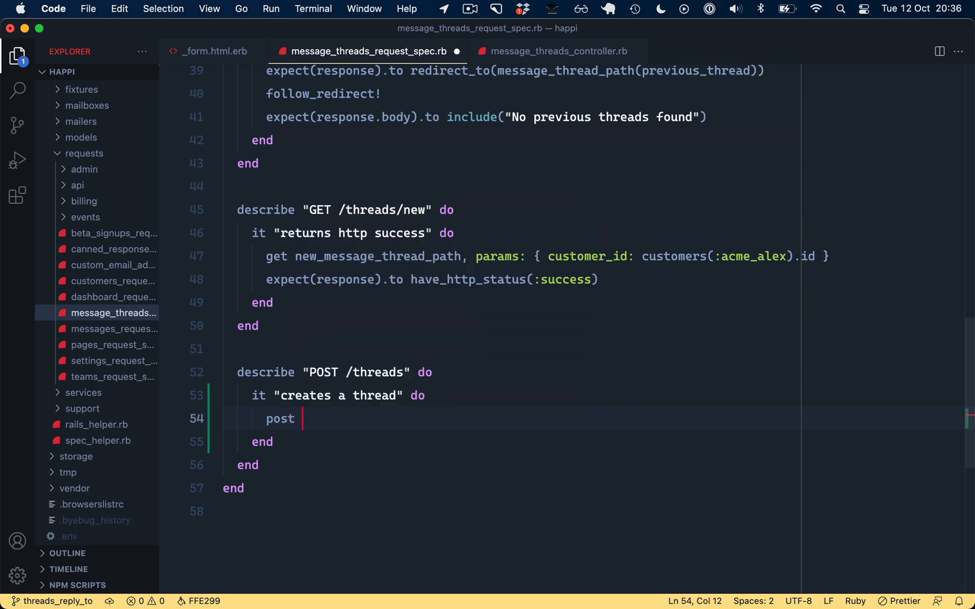
pyautogui.write('messag')
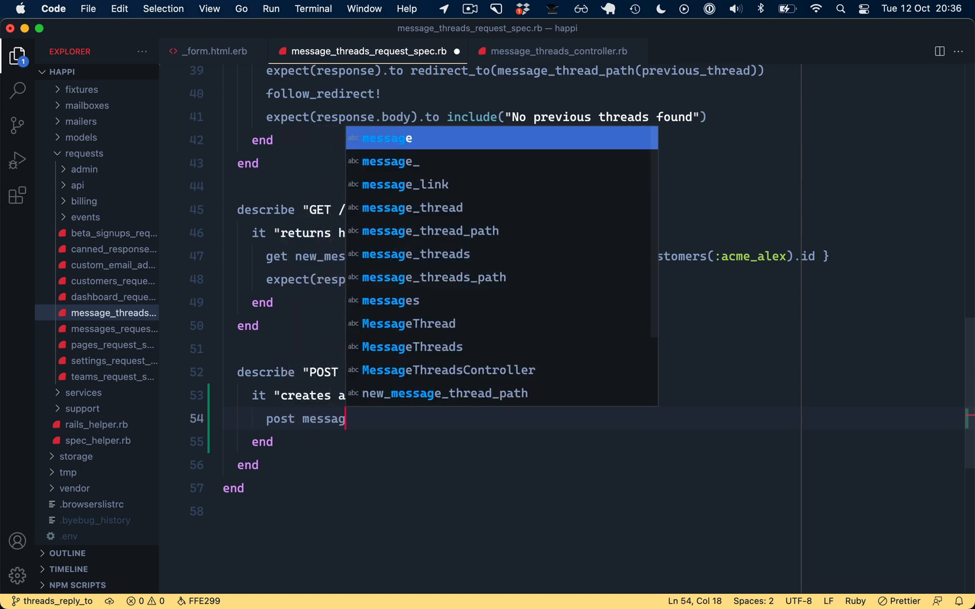
pyautogui.write('e_thread_path')
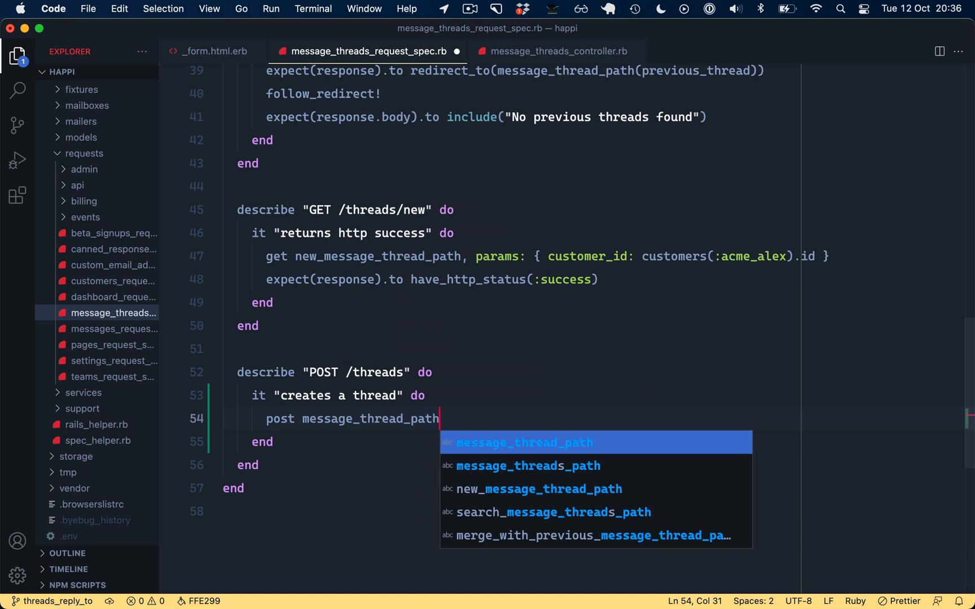
pyautogui.write(', params:')
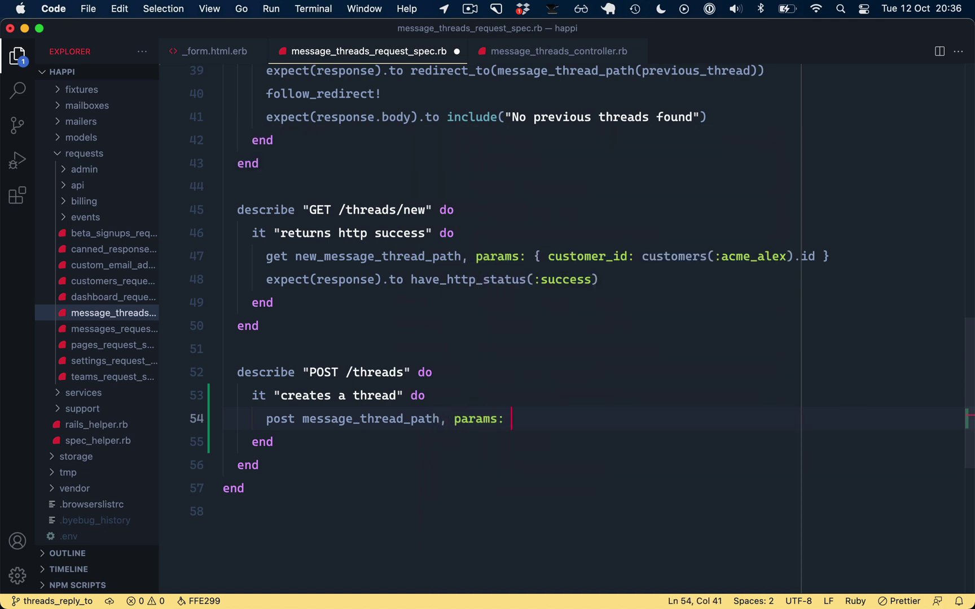
pyautogui.write('{}')
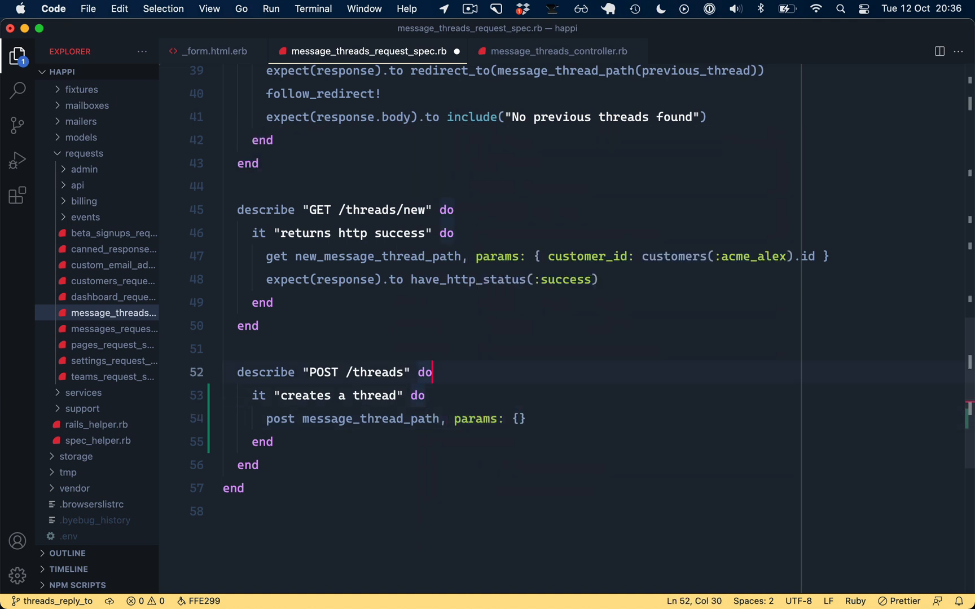
# Define let(:customer) as customers(:acme_alex) and post its id with subject 'Welcome'.
pyautogui.write('let(:c)')
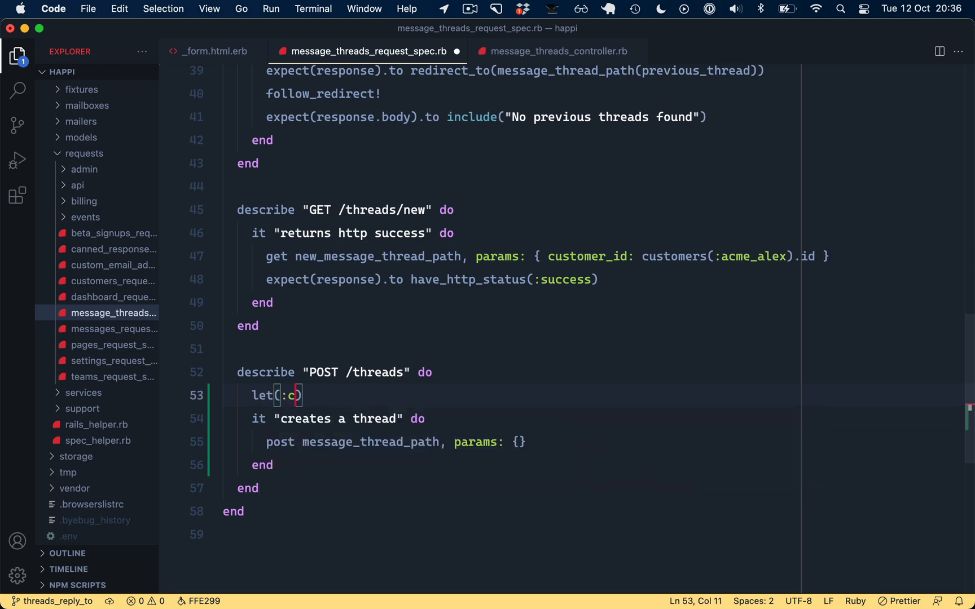
pyautogui.write('ustomer) {}')
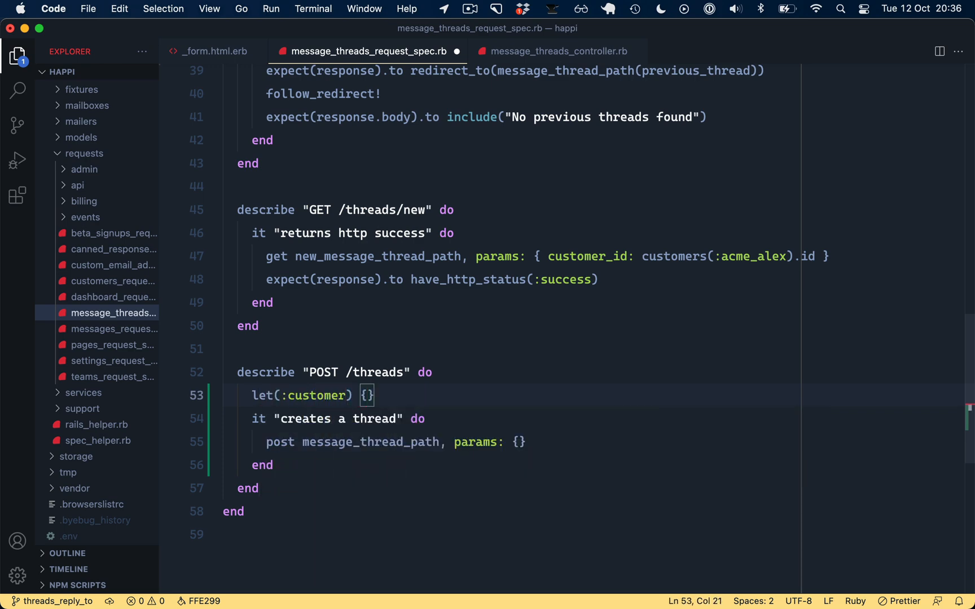
pyautogui.write('customers()')
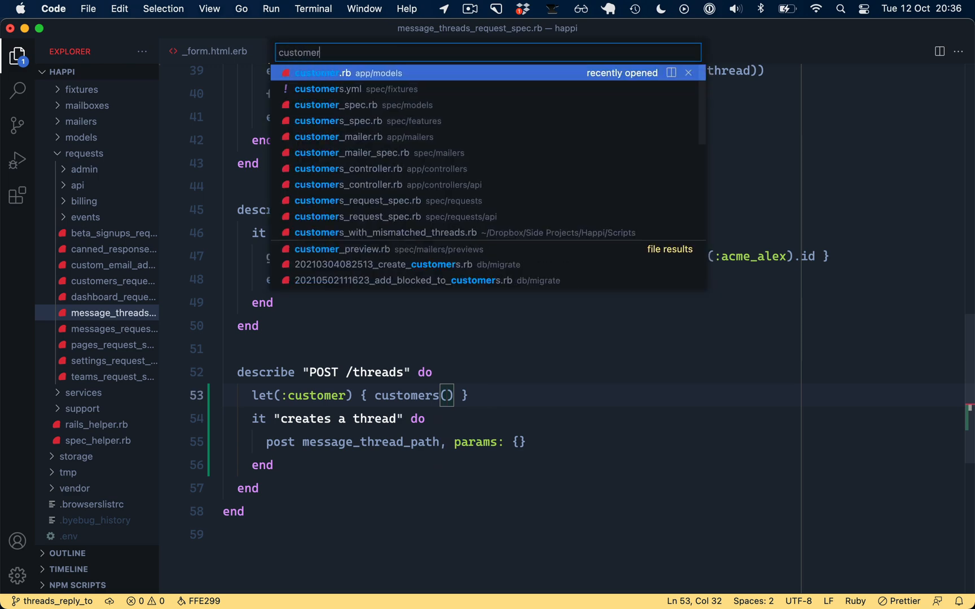
pyautogui.click(318, 89)
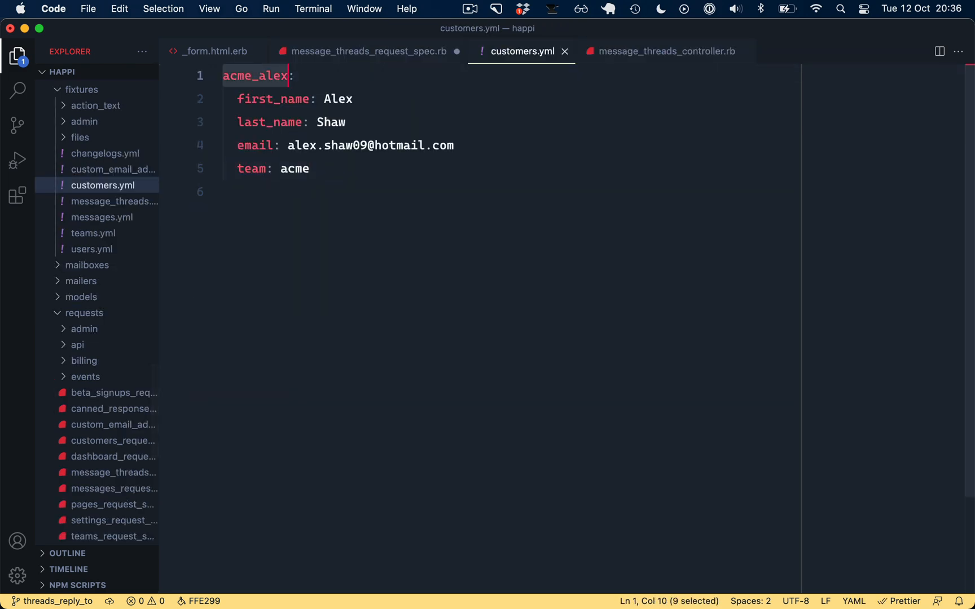
pyautogui.click(367, 51)
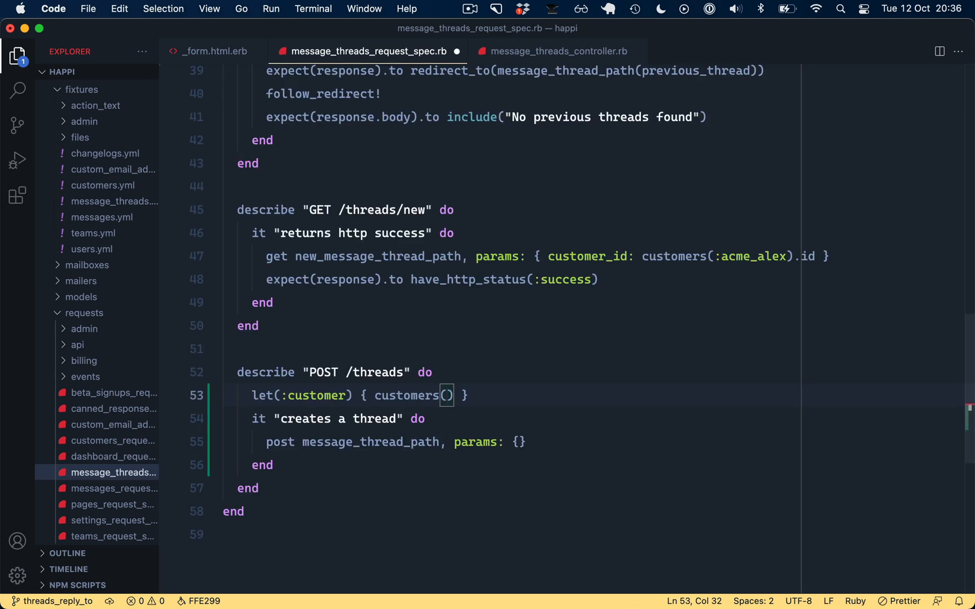
pyautogui.write(':acme_alex')
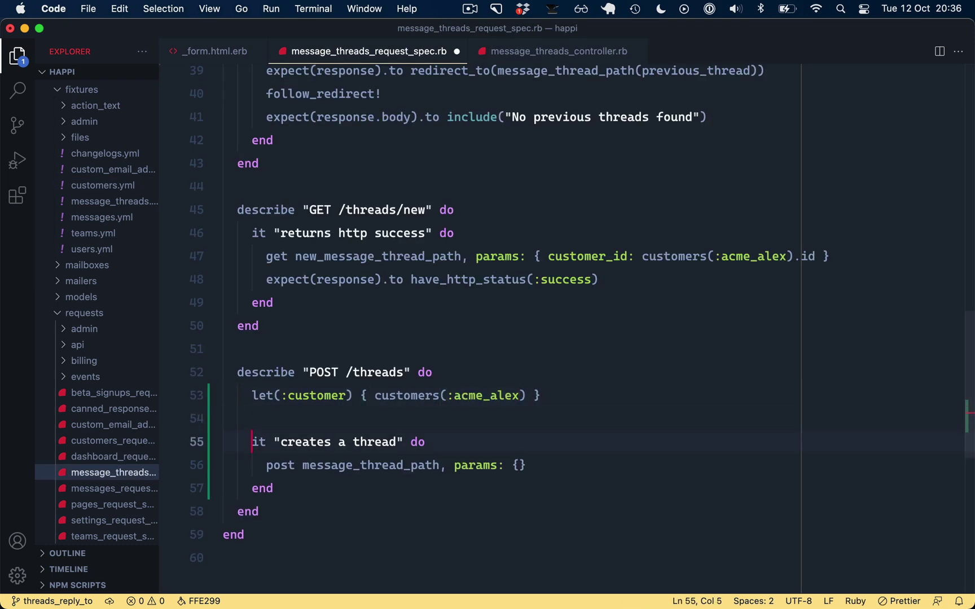
pyautogui.write('customer_id: customer.id,')
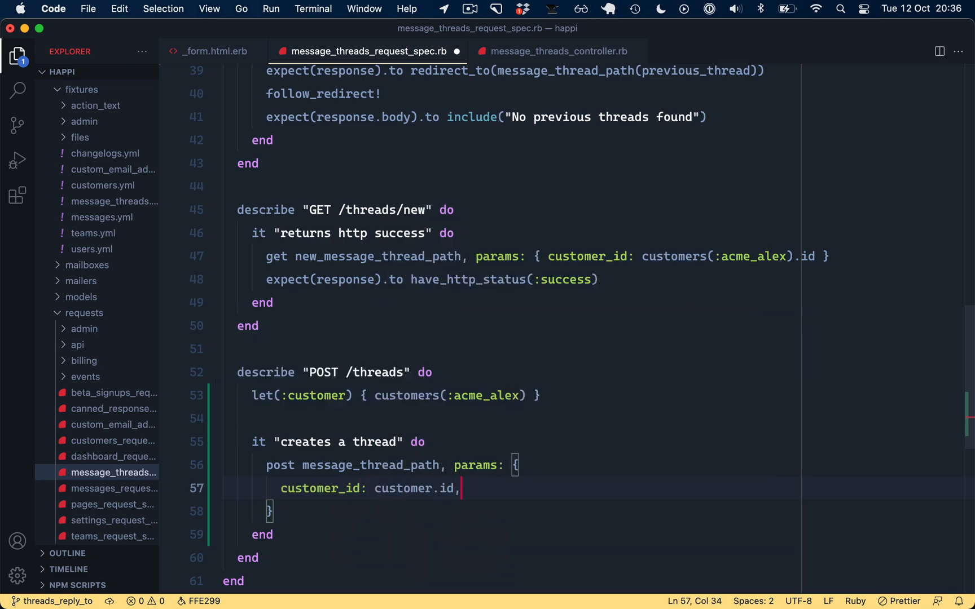
pyautogui.write('subject: "W"')
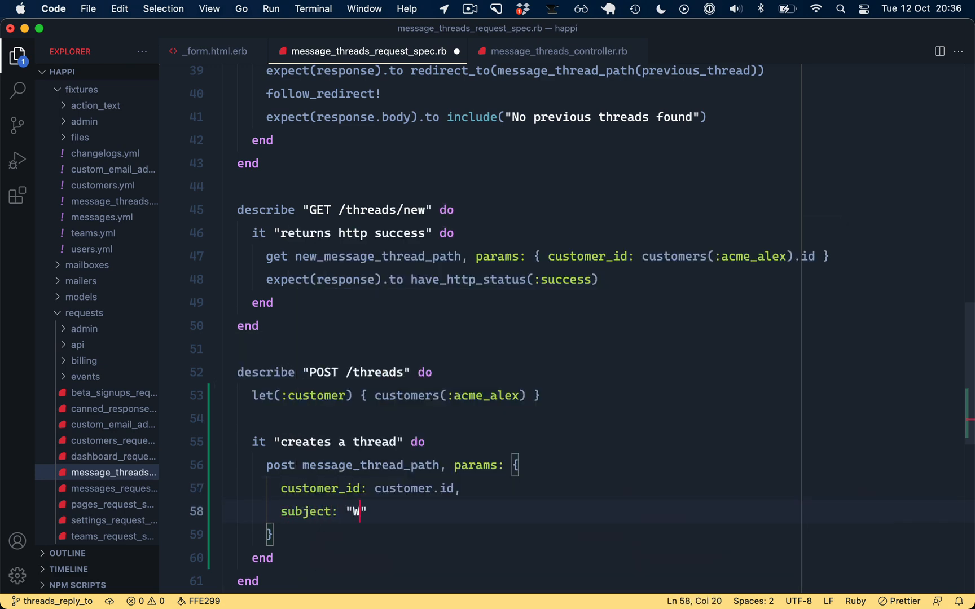
pyautogui.write('elcome')
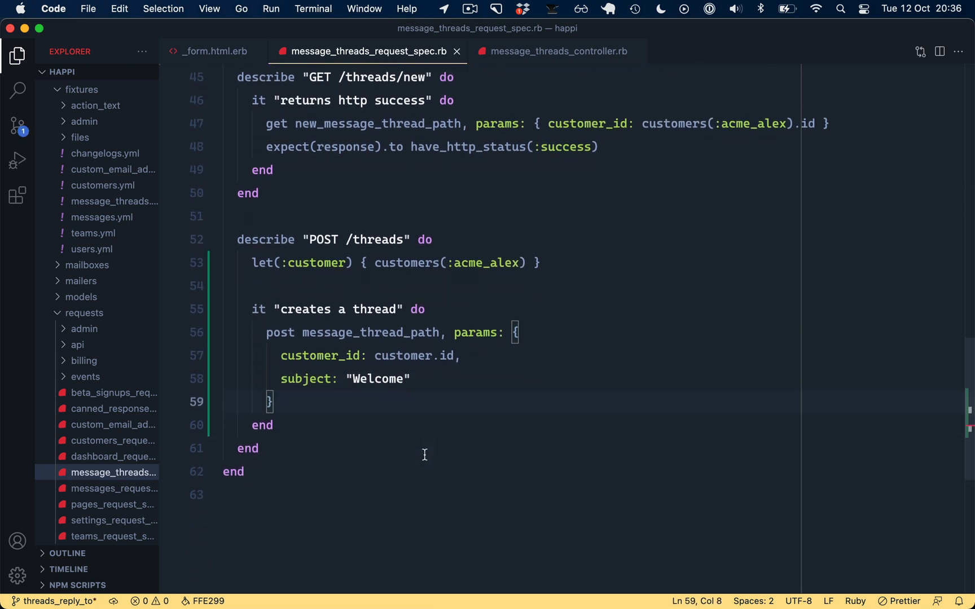
pyautogui.write('expect(')
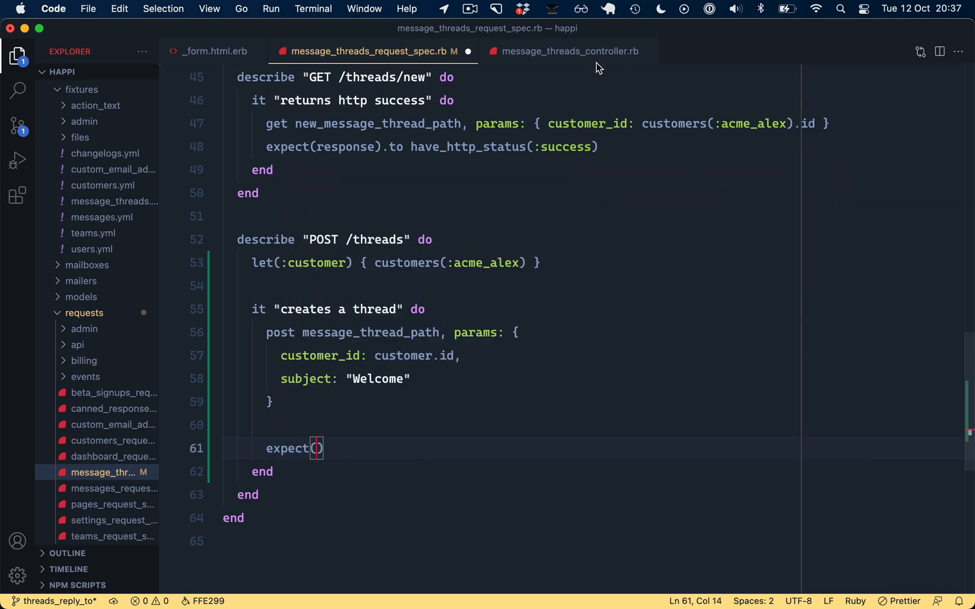
# Expect the response to redirect to message_thread, and add a let(:message_thread) definition.
pyautogui.click(567, 50)
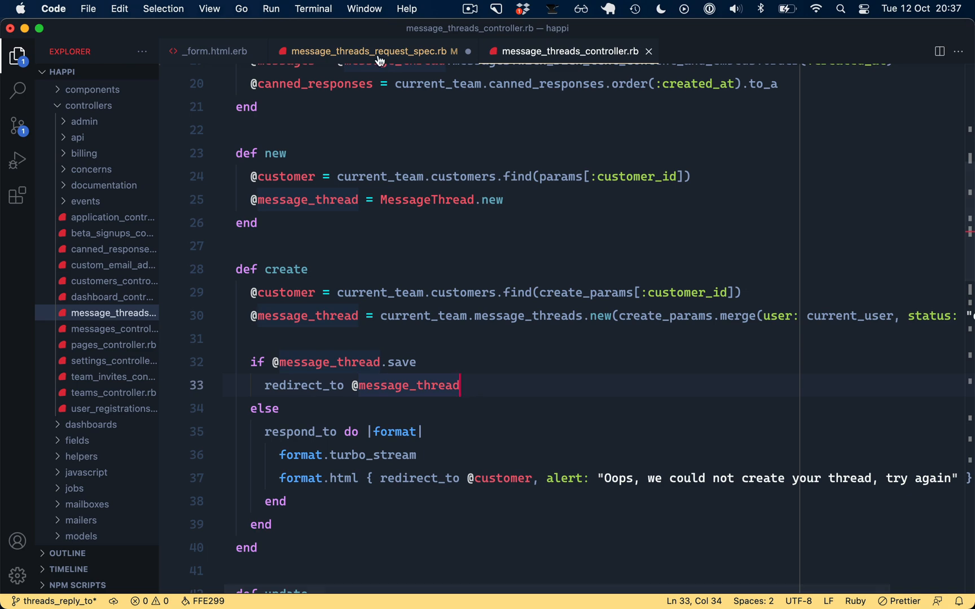
pyautogui.click(371, 51)
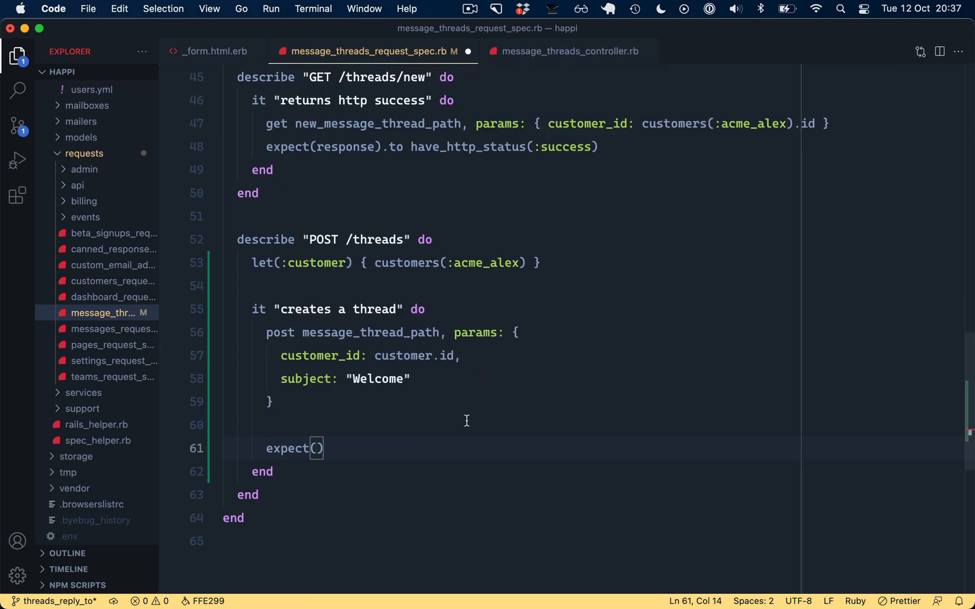
pyautogui.write('response')
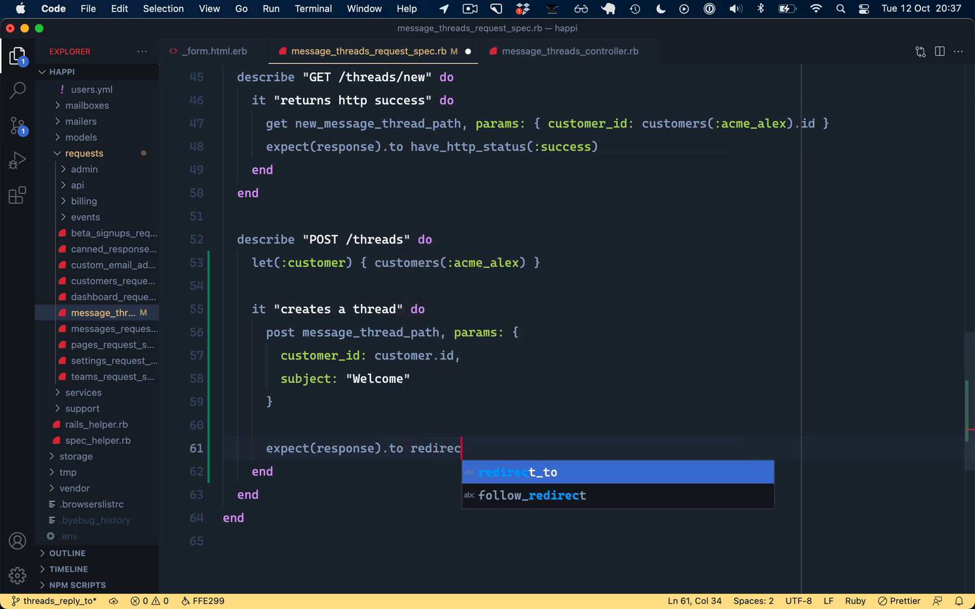
pyautogui.press('Tab')
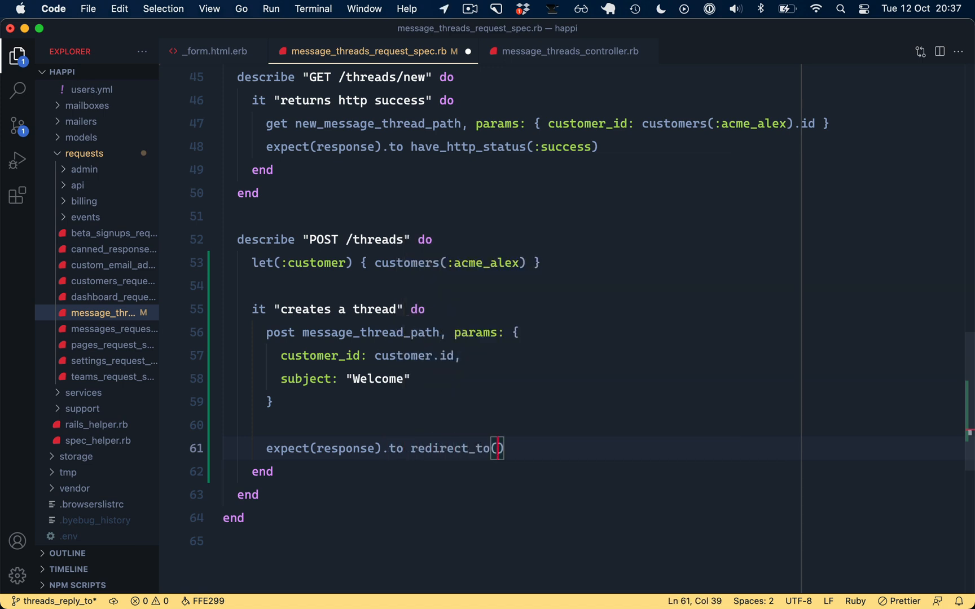
pyautogui.write('message_thread')
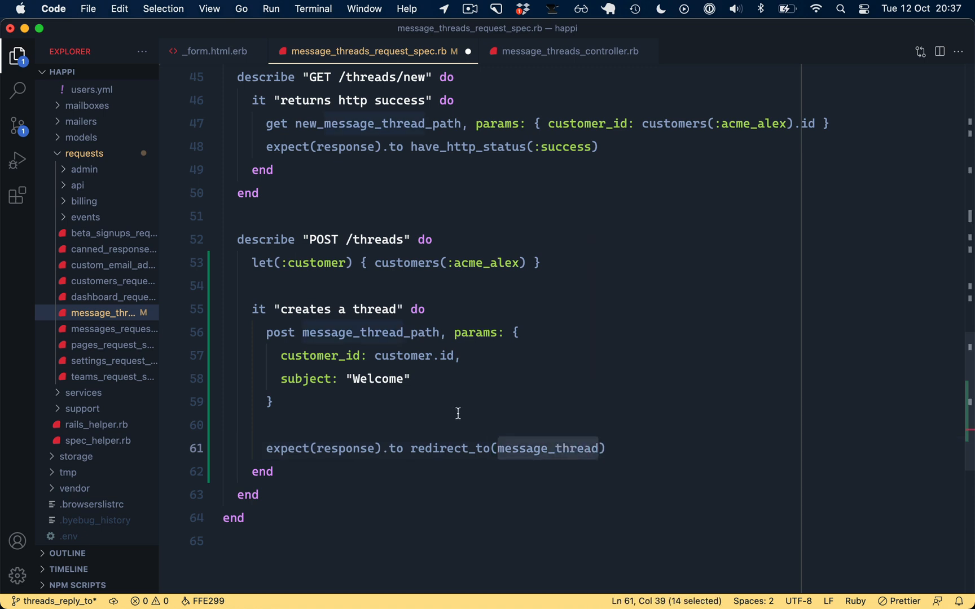
pyautogui.write('let()')
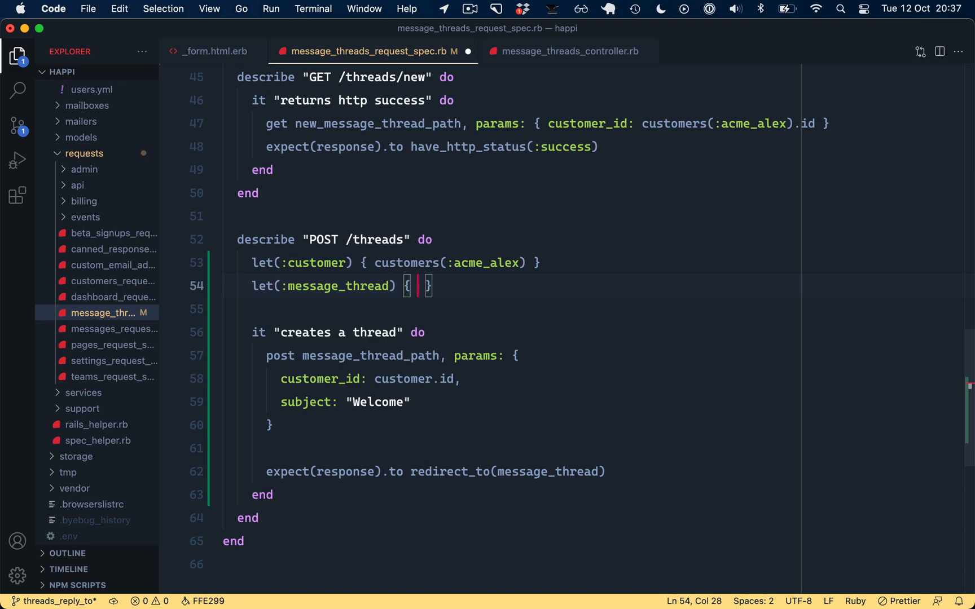
pyautogui.write('MessageThread.last')
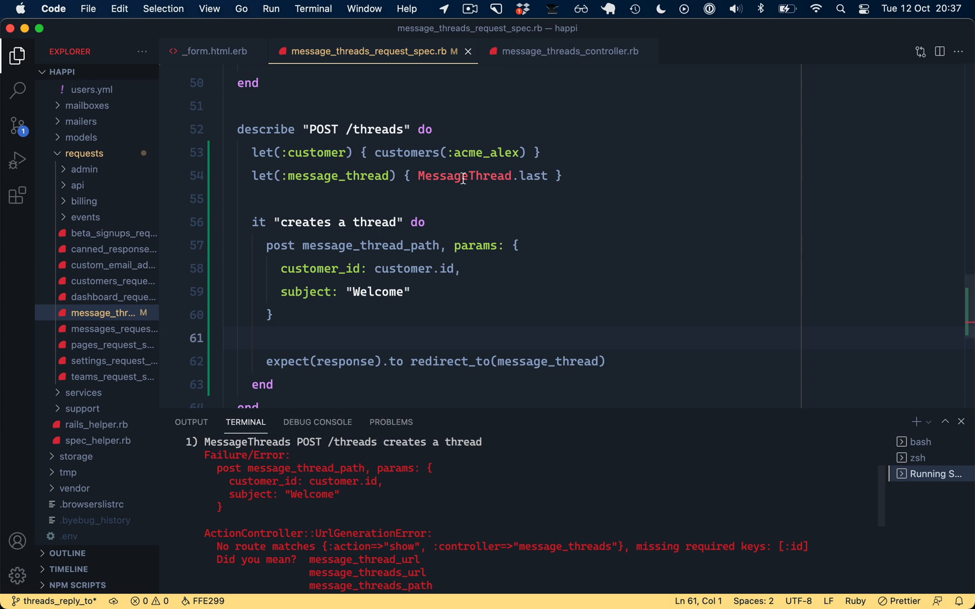
# Wrap the posted params in a message_thread: key copied from the terminal error.
pyautogui.click(360, 245)
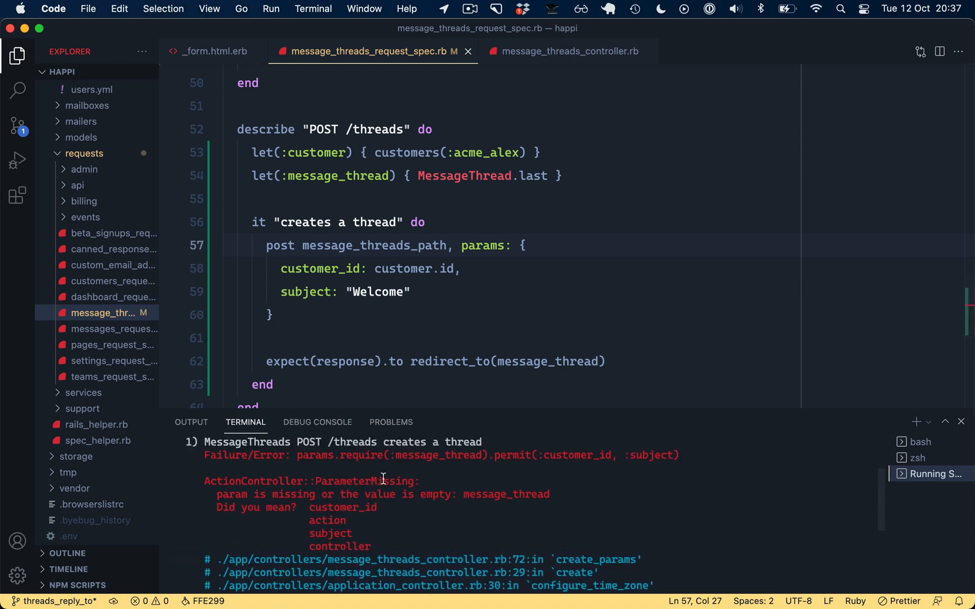
pyautogui.moveTo(278, 481)
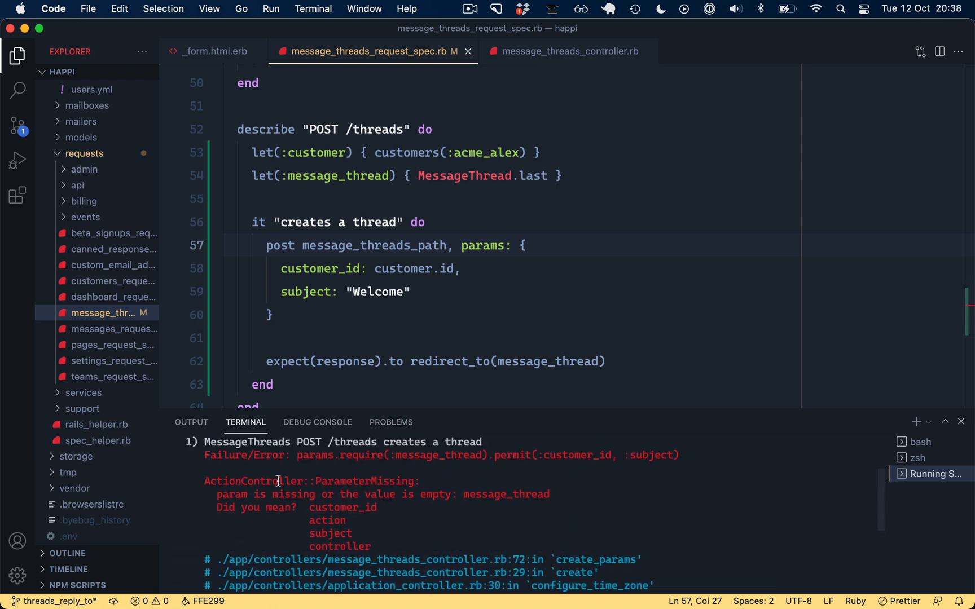
pyautogui.moveTo(298, 495)
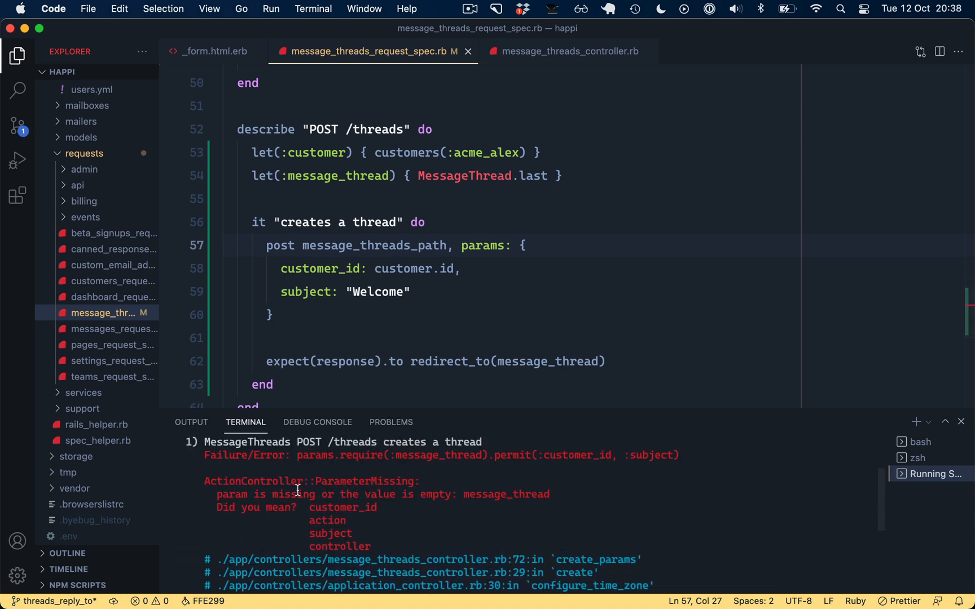
pyautogui.moveTo(508, 494)
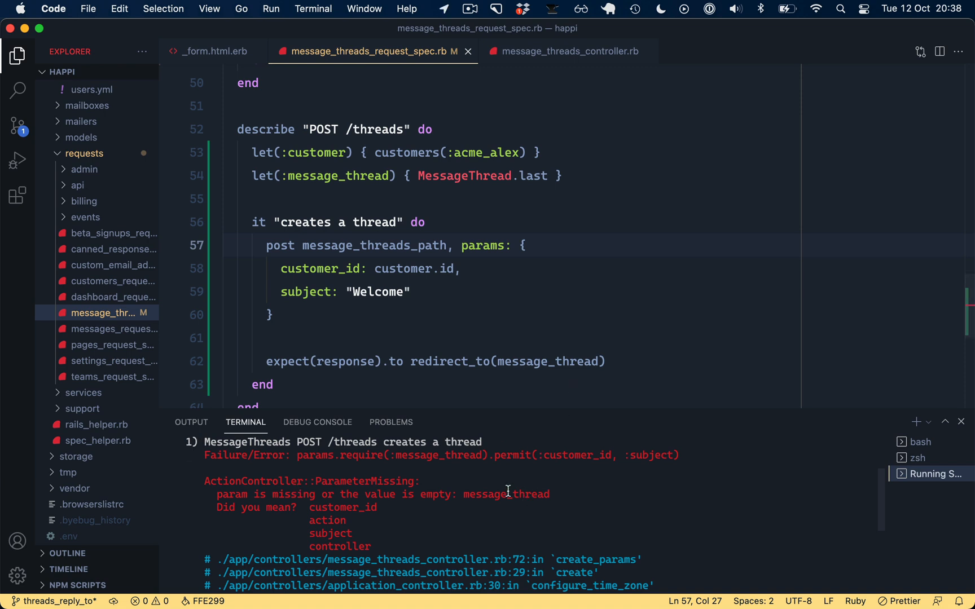
pyautogui.doubleClick(507, 494)
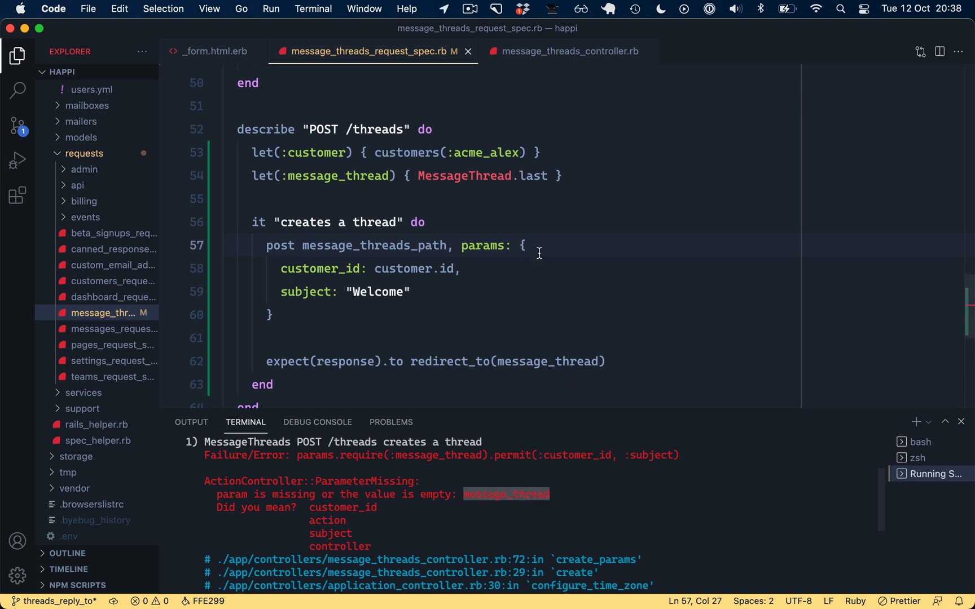
pyautogui.press('Enter')
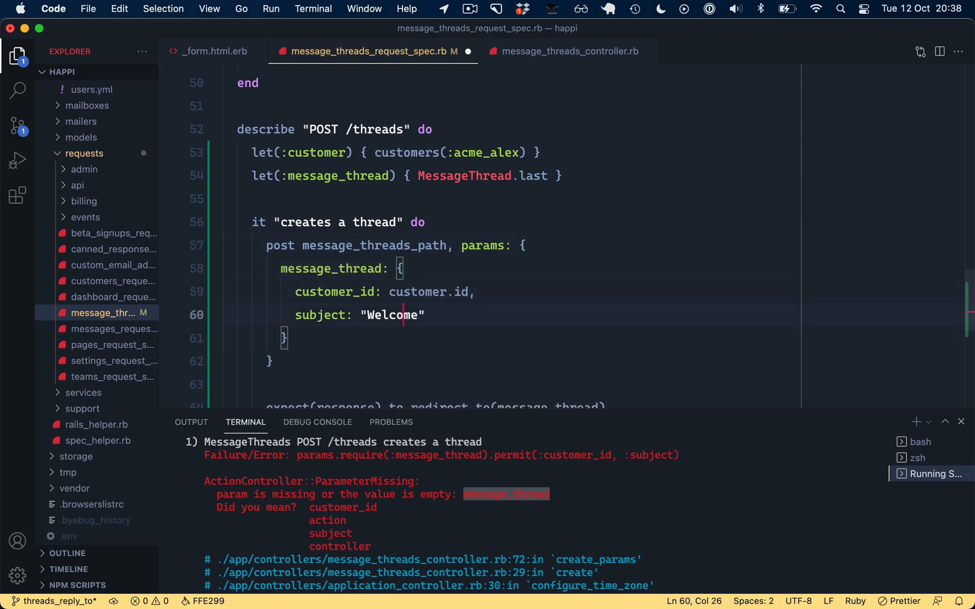
pyautogui.write(',')
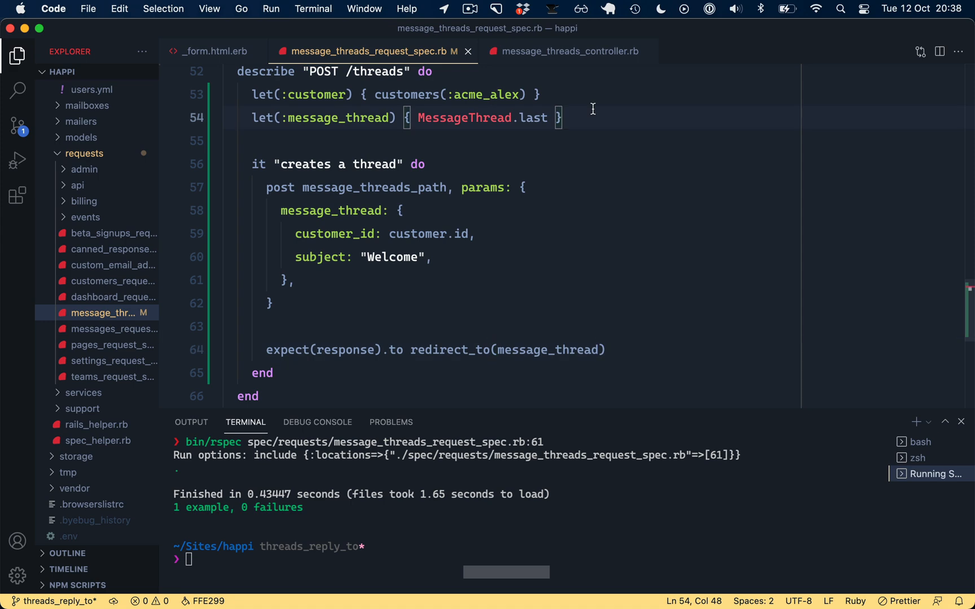
# Move the post into a before do block and add an 'it "sets reply_to properly"' example.
pyautogui.write('before do')
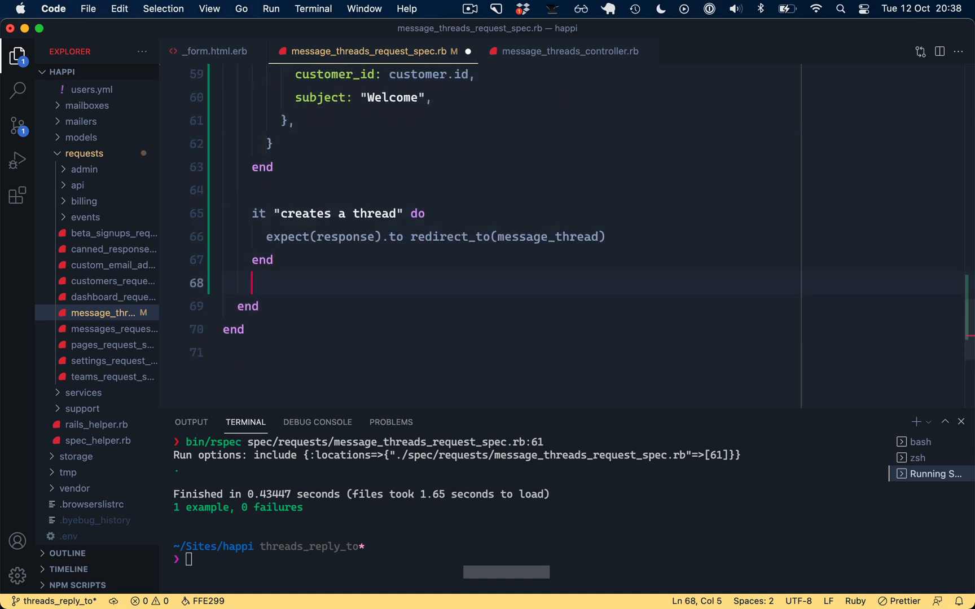
pyautogui.write('it "sets "')
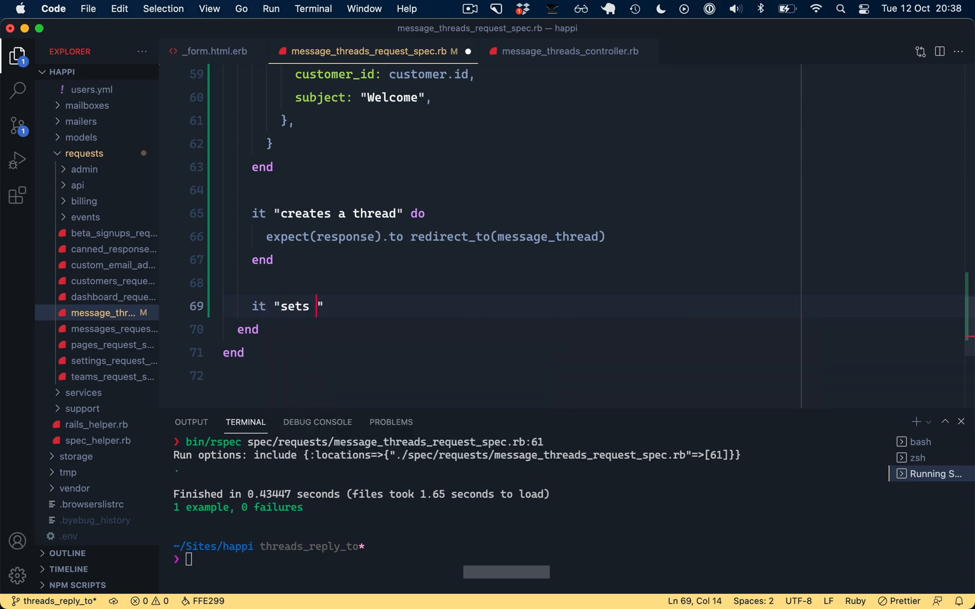
pyautogui.write('reply_to pro')
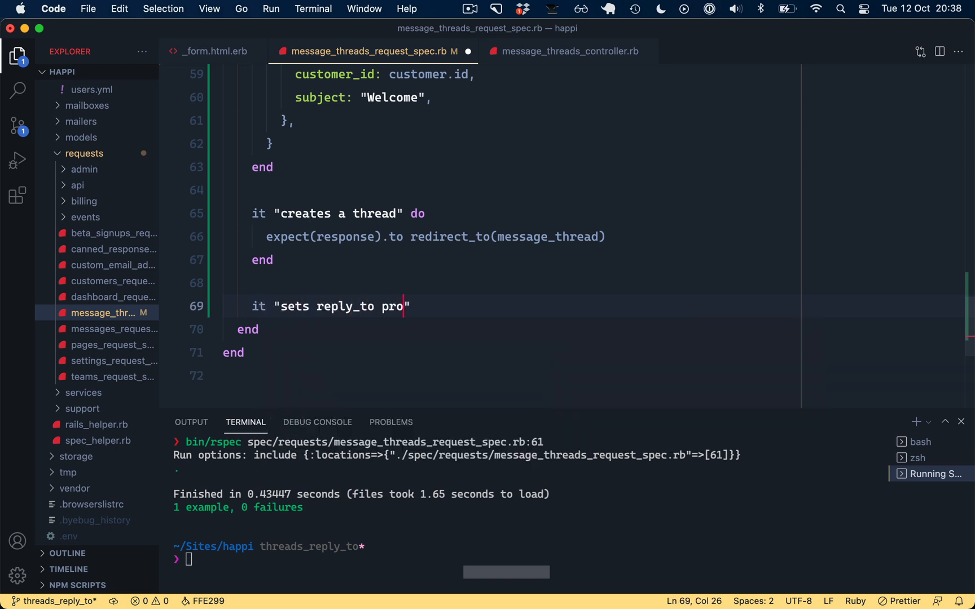
pyautogui.write('perly" do')
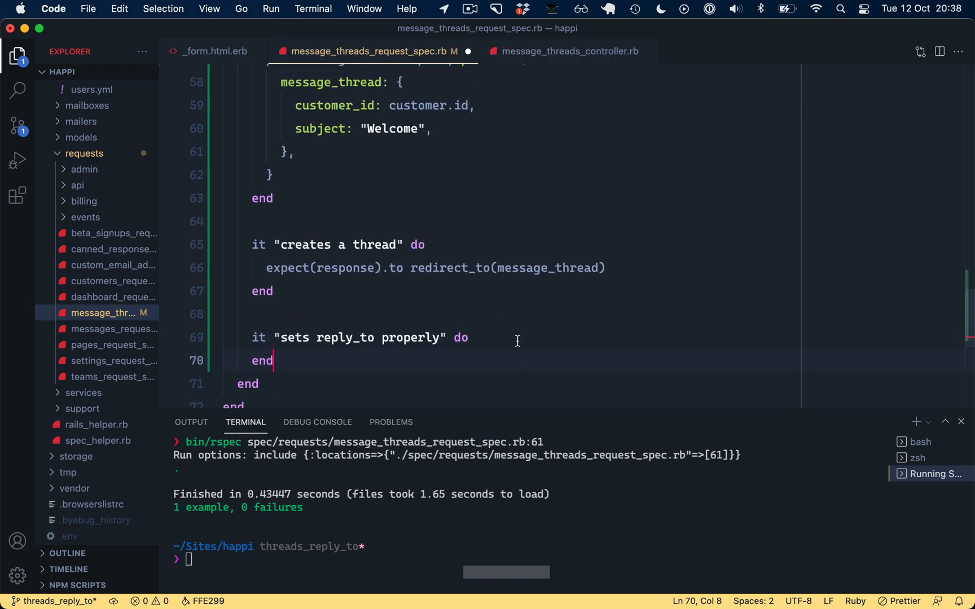
pyautogui.write('expect()')
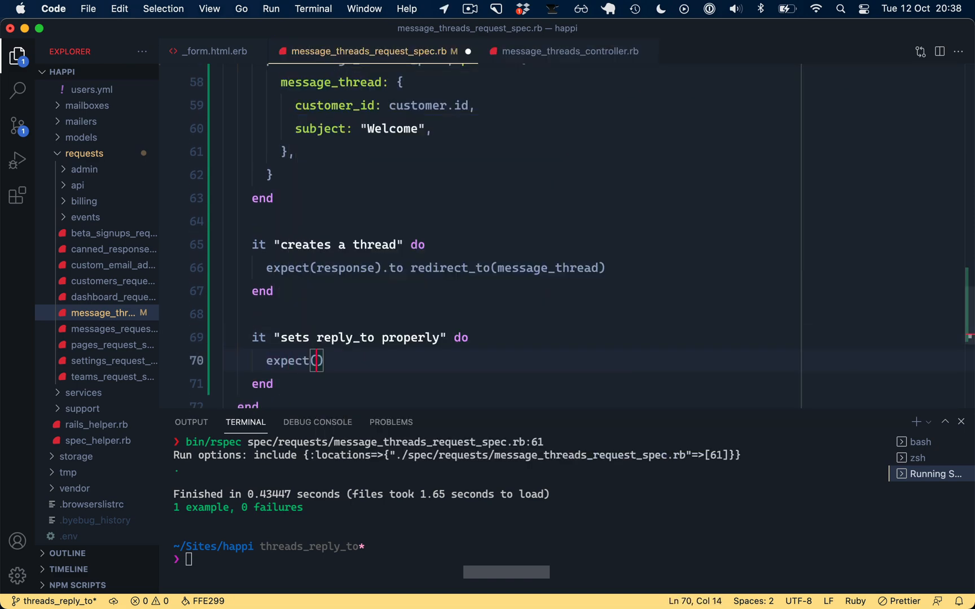
pyautogui.write('message')
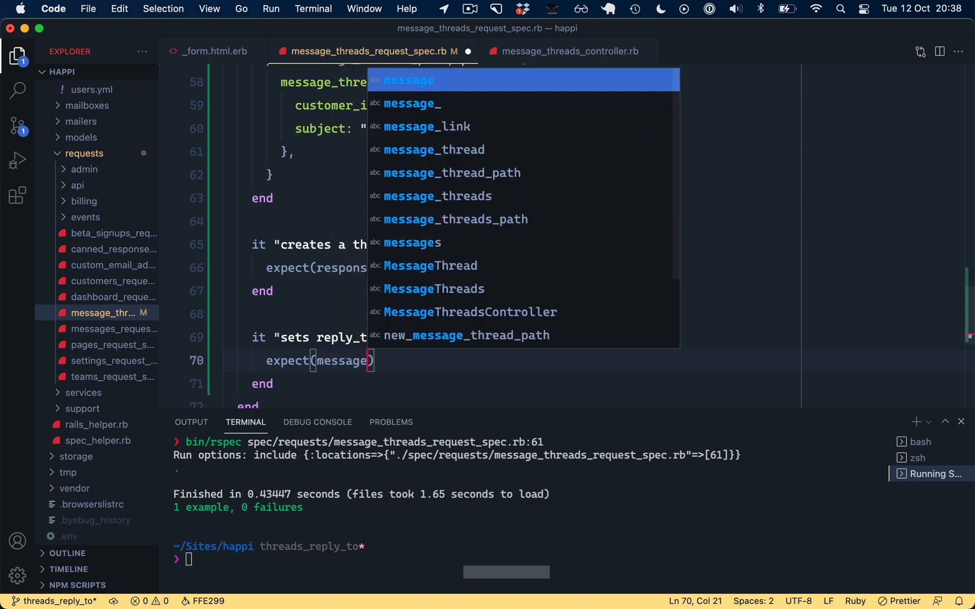
pyautogui.write('_thread')
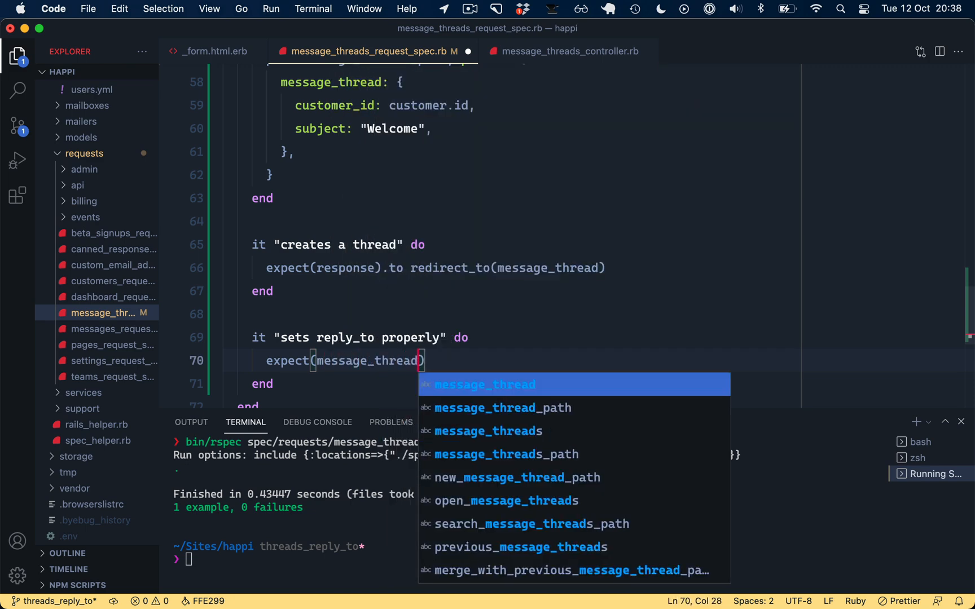
pyautogui.write('.reply_to')
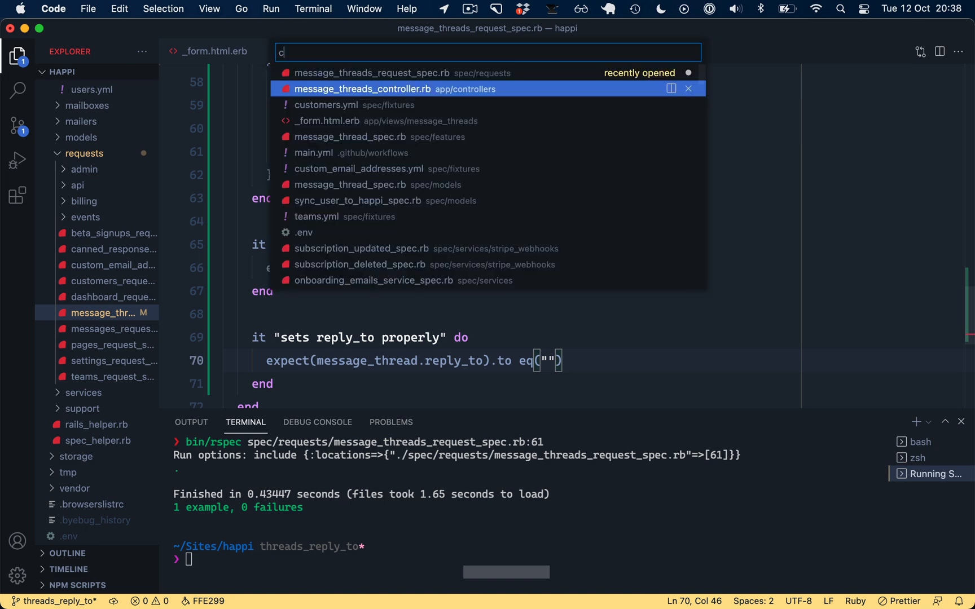
pyautogui.write('ustomer')
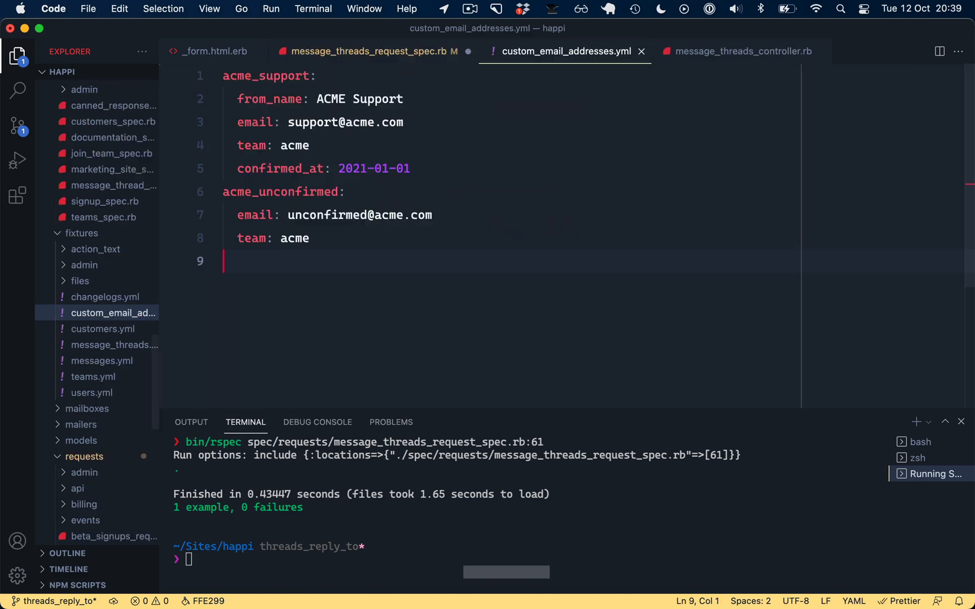
pyautogui.doubleClick(328, 122)
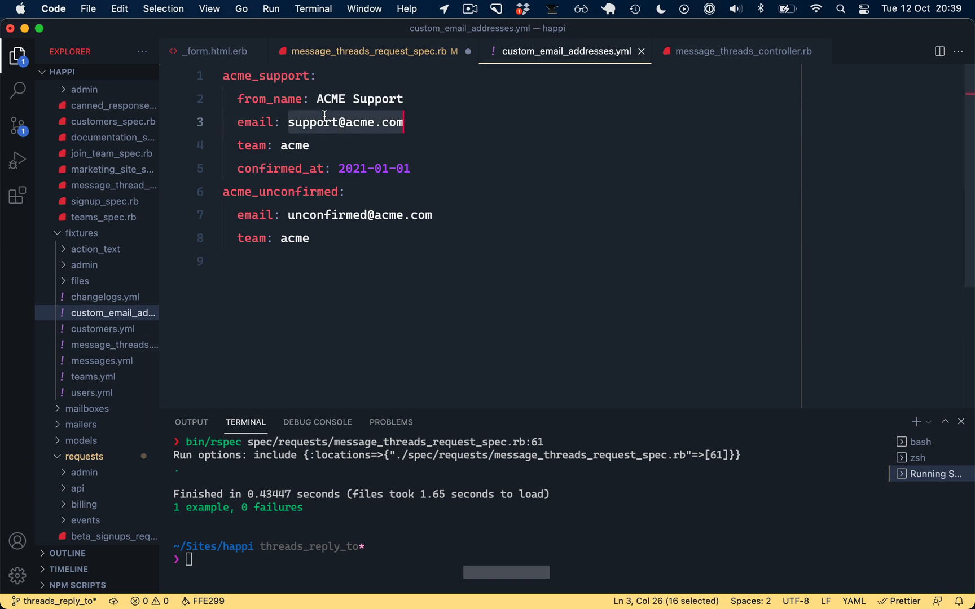
pyautogui.click(370, 50)
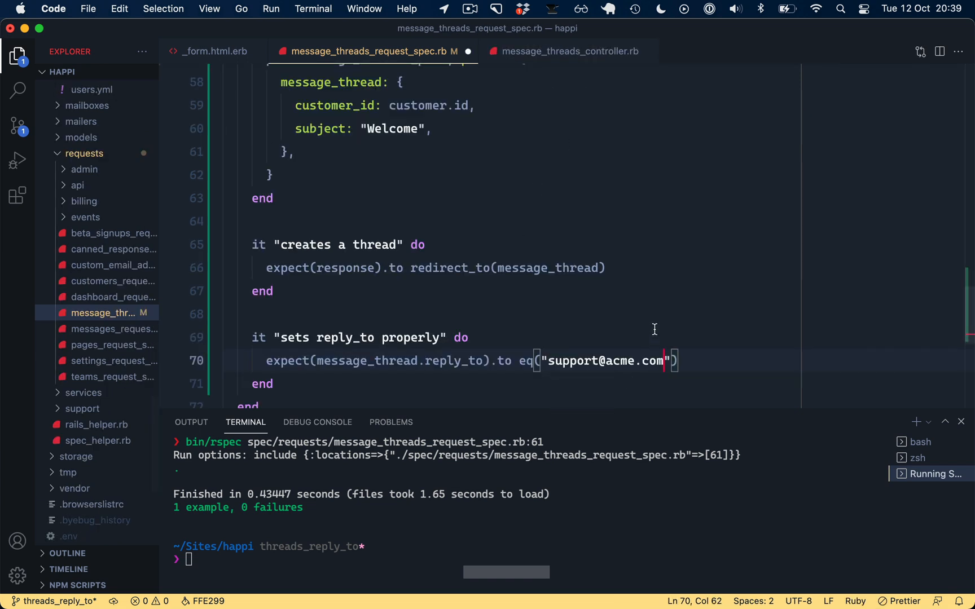
pyautogui.moveTo(565, 294)
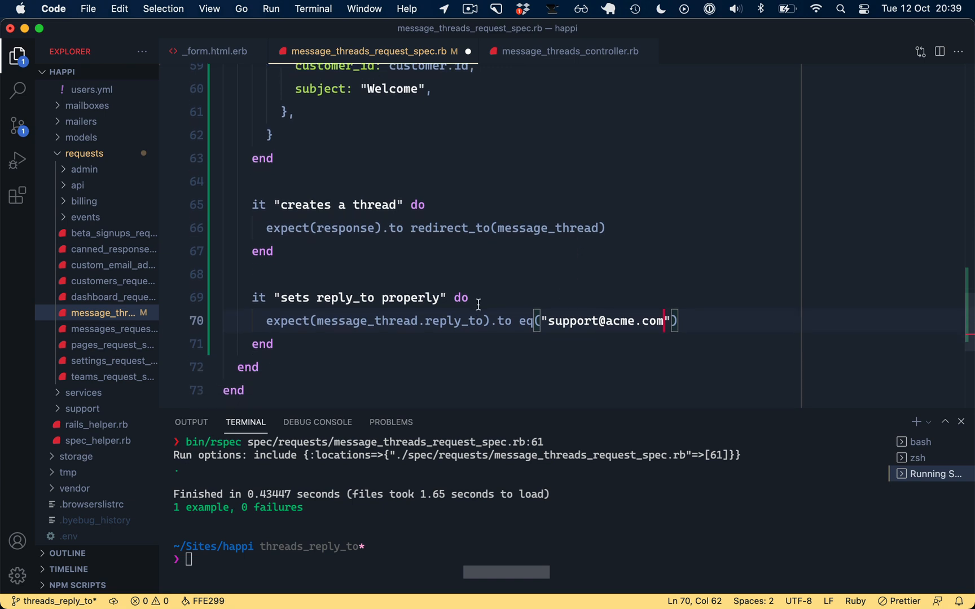
pyautogui.moveTo(329, 316)
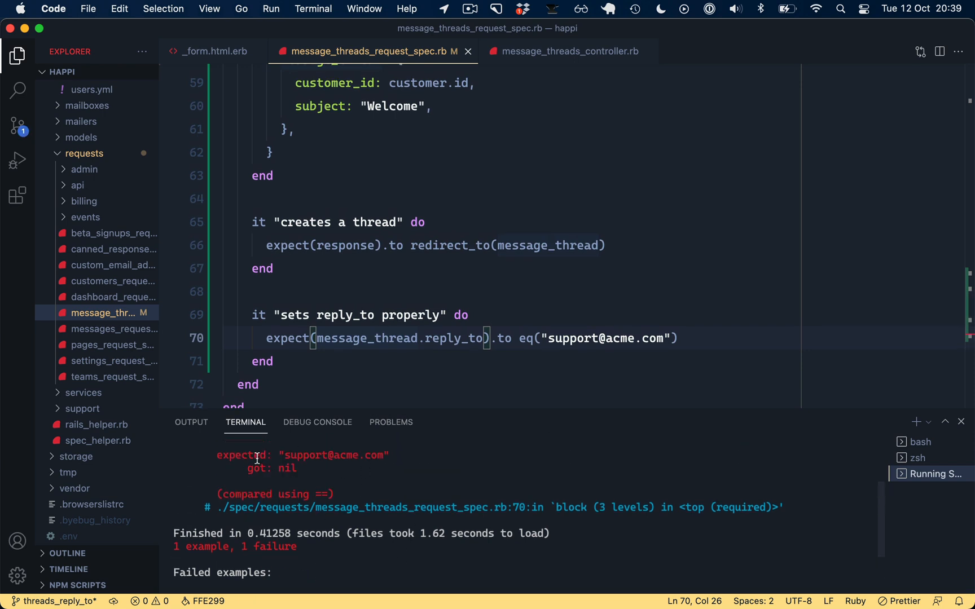
pyautogui.moveTo(345, 470)
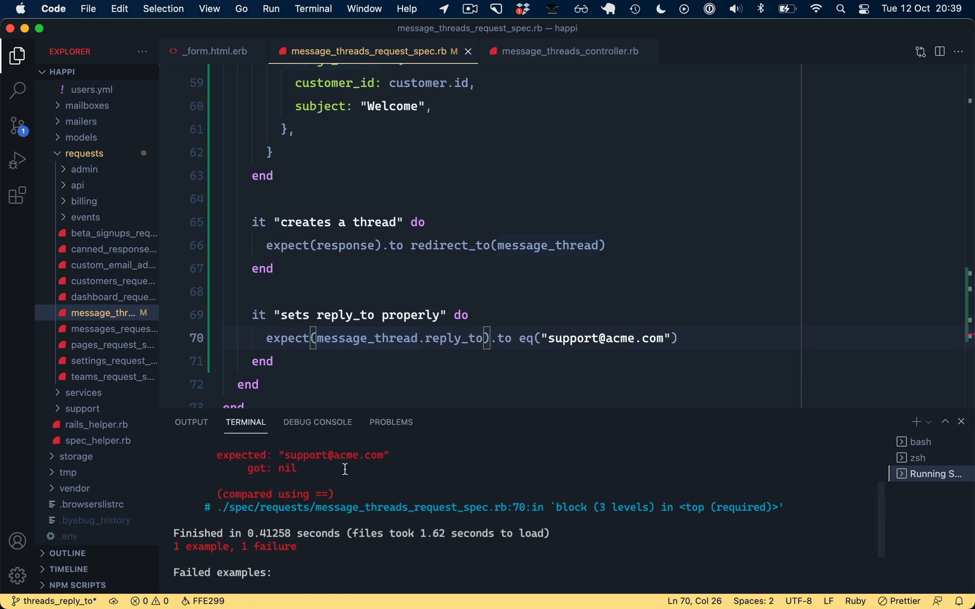
pyautogui.write('reply_to: "')
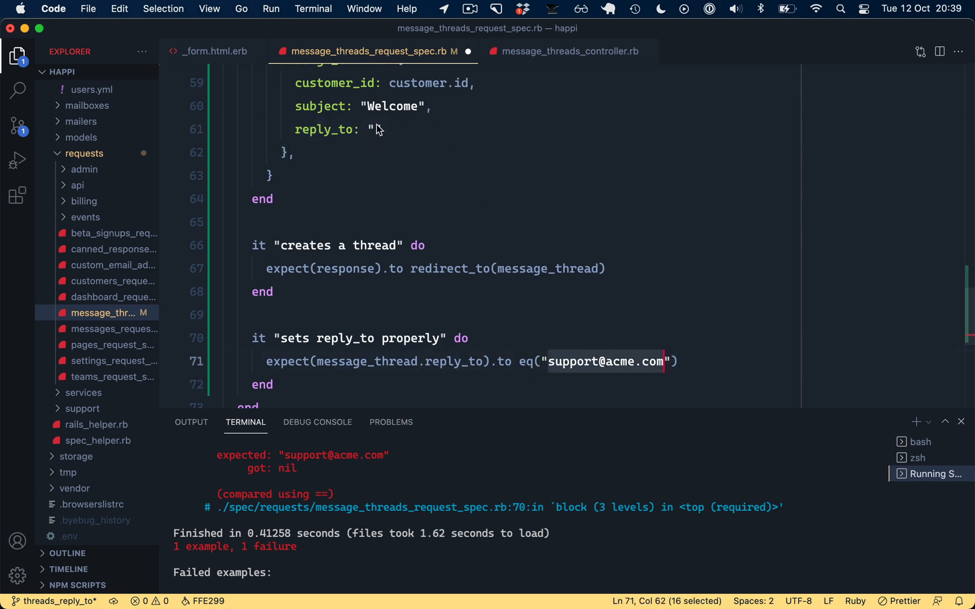
pyautogui.write('support@acme.com"')
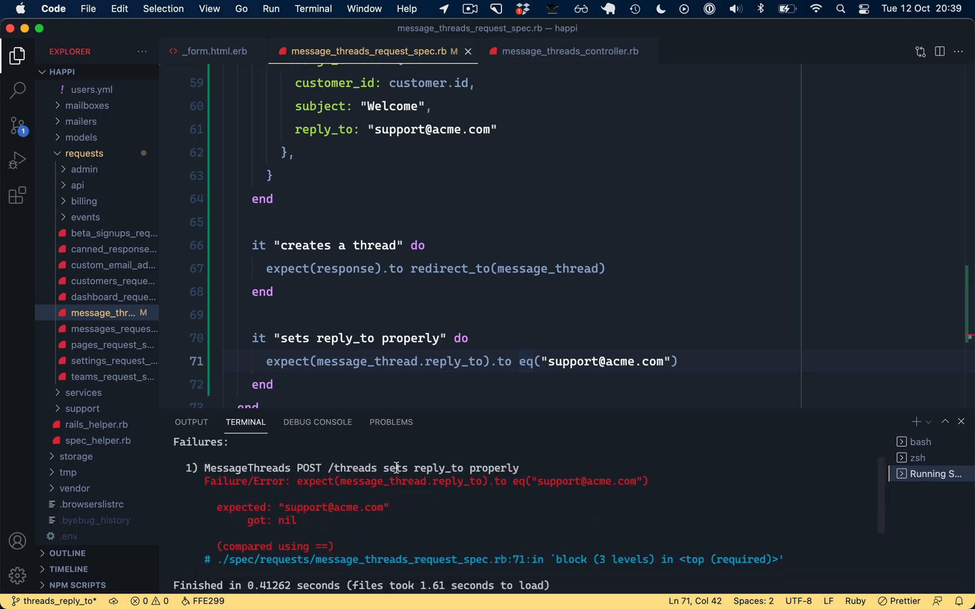
pyautogui.click(573, 51)
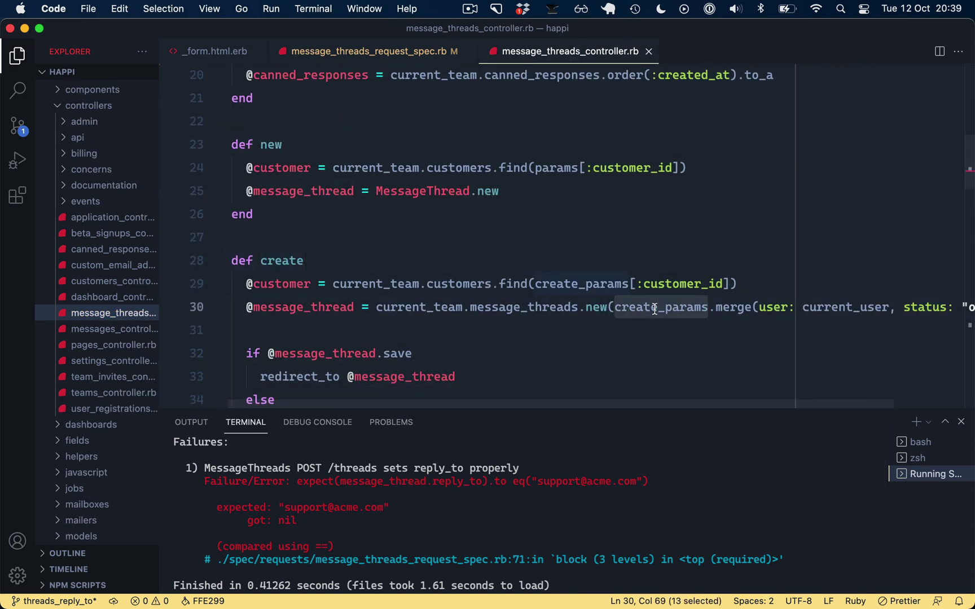
# Add :reply_to to the controller's create_params permit list and go back to the spec.
pyautogui.write('def create_params')
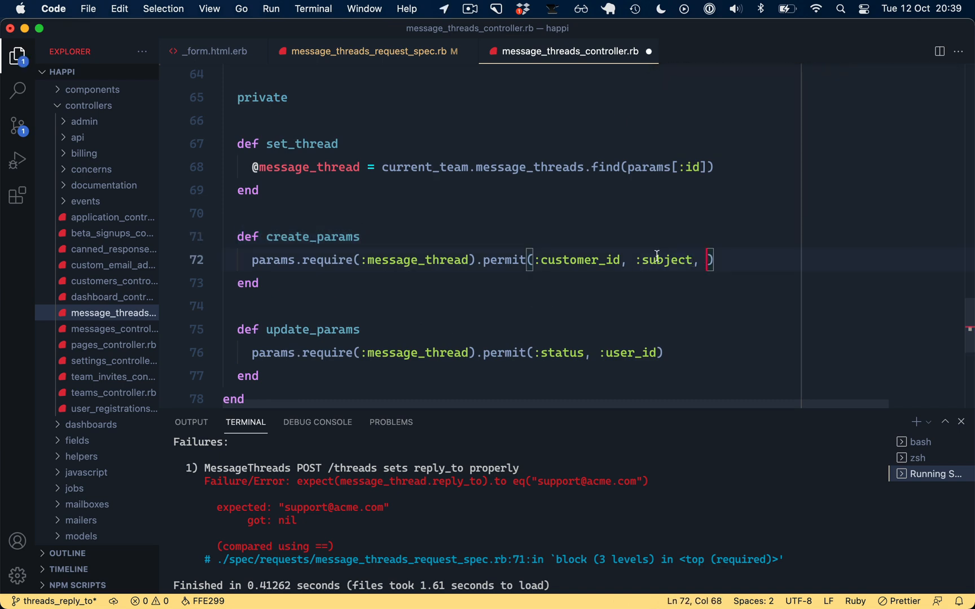
pyautogui.write(':reply_to')
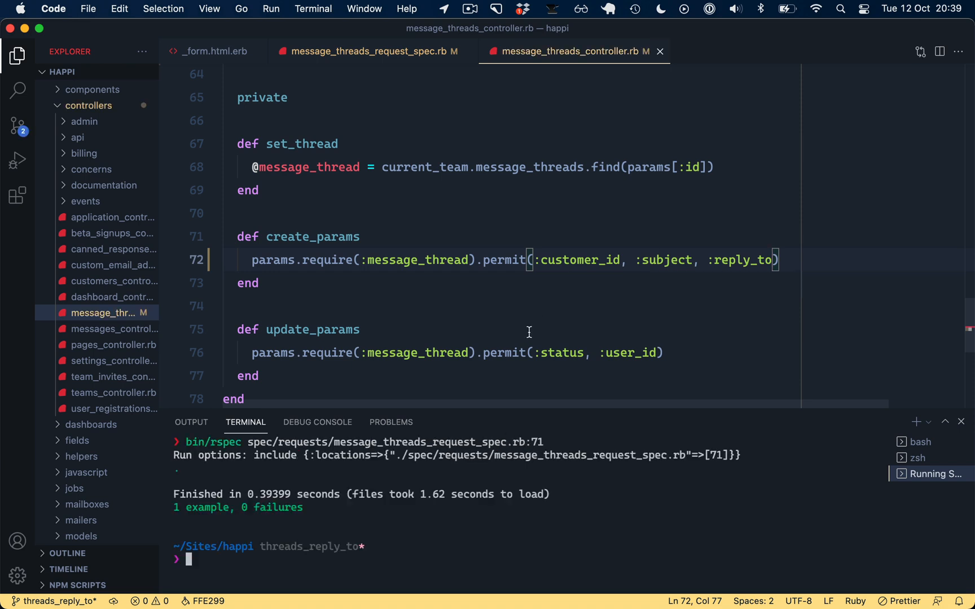
pyautogui.click(370, 51)
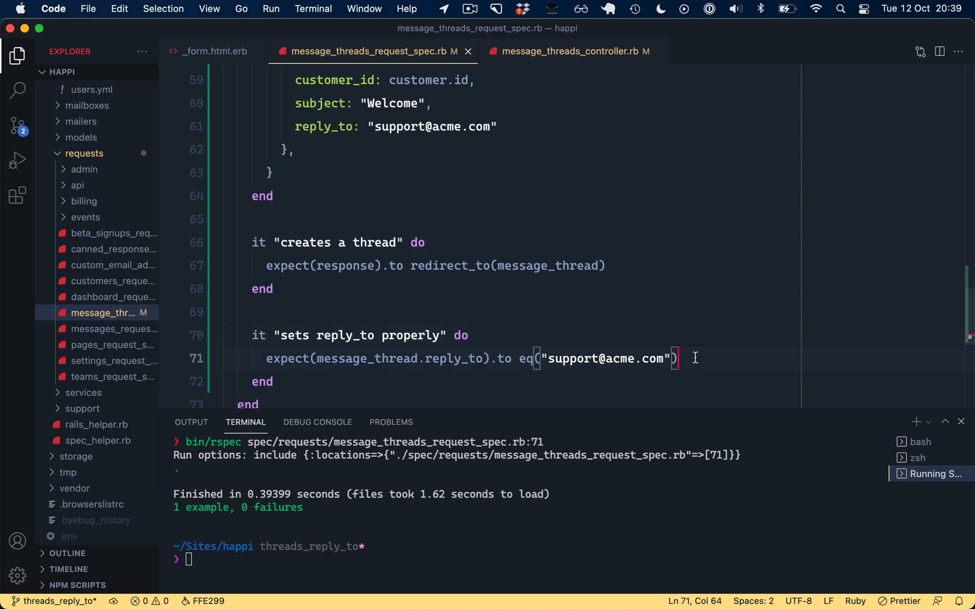
pyautogui.moveTo(406, 349)
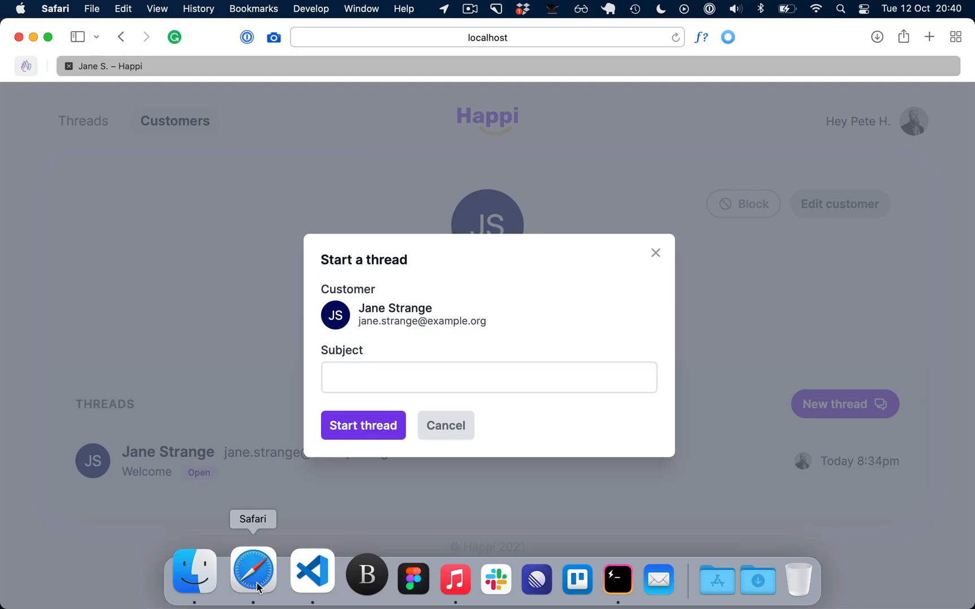
pyautogui.moveTo(404, 608)
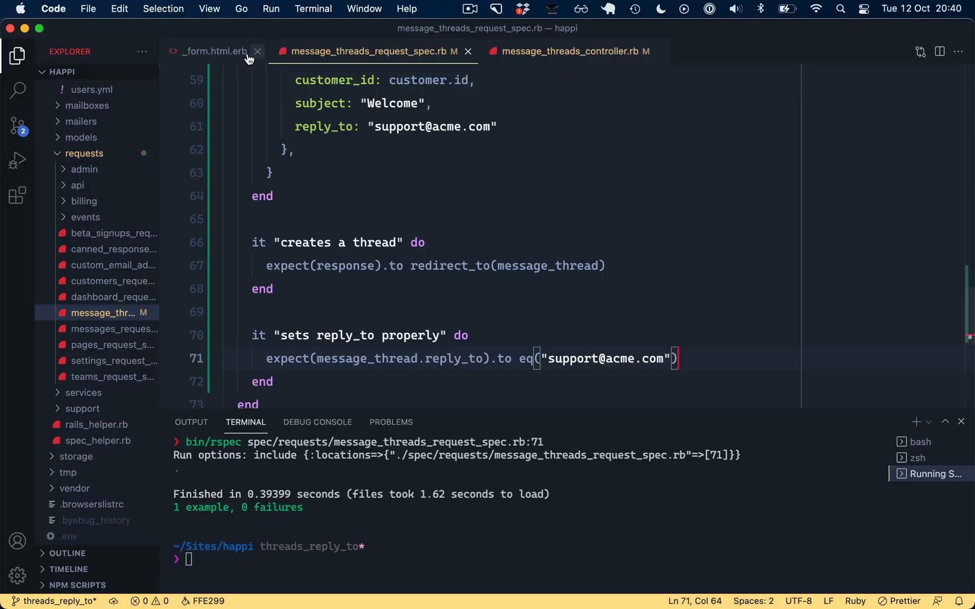
# Add a div with a reply_to label and f.select :reply_to to the thread form partial.
pyautogui.click(213, 50)
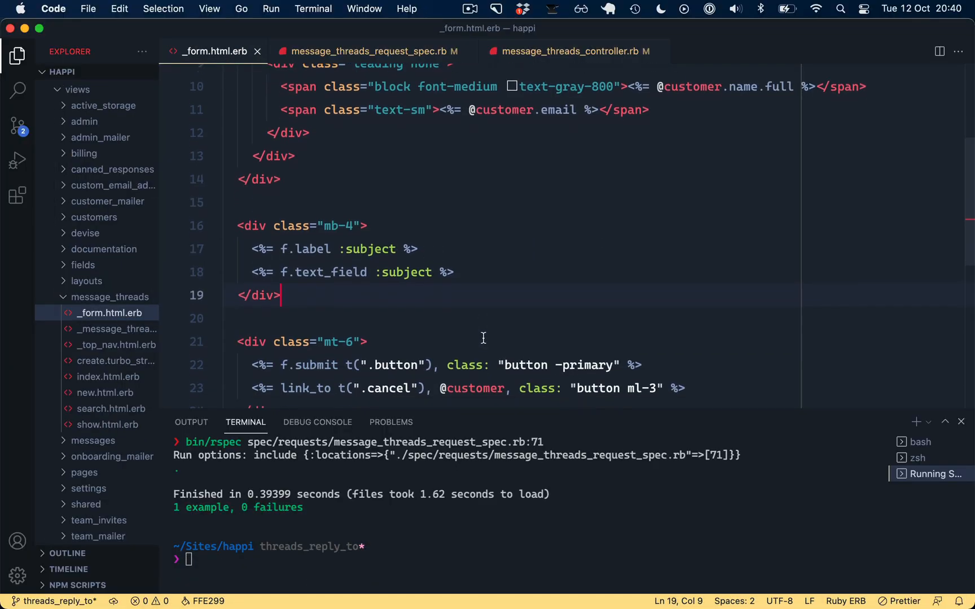
pyautogui.write('div.mb')
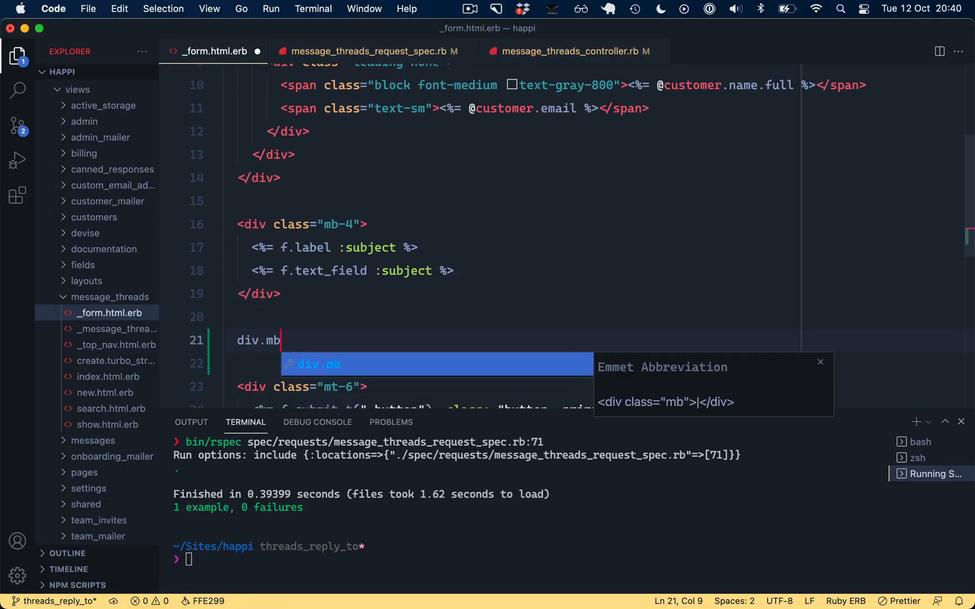
pyautogui.press('Tab')
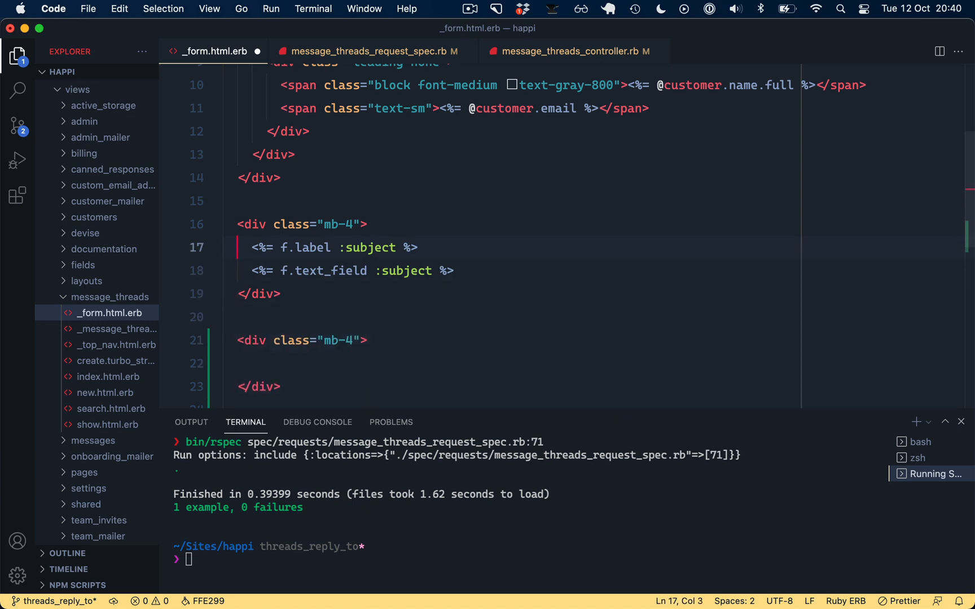
pyautogui.write('<%= f.label :subject %>')
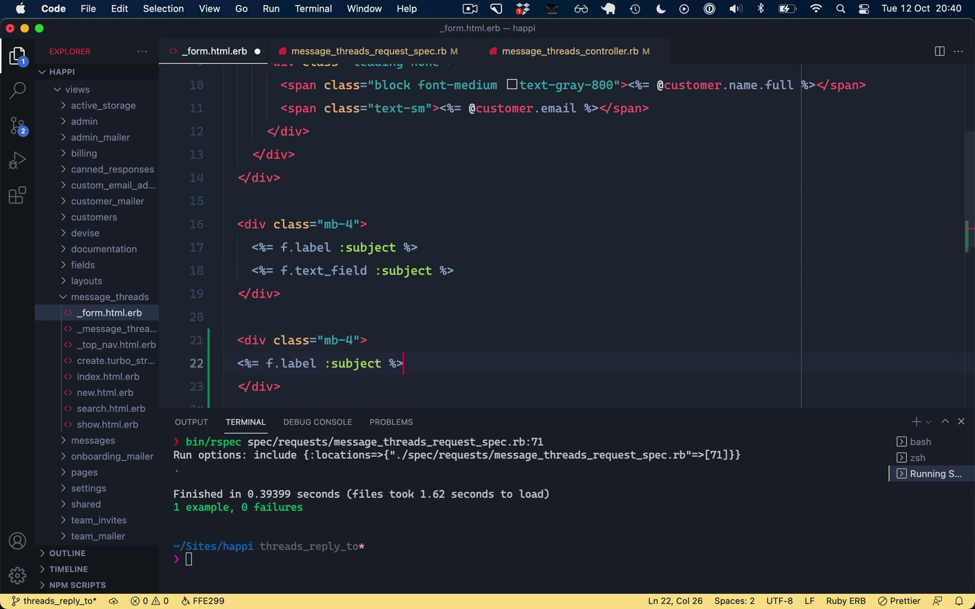
pyautogui.write('repkly')
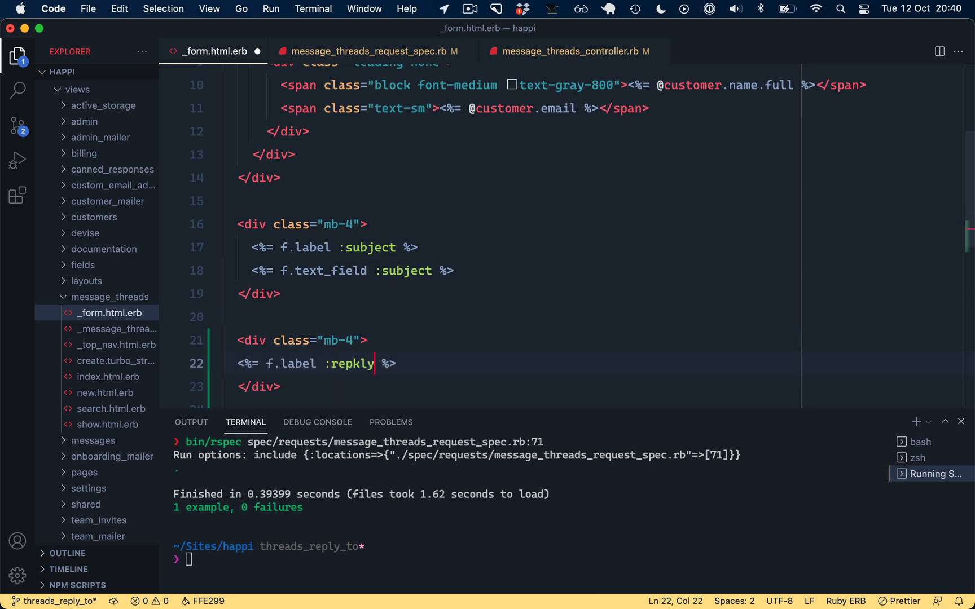
pyautogui.write('reply_to')
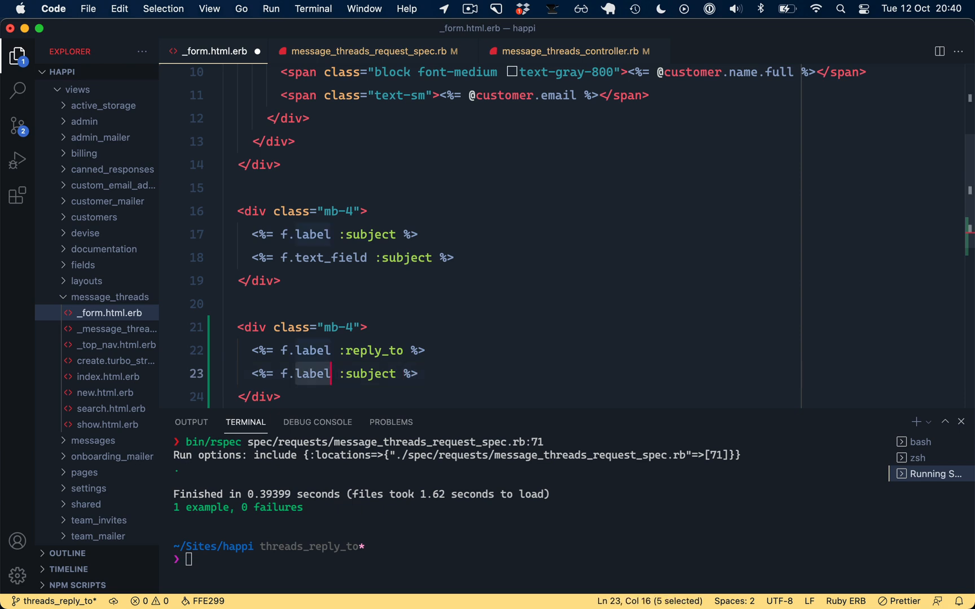
pyautogui.write('select')
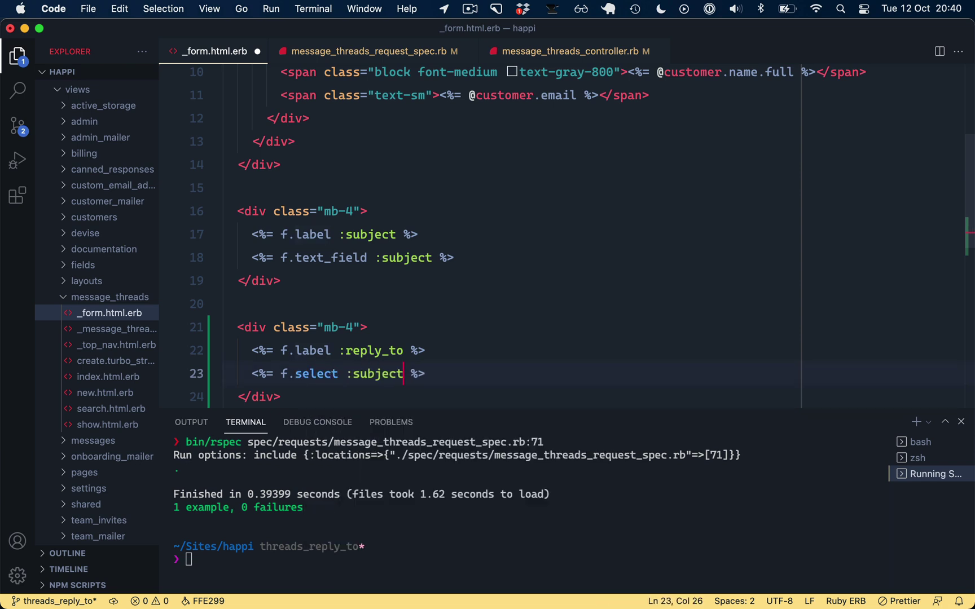
pyautogui.write('reply_to')
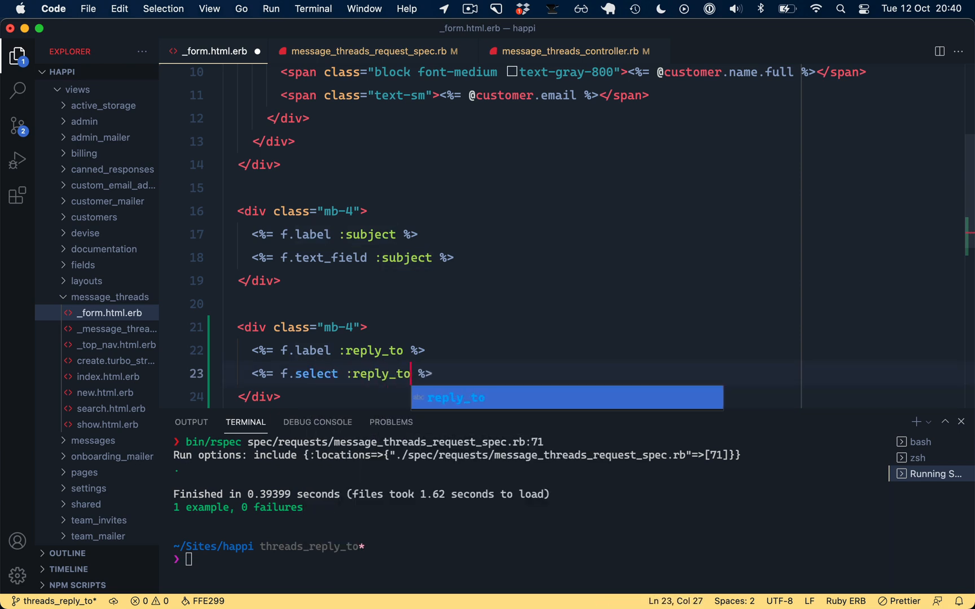
pyautogui.write(',')
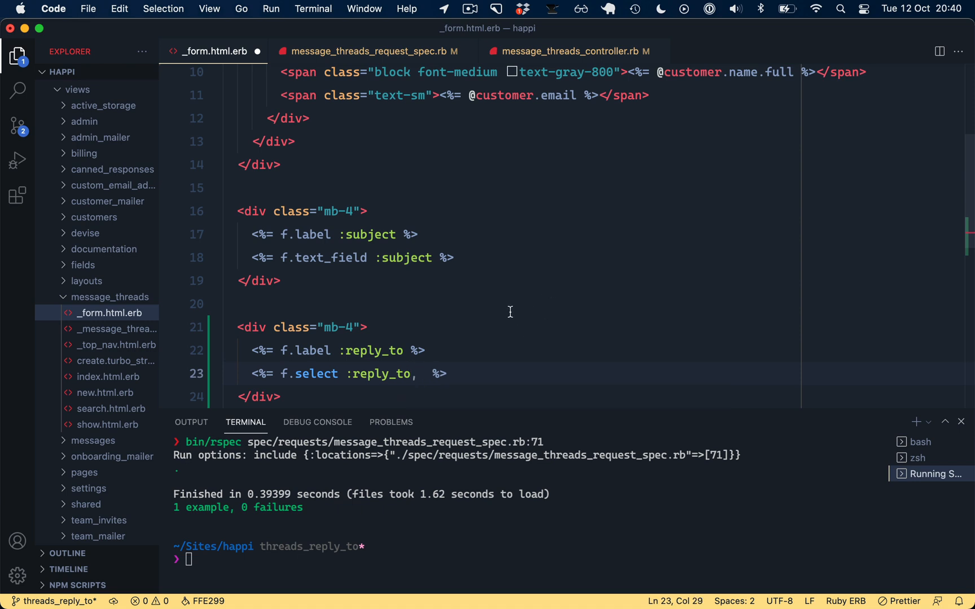
pyautogui.moveTo(101, 337)
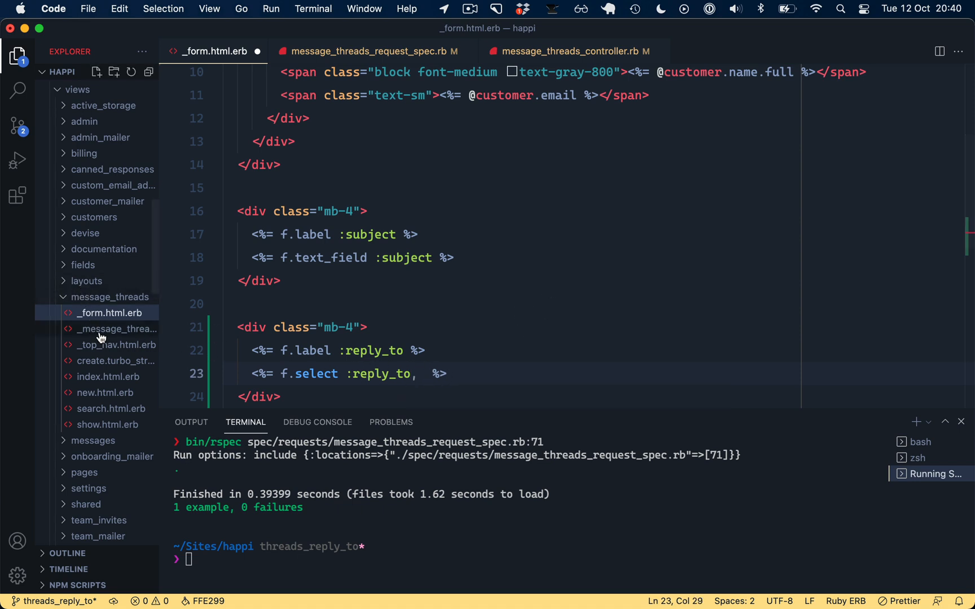
# Copy options_for_select(current_team.emails_to_send_from) from the messages form partial.
pyautogui.click(93, 441)
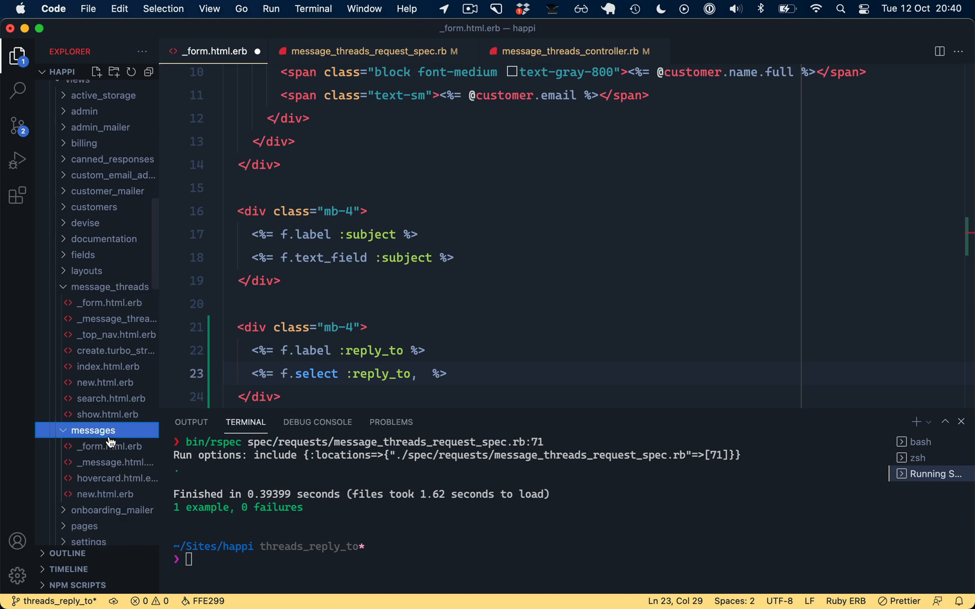
pyautogui.click(105, 447)
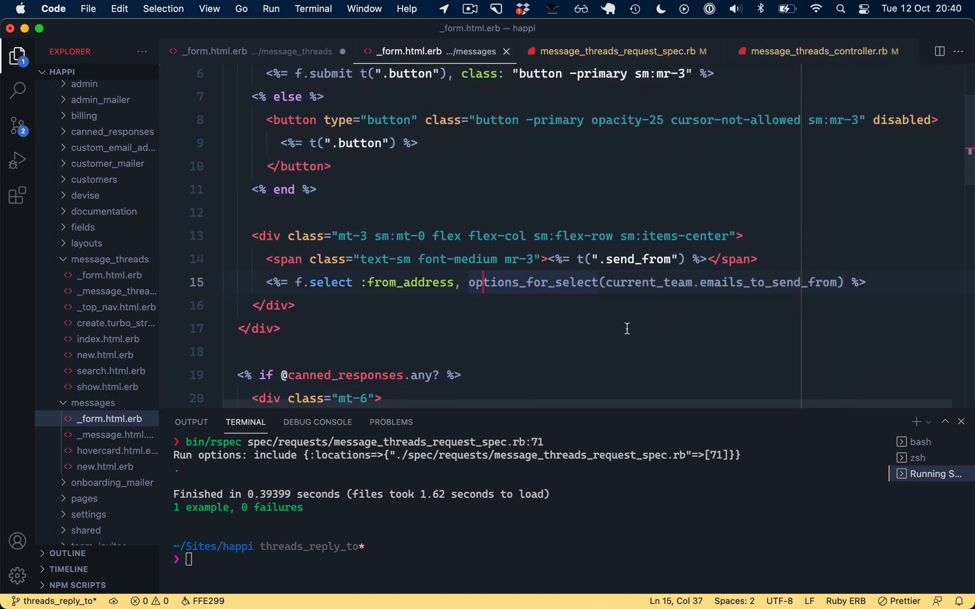
pyautogui.moveTo(484, 282); pyautogui.dragTo(845, 282)
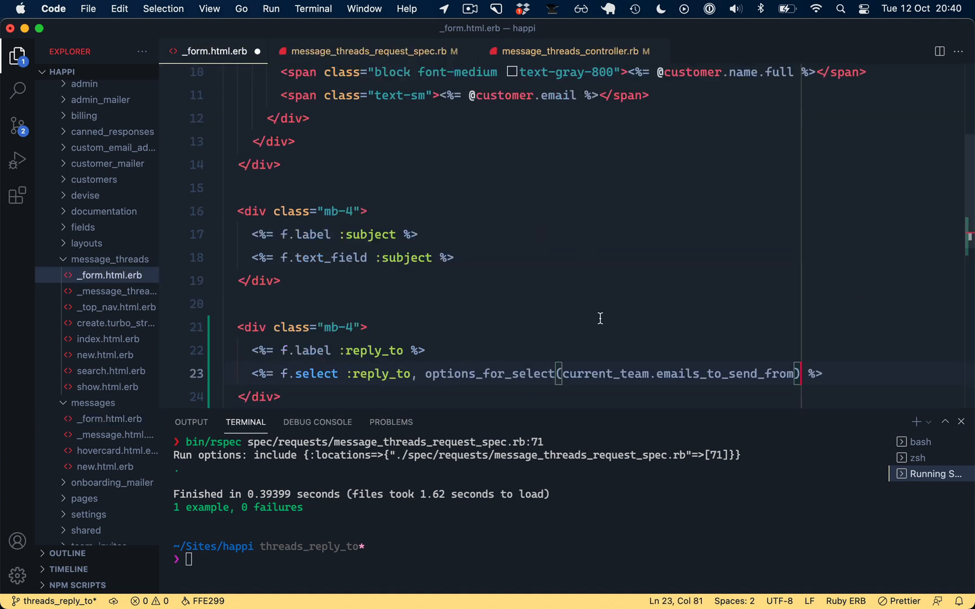
pyautogui.doubleClick(725, 374)
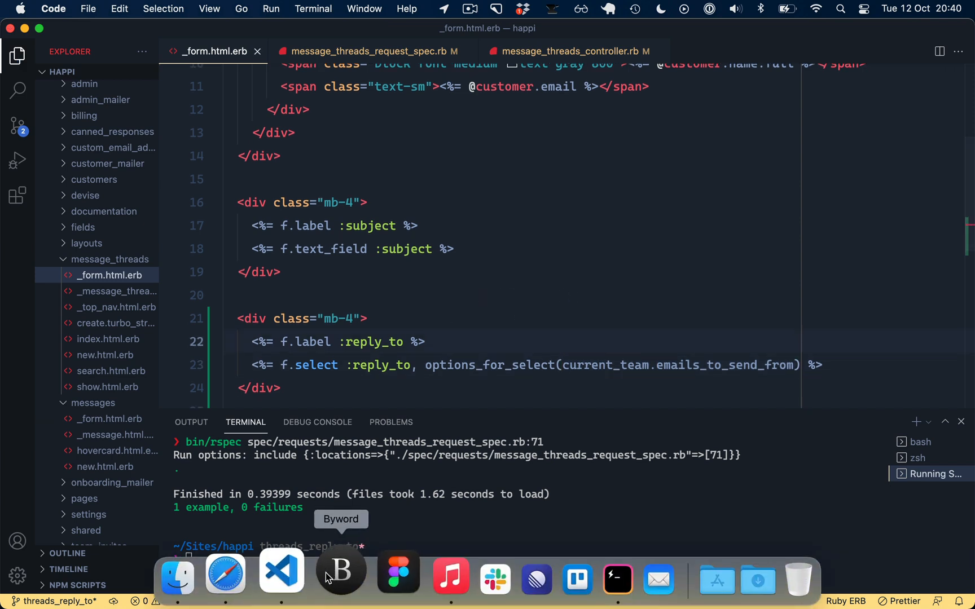
# Open New thread in Happi and confirm Reply to offers Demo Support and Demo addresses.
pyautogui.click(220, 575)
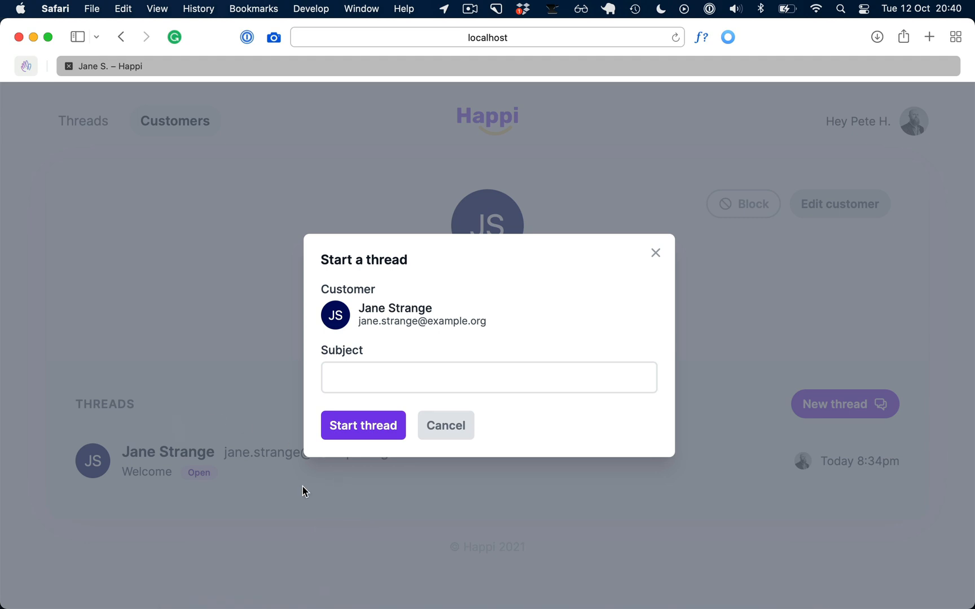
pyautogui.moveTo(623, 347)
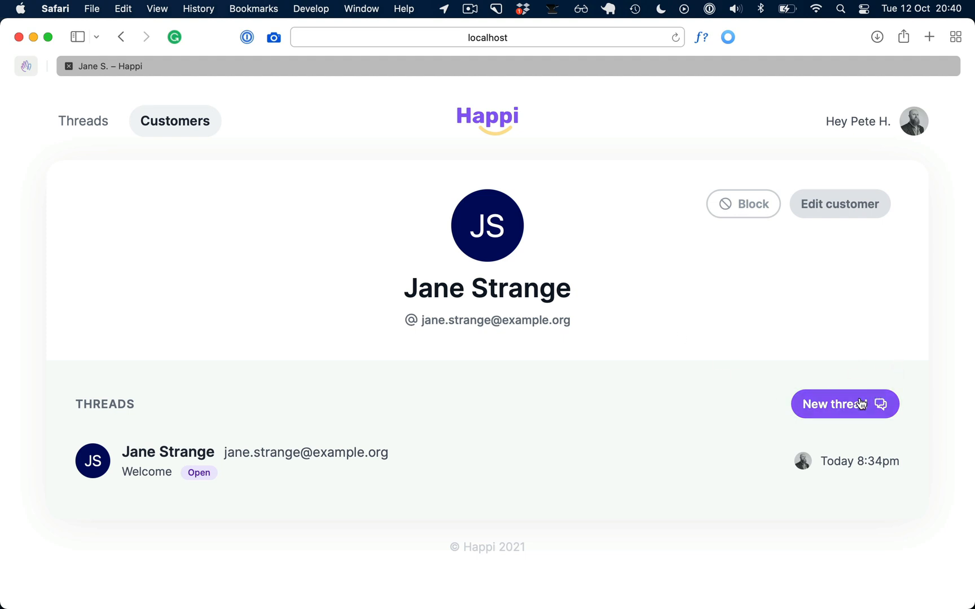
pyautogui.click(846, 404)
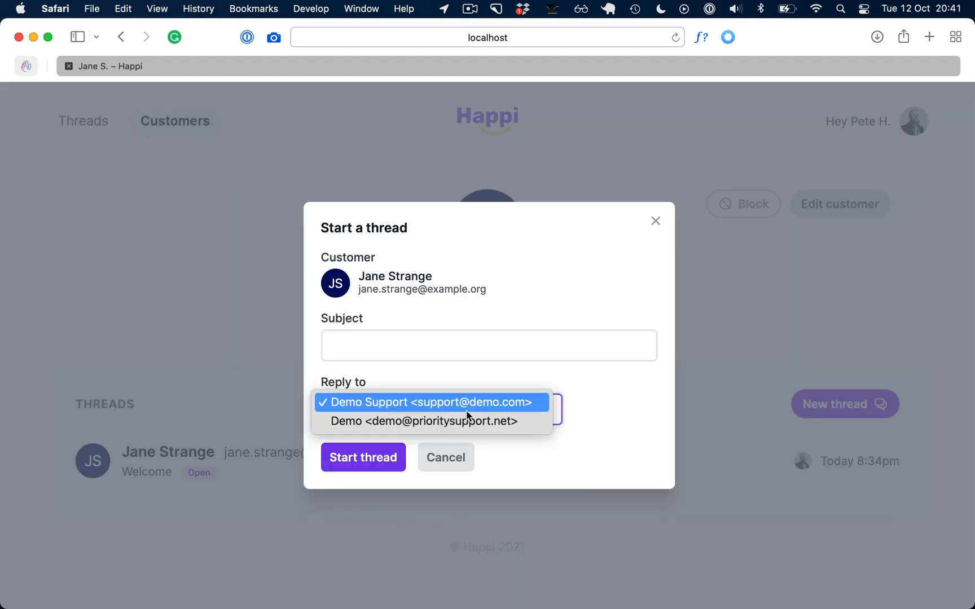
pyautogui.click(432, 402)
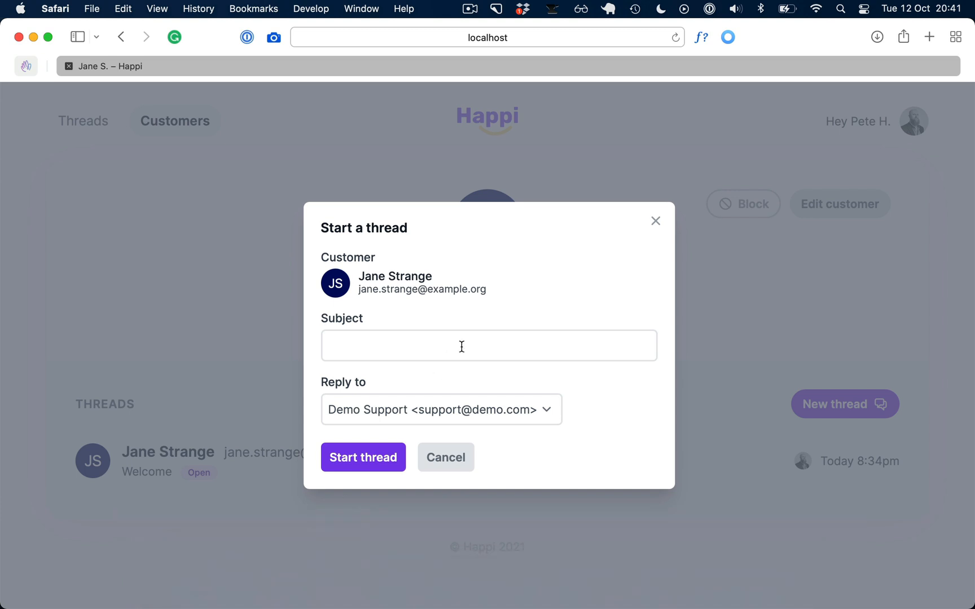
pyautogui.moveTo(521, 381)
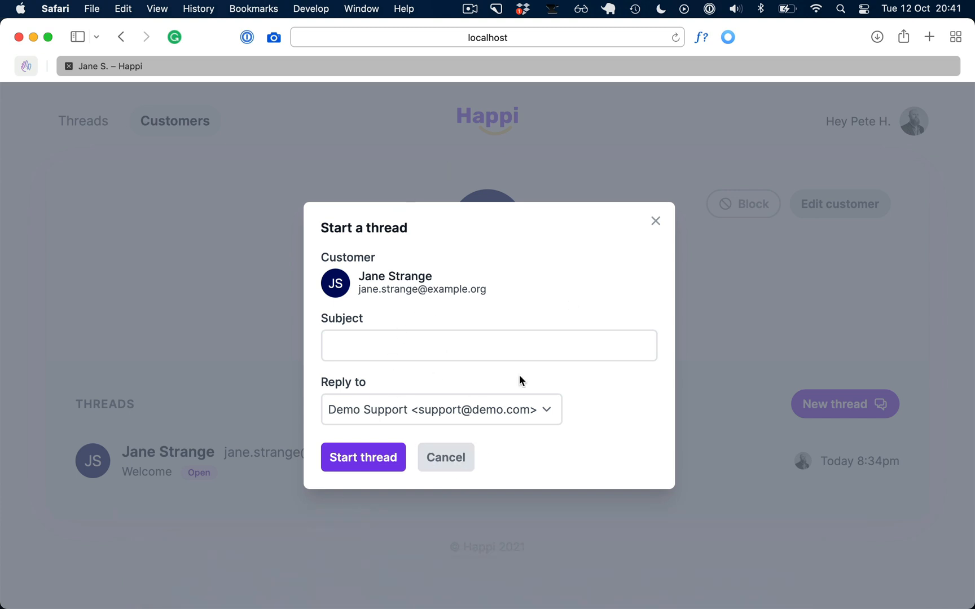
pyautogui.moveTo(487, 322)
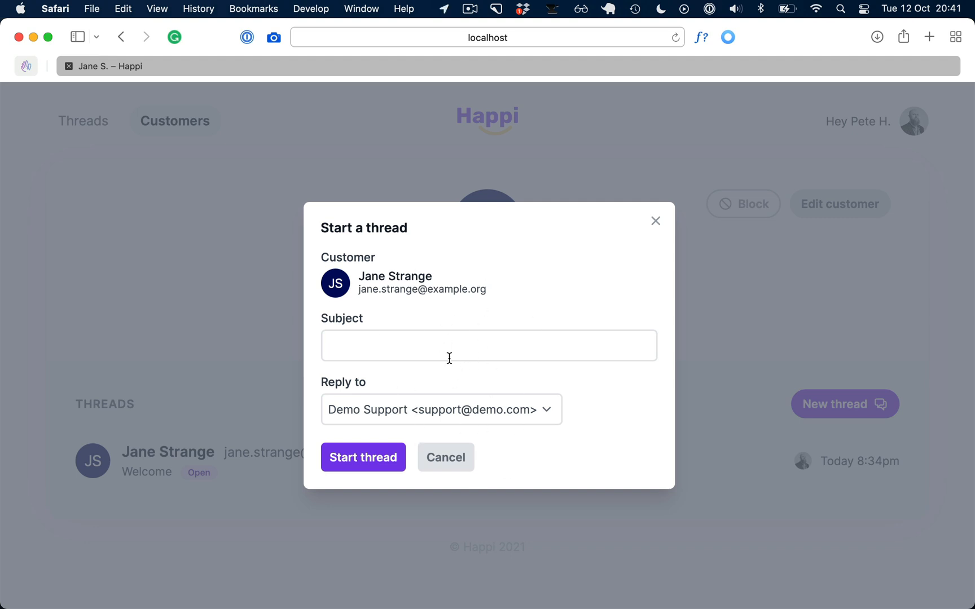
pyautogui.moveTo(492, 417)
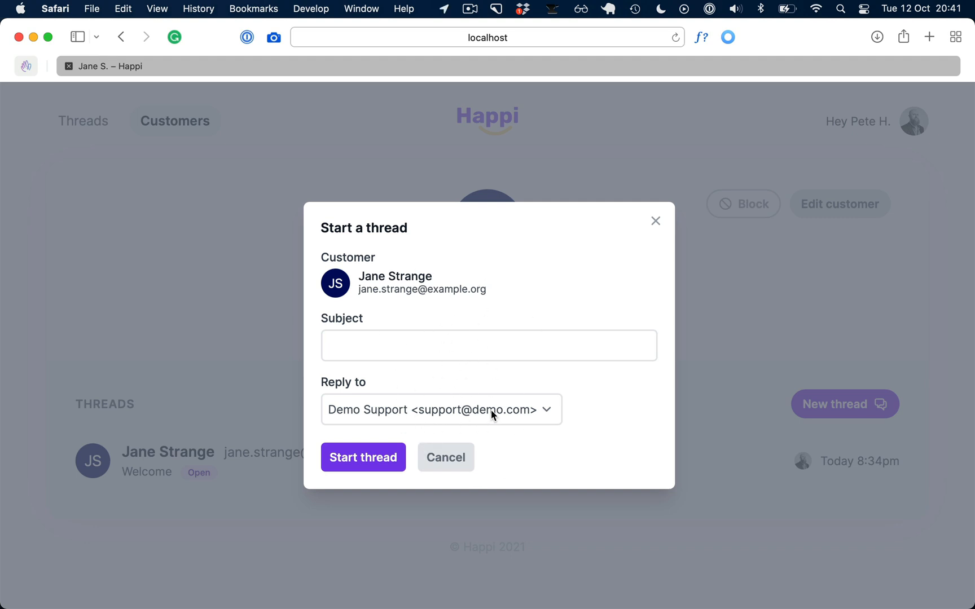
pyautogui.moveTo(366, 589)
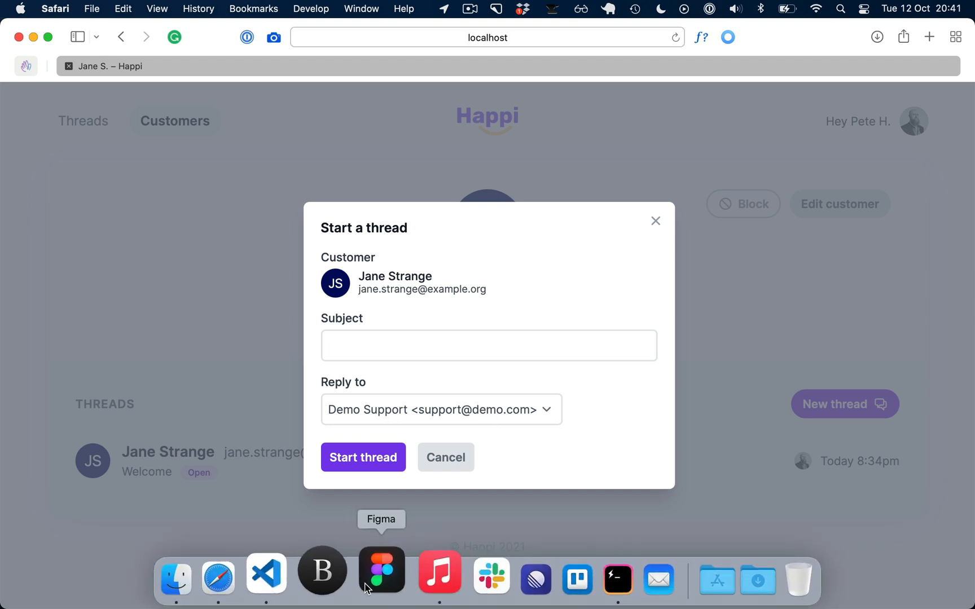
pyautogui.moveTo(310, 589)
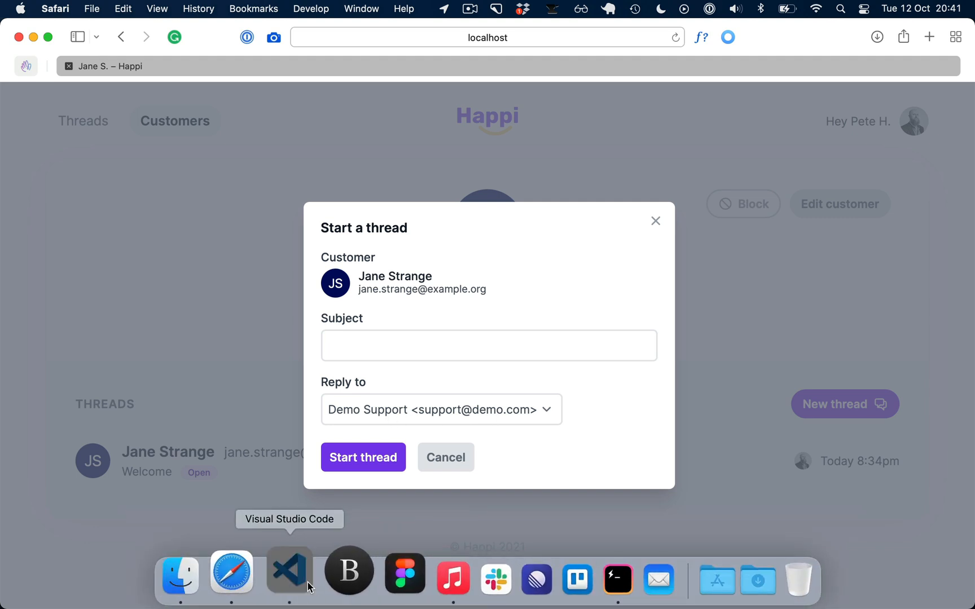
# Run the line-48 'returns http success' request spec for GET /threads/new.
pyautogui.click(289, 573)
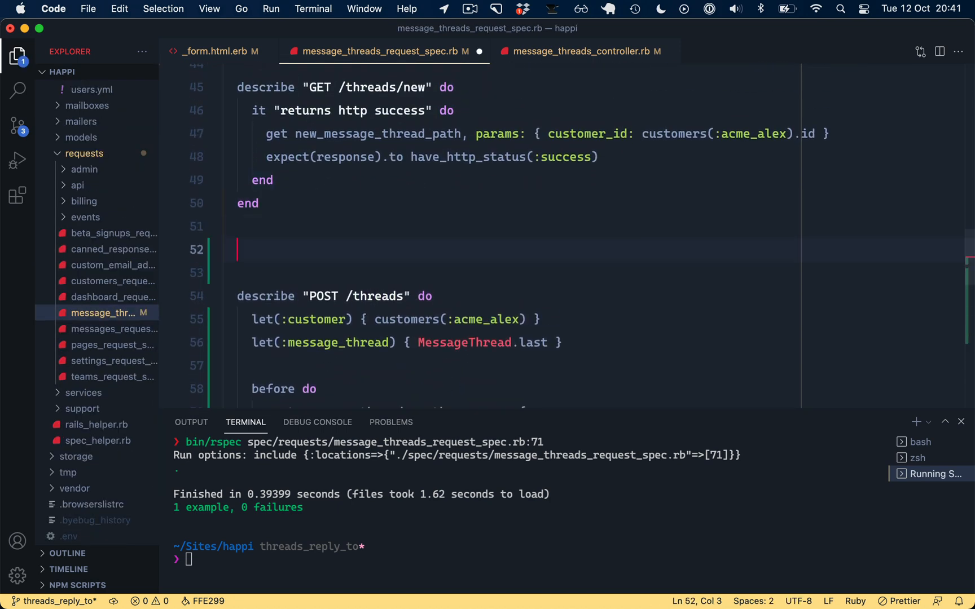
pyautogui.write("describe ':' do")
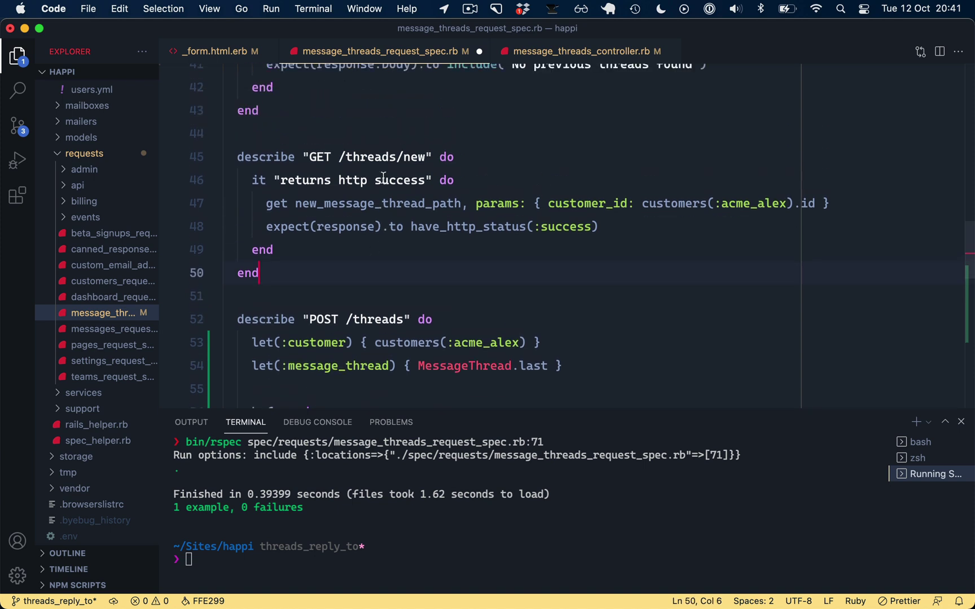
pyautogui.moveTo(362, 157)
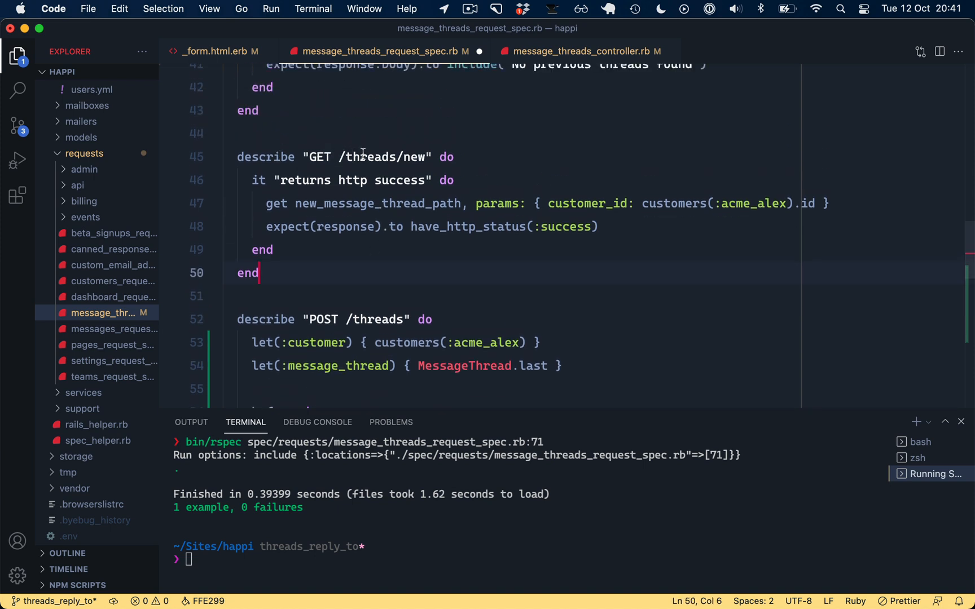
pyautogui.doubleClick(383, 156)
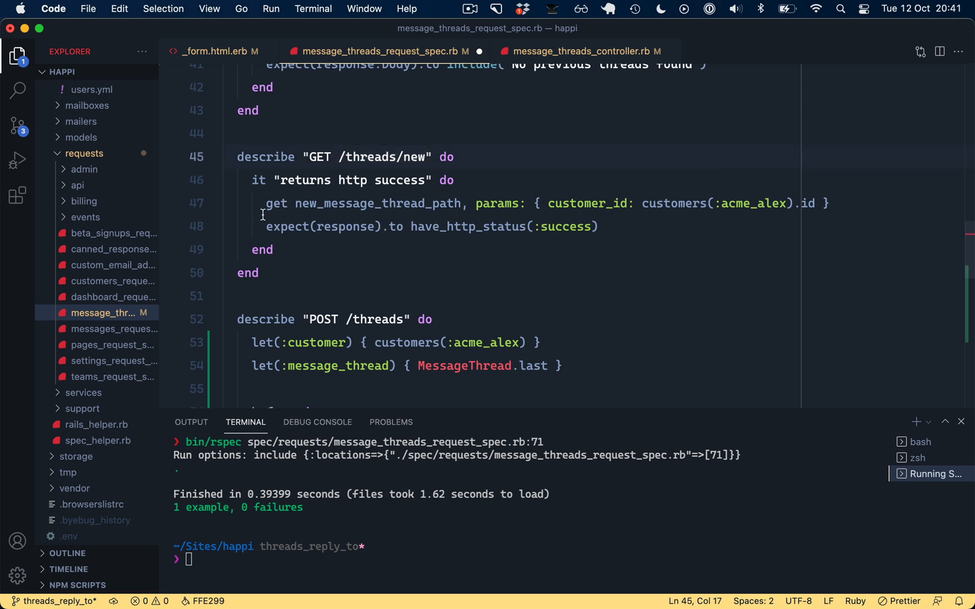
pyautogui.click(596, 227)
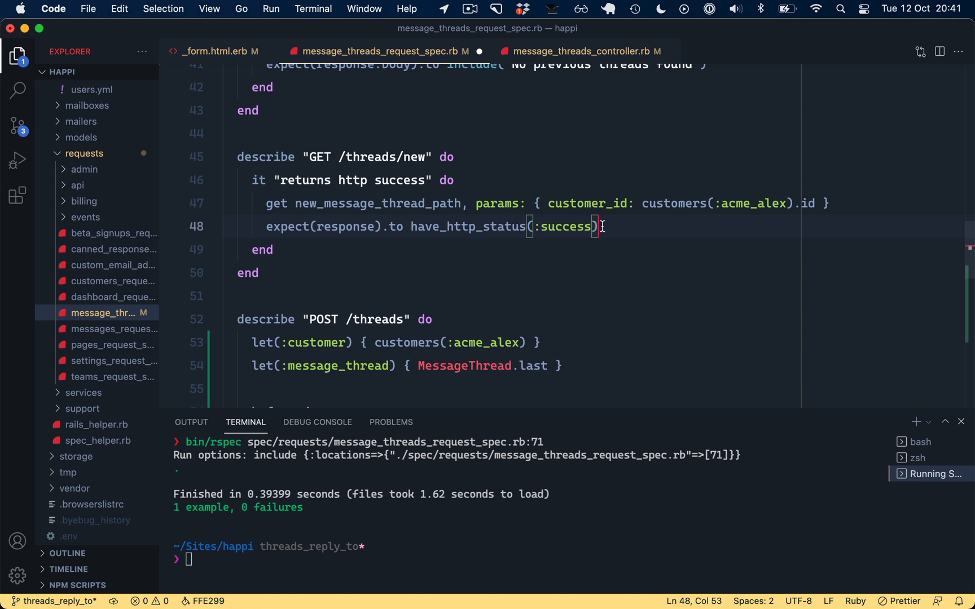
pyautogui.moveTo(615, 228)
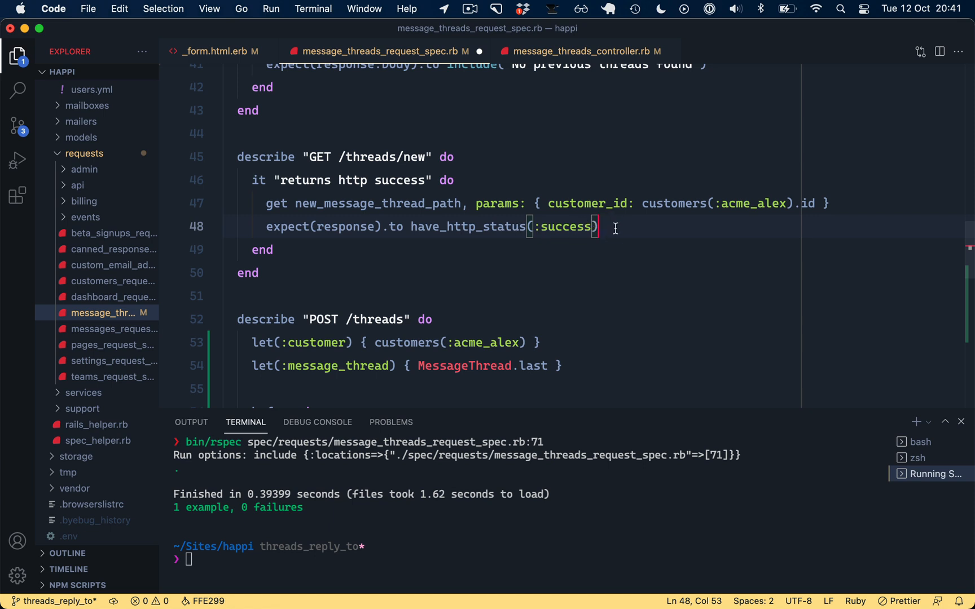
pyautogui.moveTo(627, 222)
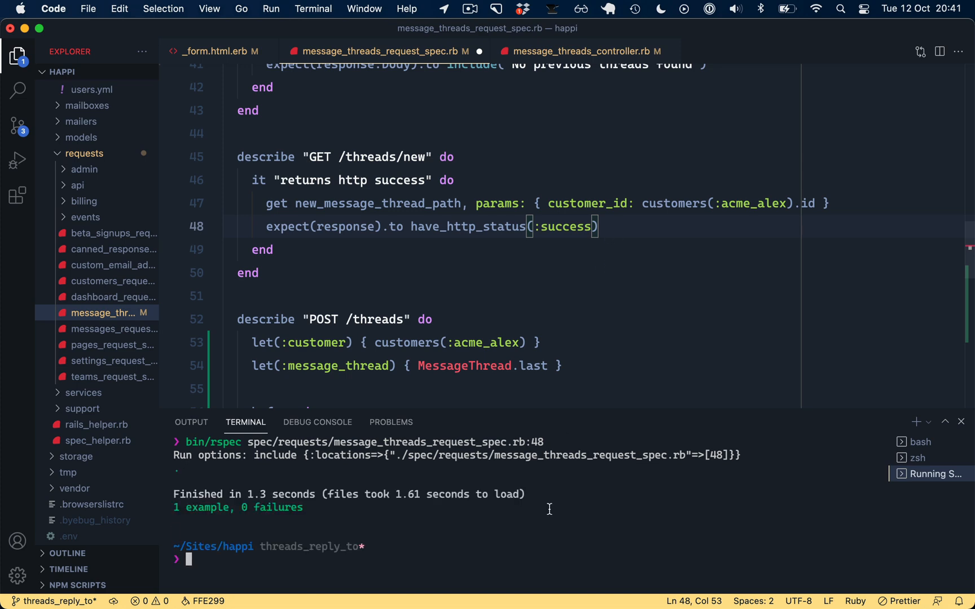
# Check the controller's permitted params, fix the line-23 f.select call, and save to rerun.
pyautogui.click(584, 51)
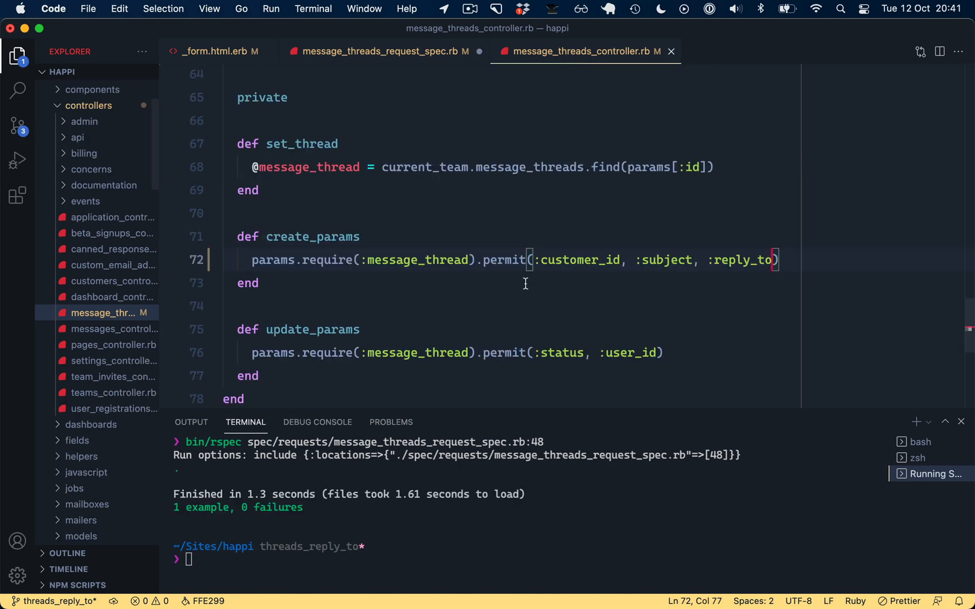
pyautogui.click(207, 51)
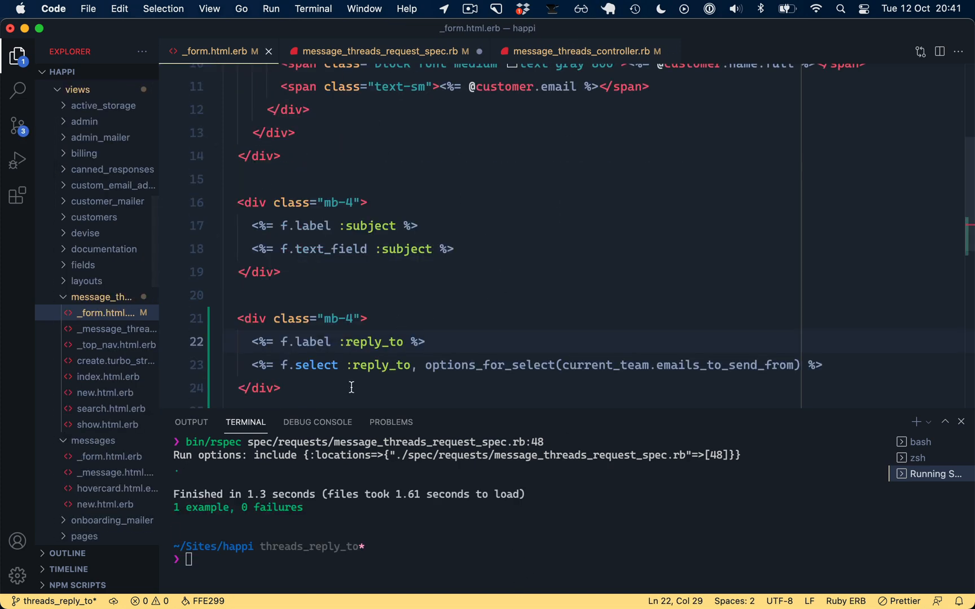
pyautogui.click(296, 365)
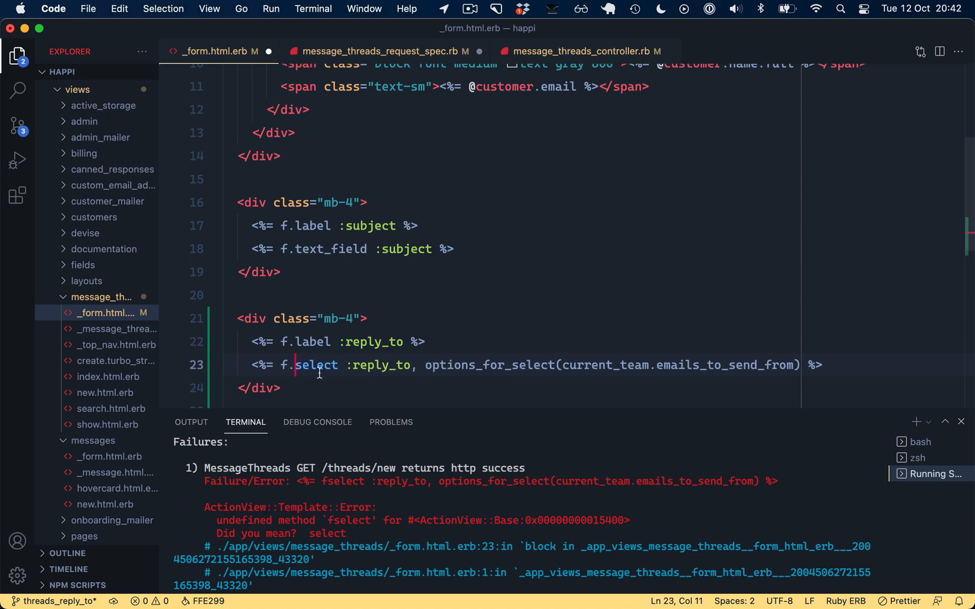
pyautogui.press('cmd+s')
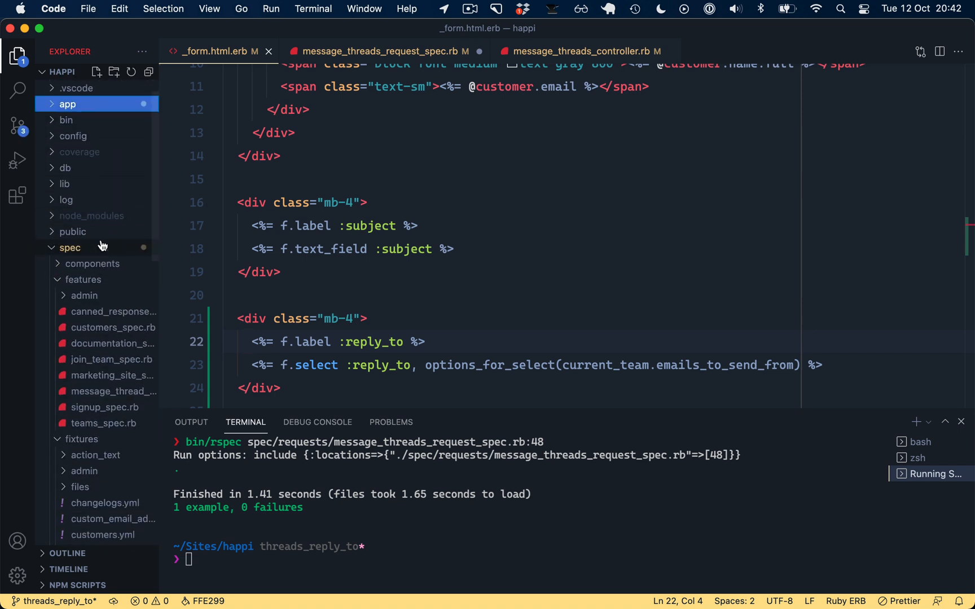
# Collapse spec/requests in the Explorer to reveal the feature specs folder.
pyautogui.scroll(-3)
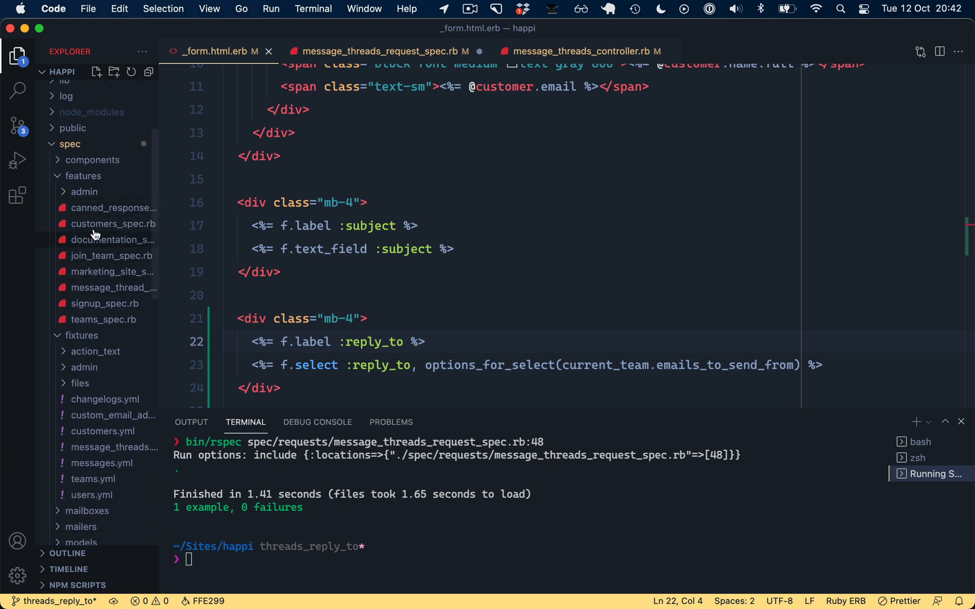
pyautogui.moveTo(109, 234)
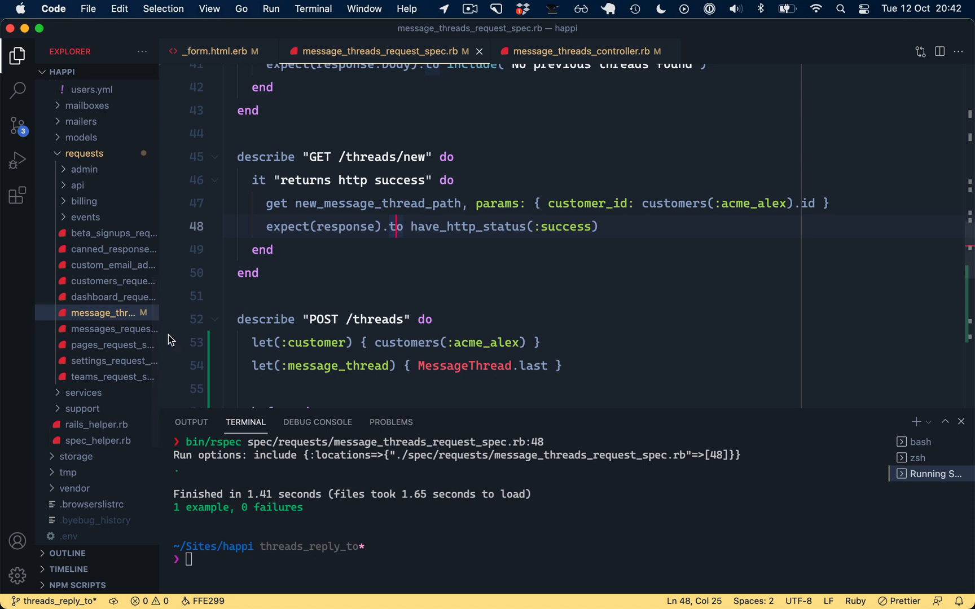
pyautogui.moveTo(100, 317)
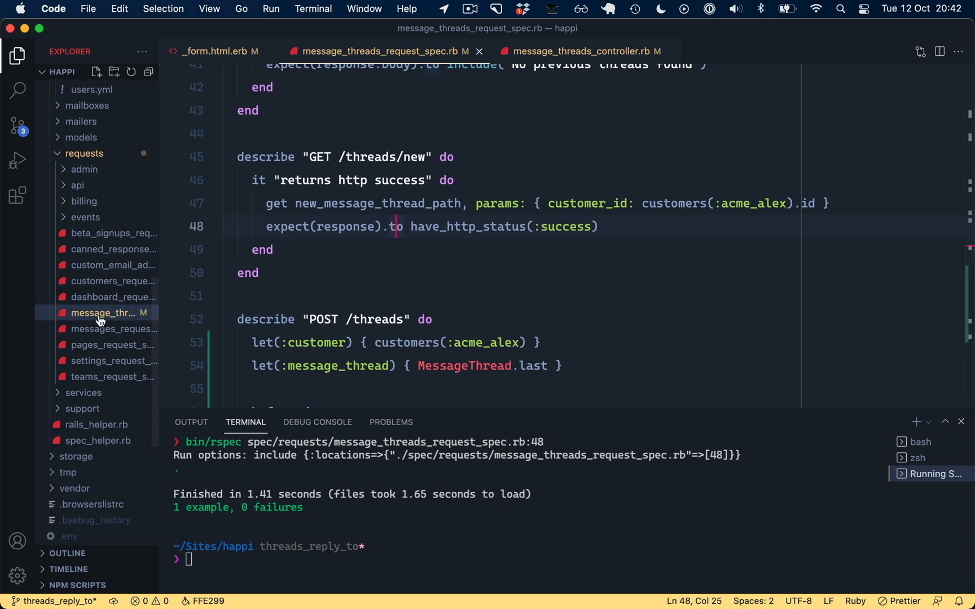
pyautogui.moveTo(123, 316)
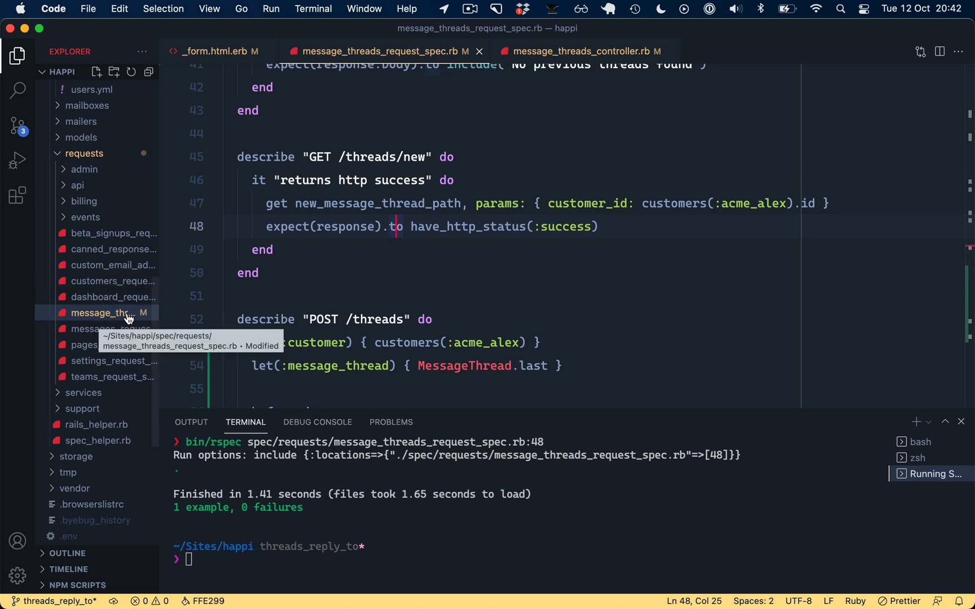
pyautogui.moveTo(119, 319)
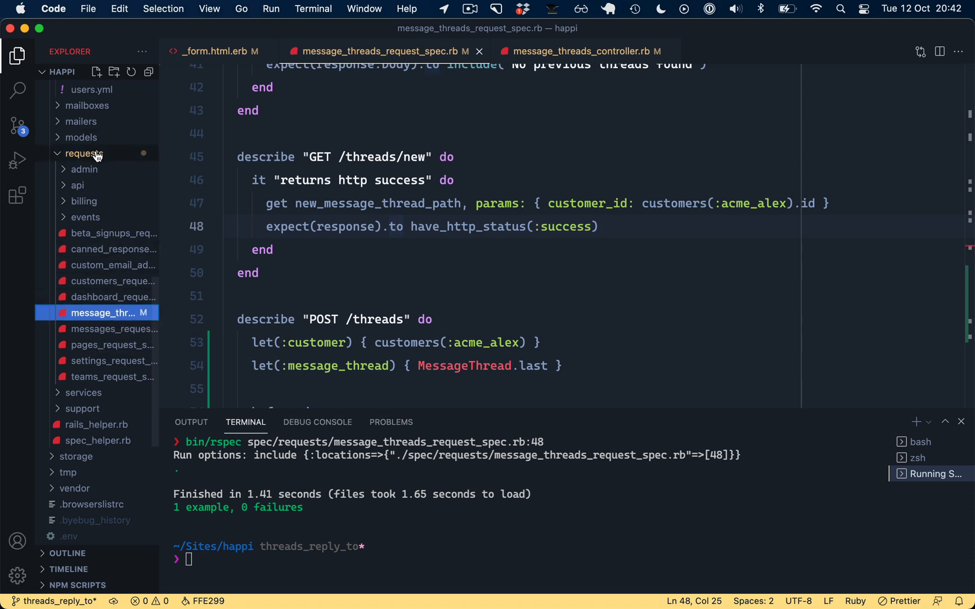
pyautogui.click(79, 153)
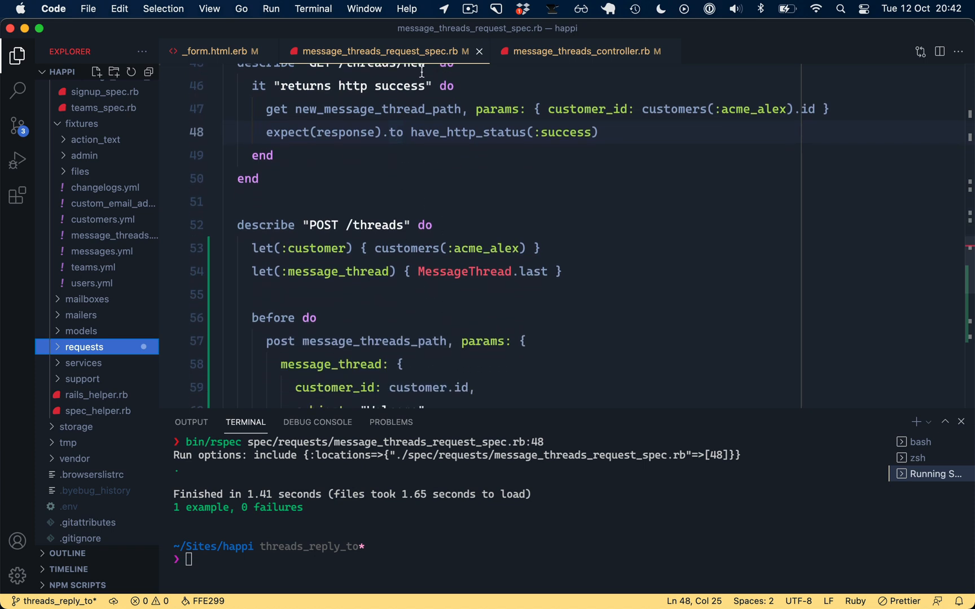
pyautogui.moveTo(408, 171)
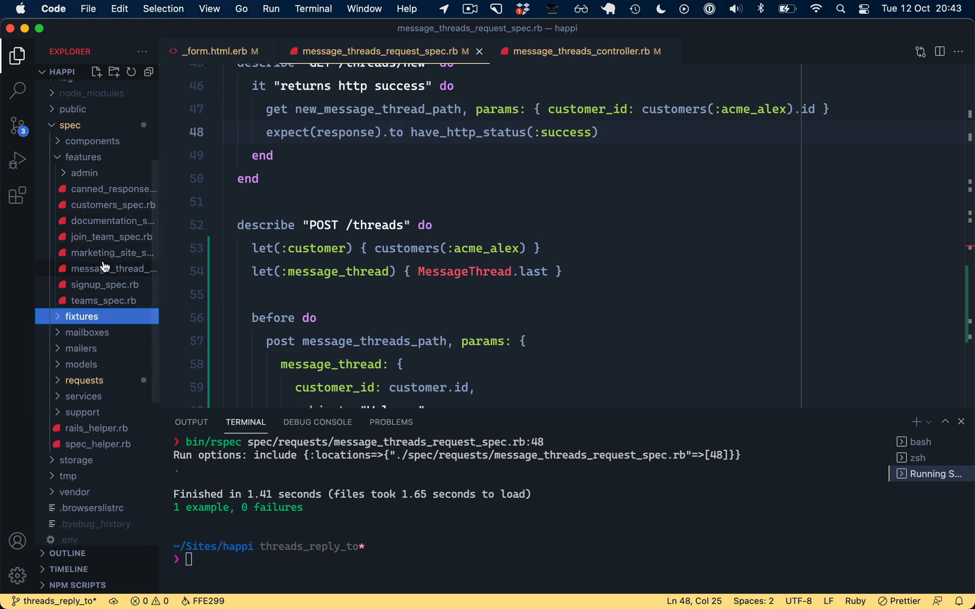
pyautogui.moveTo(114, 274)
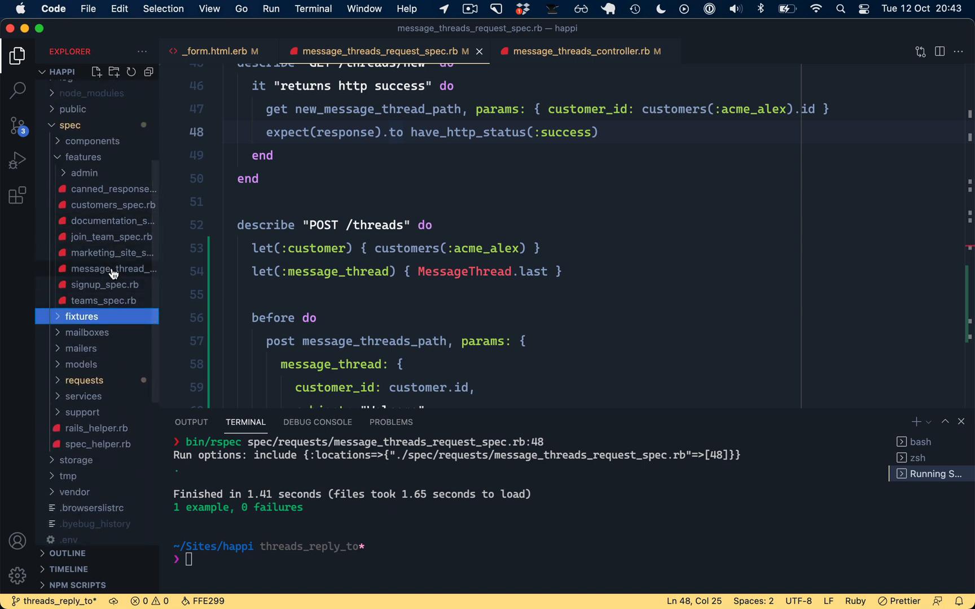
# Add visit dashboard_path inside the 'sets the subject and reply to' example in message_thread_spec.rb.
pyautogui.click(113, 269)
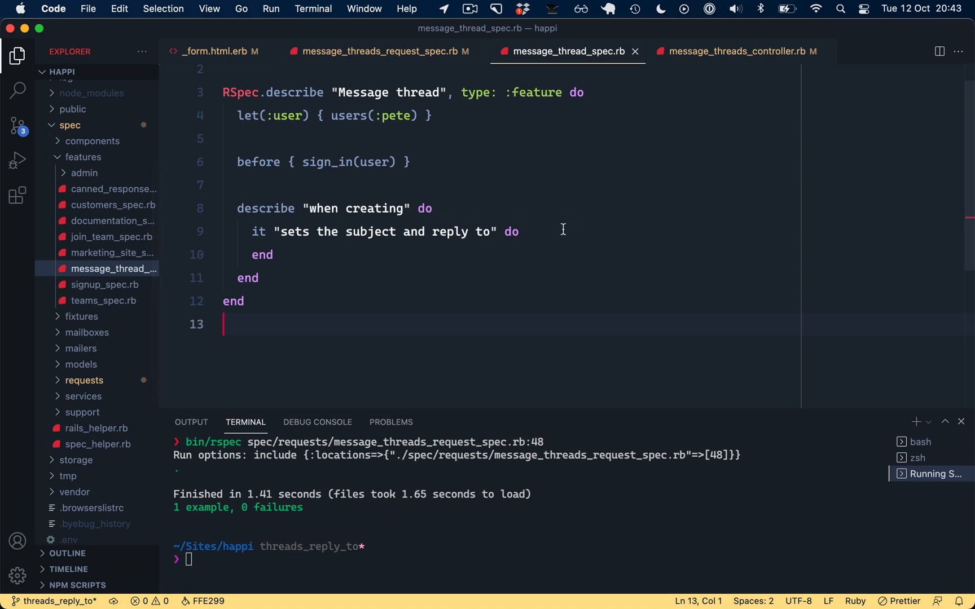
pyautogui.click(519, 231)
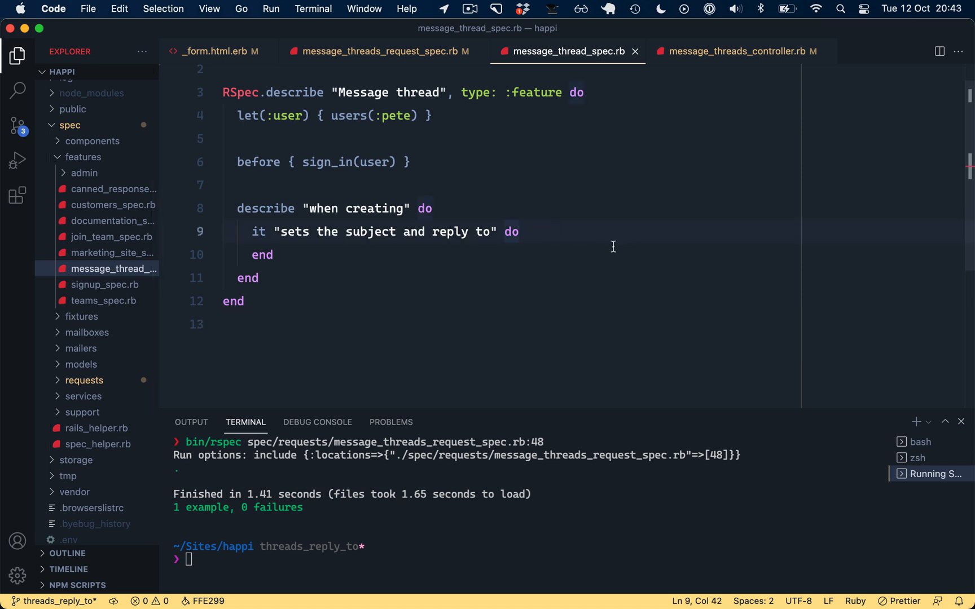
pyautogui.moveTo(539, 165)
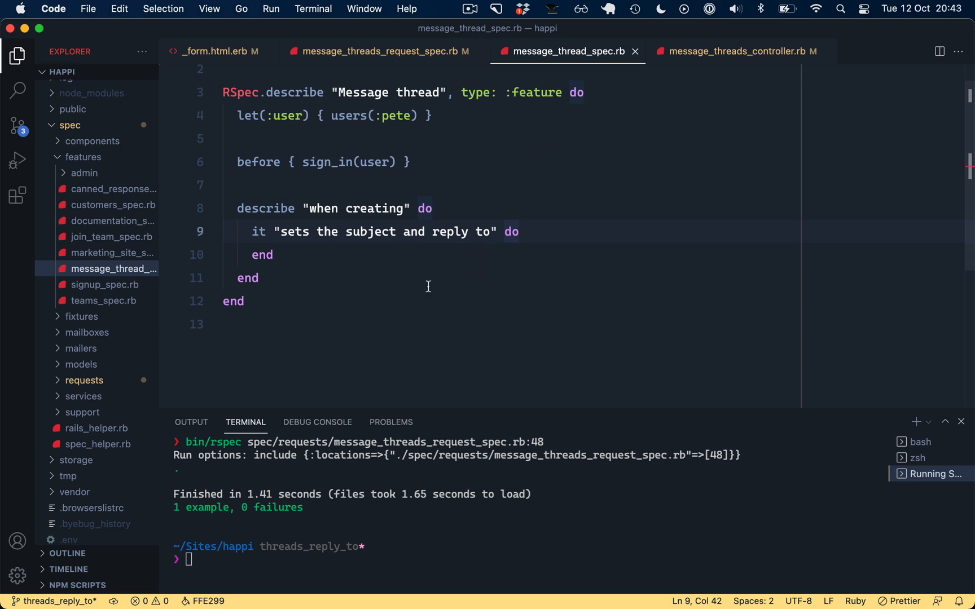
pyautogui.moveTo(274, 151)
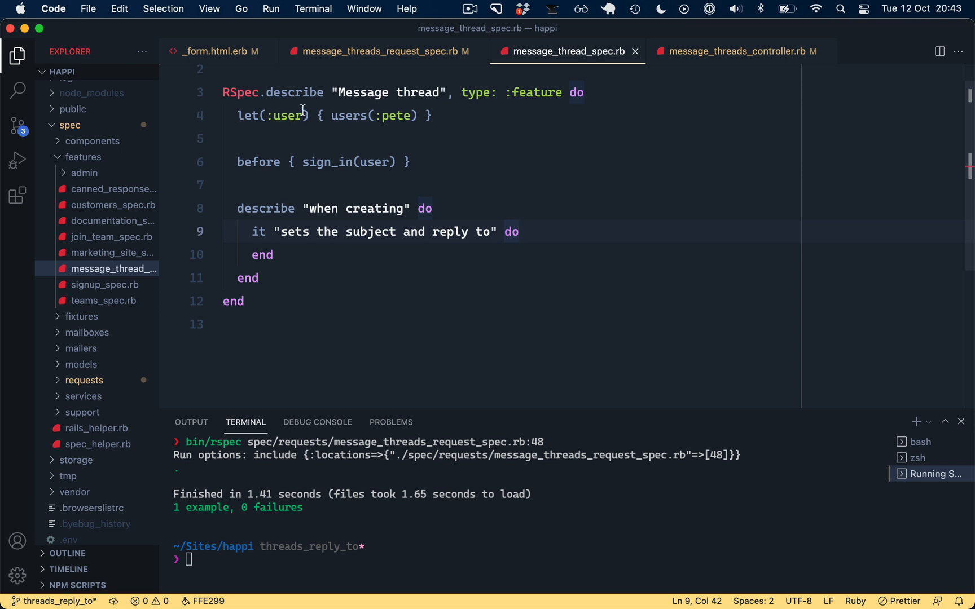
pyautogui.moveTo(641, 268)
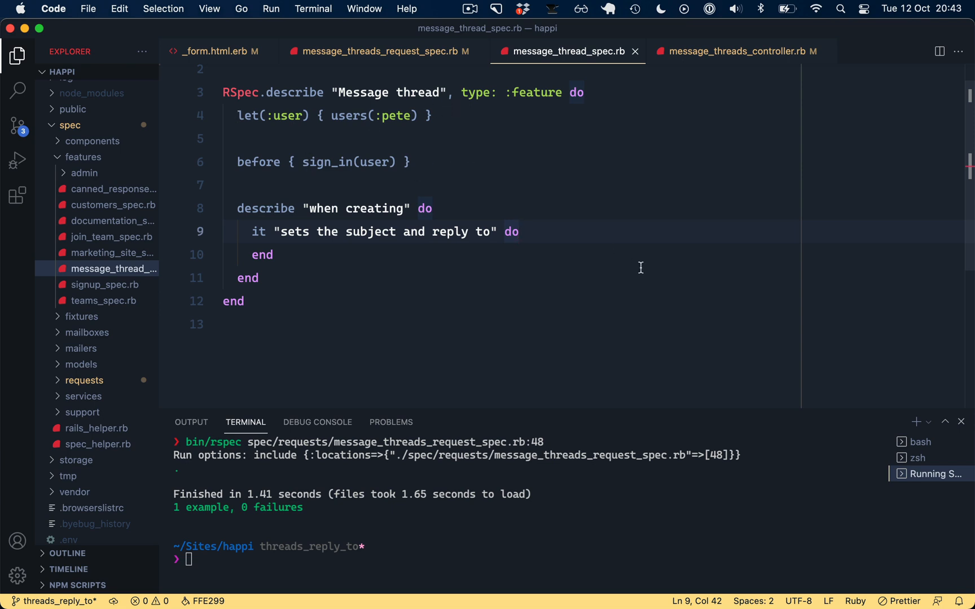
pyautogui.write('visit')
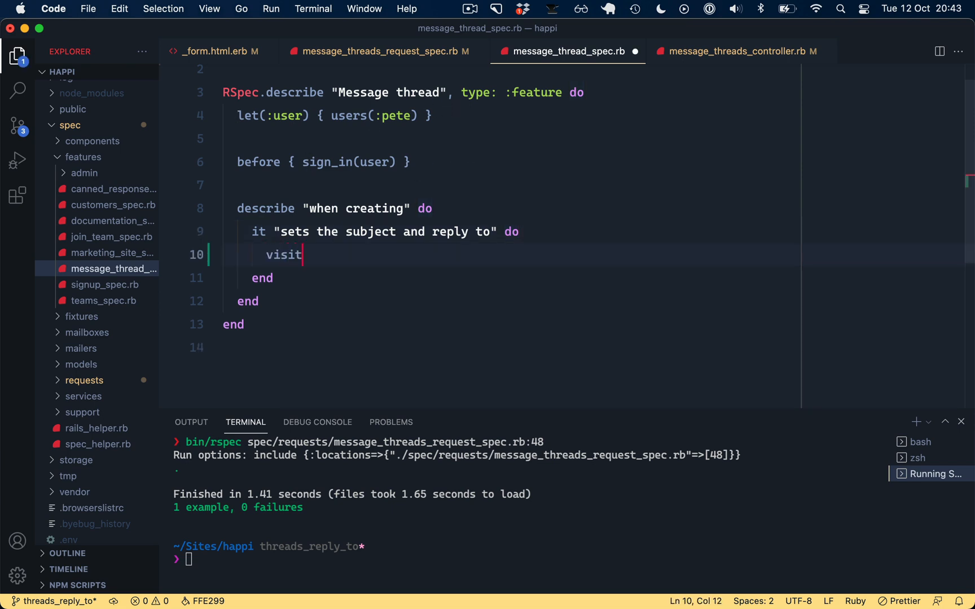
pyautogui.write('dashboar')
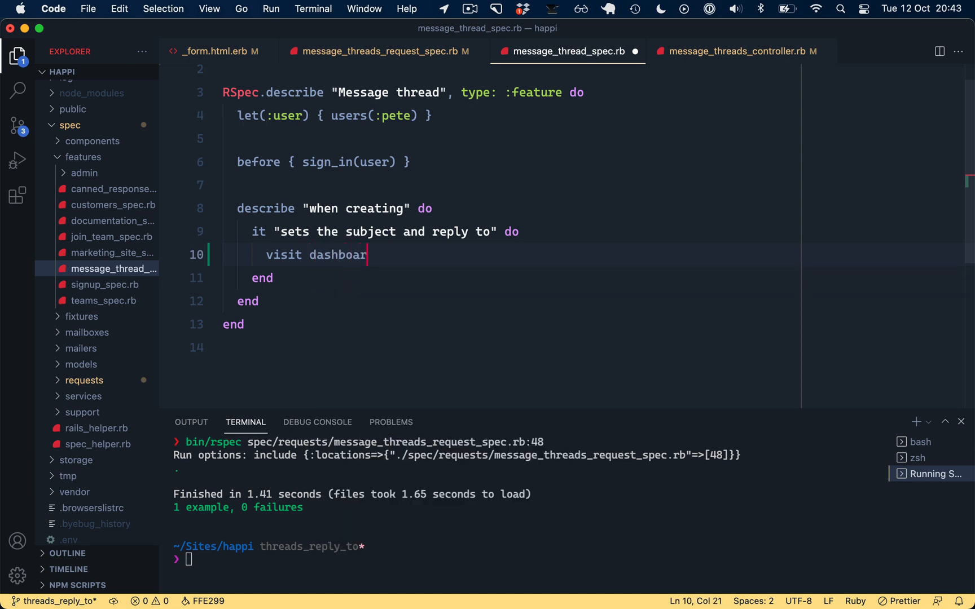
pyautogui.write('d_path')
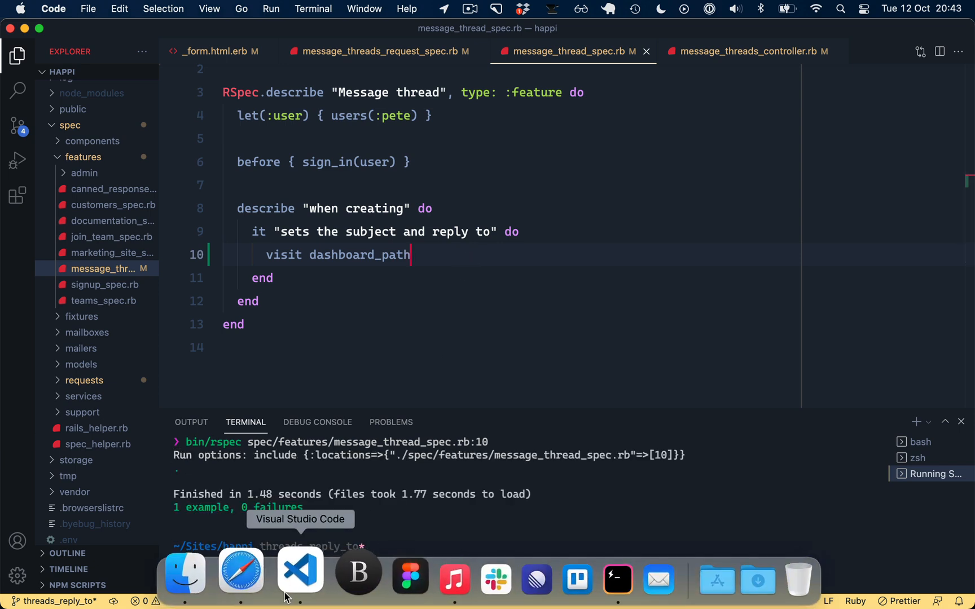
pyautogui.click(241, 572)
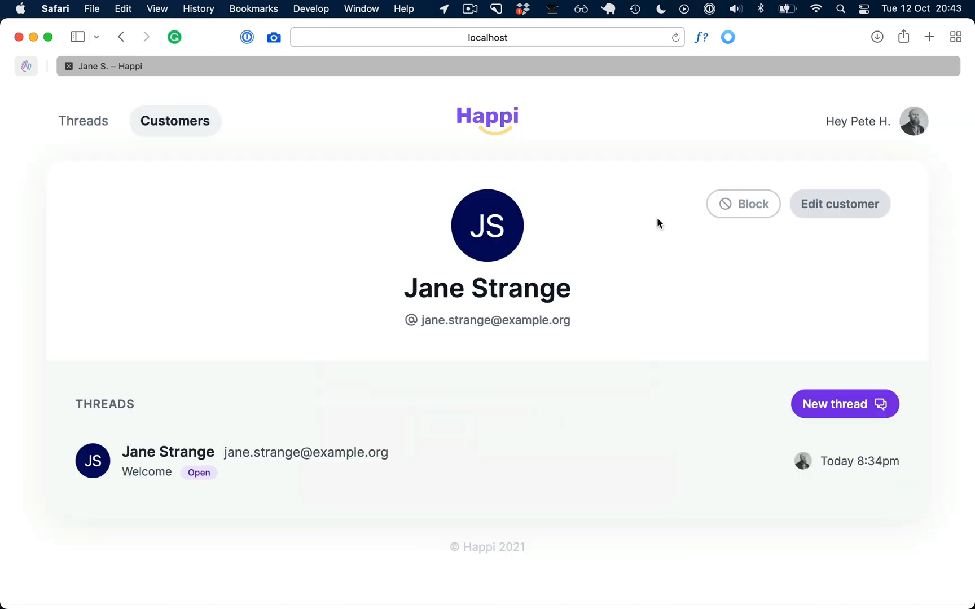
pyautogui.click(82, 120)
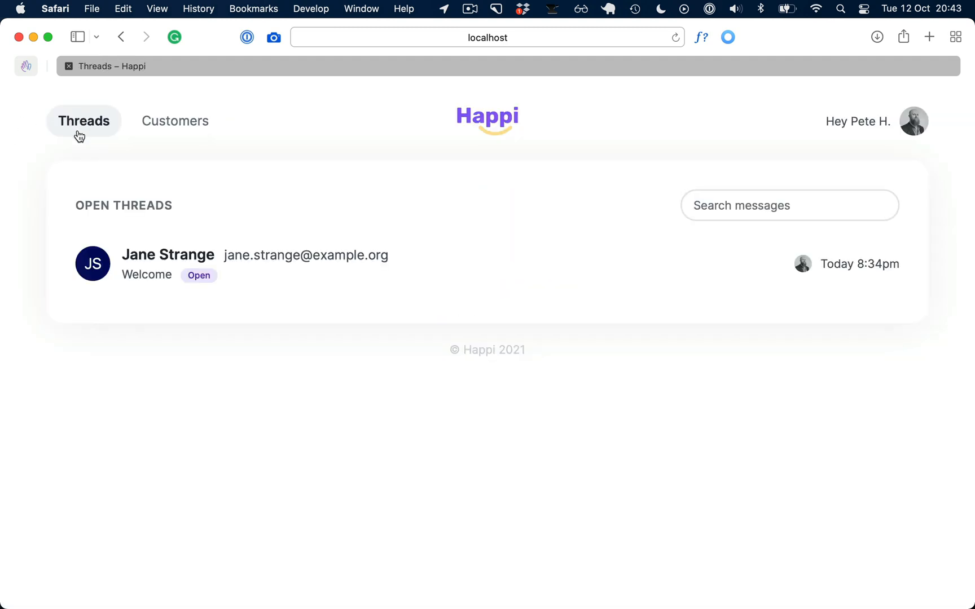
pyautogui.moveTo(254, 206)
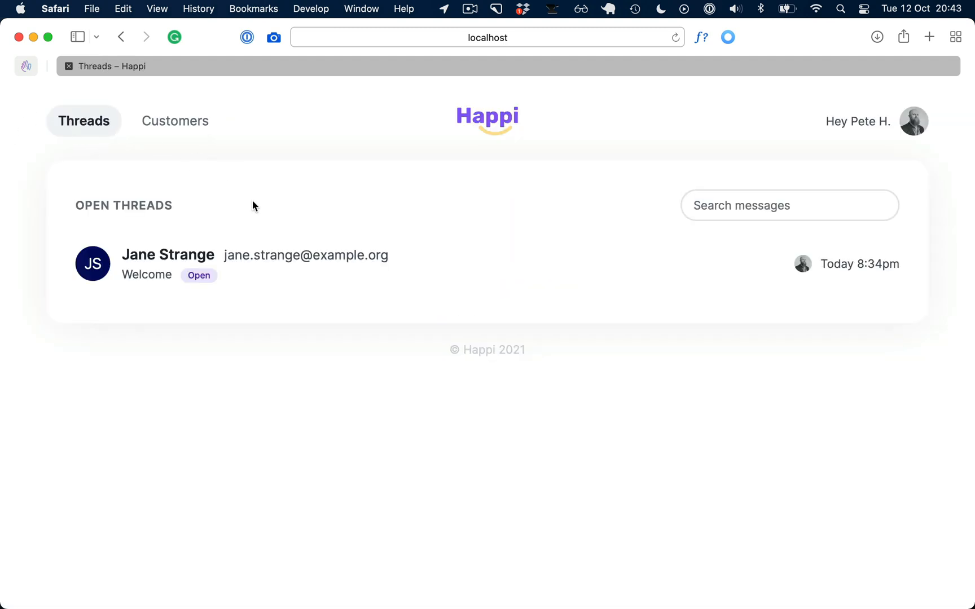
pyautogui.moveTo(171, 128)
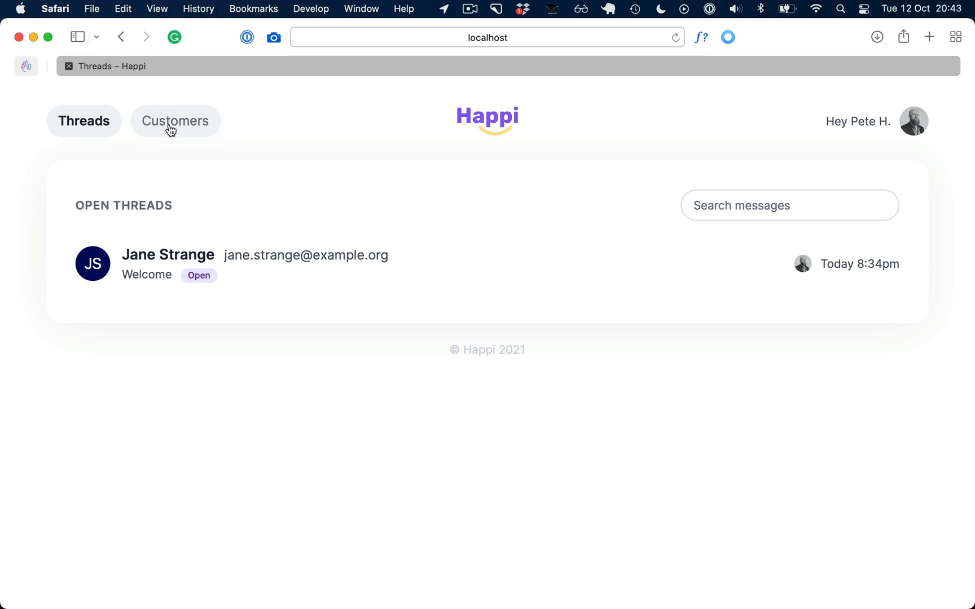
pyautogui.moveTo(165, 126)
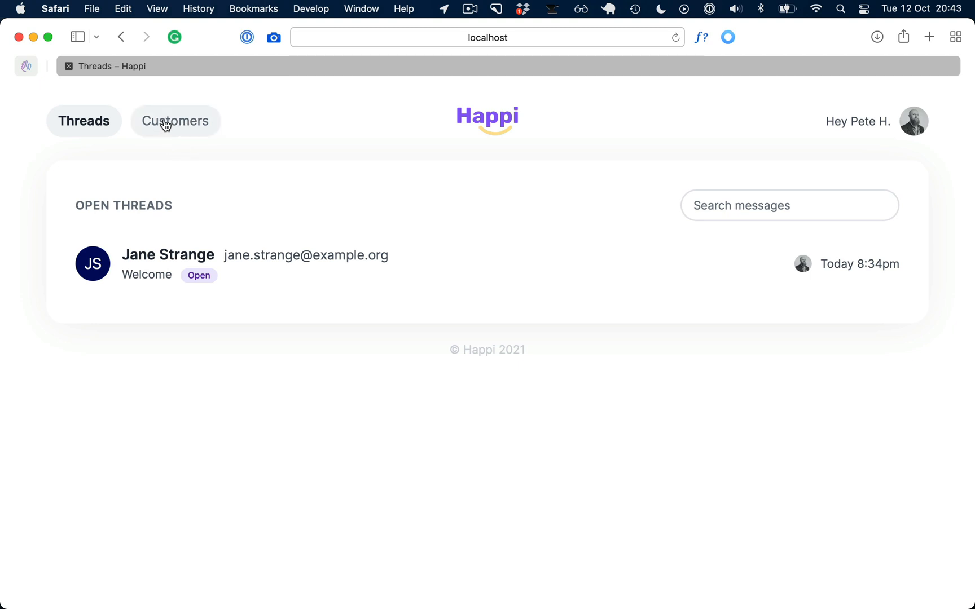
pyautogui.moveTo(193, 140)
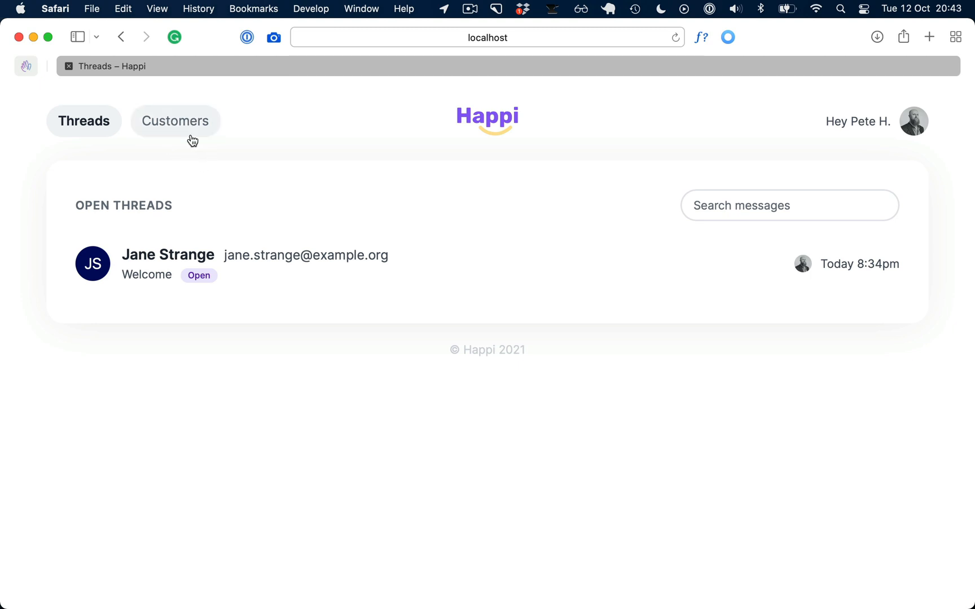
pyautogui.click(175, 121)
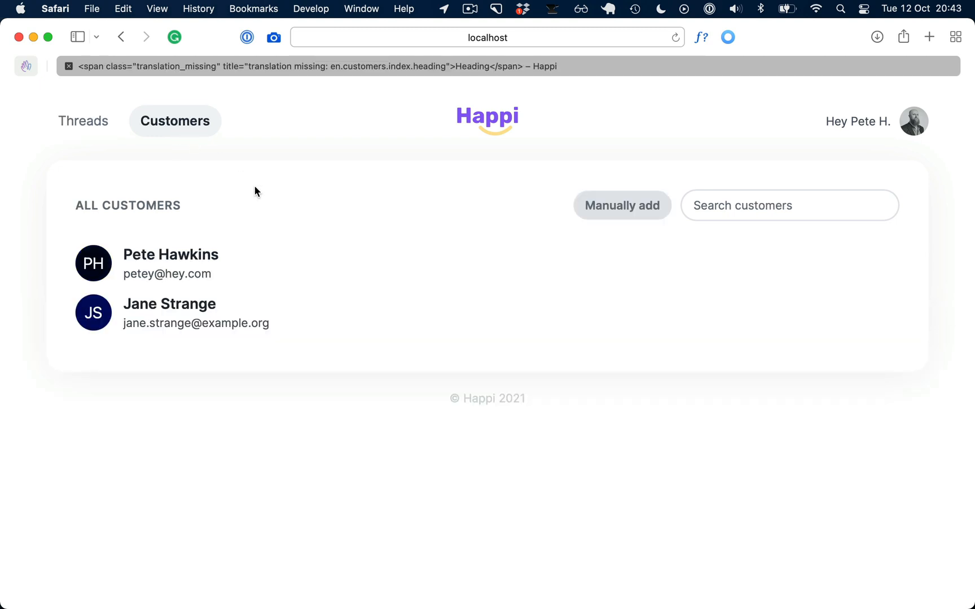
pyautogui.moveTo(190, 316)
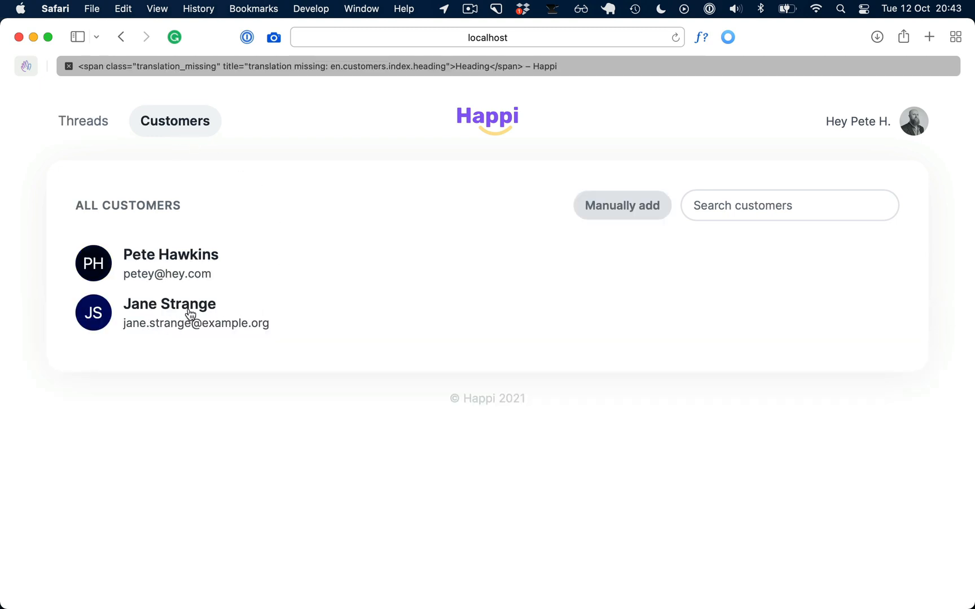
pyautogui.click(169, 305)
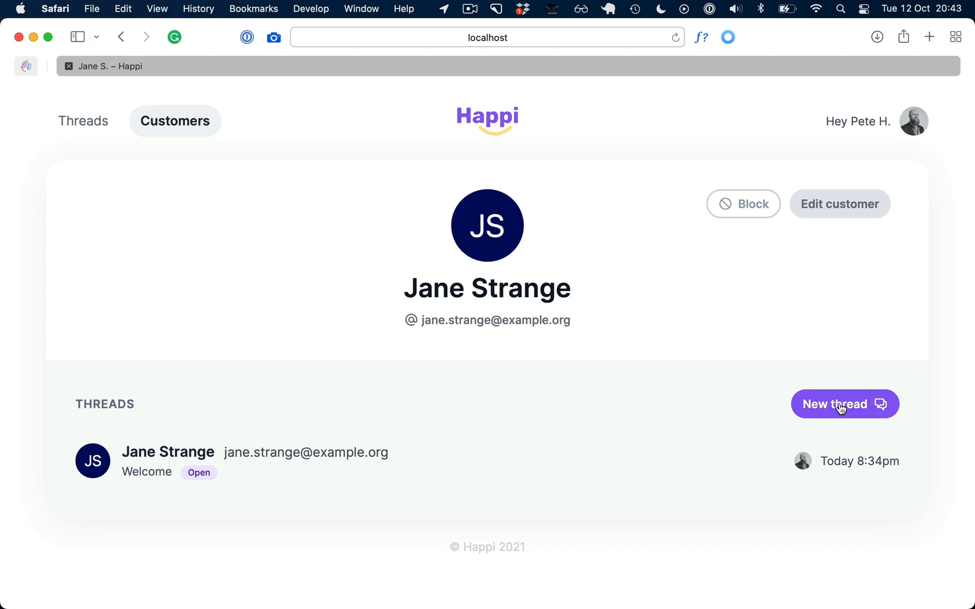
pyautogui.click(283, 592)
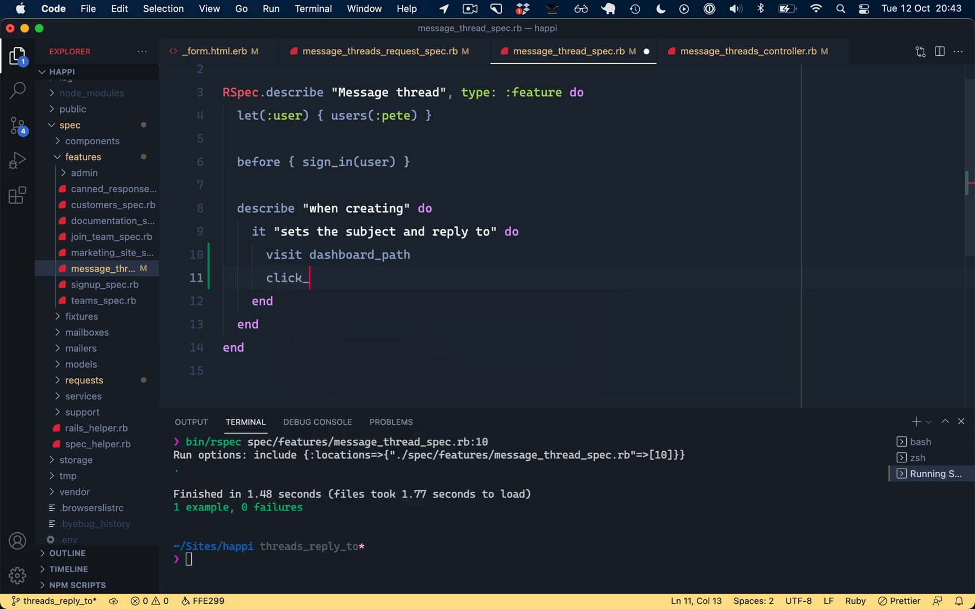
pyautogui.write('on "Customer"')
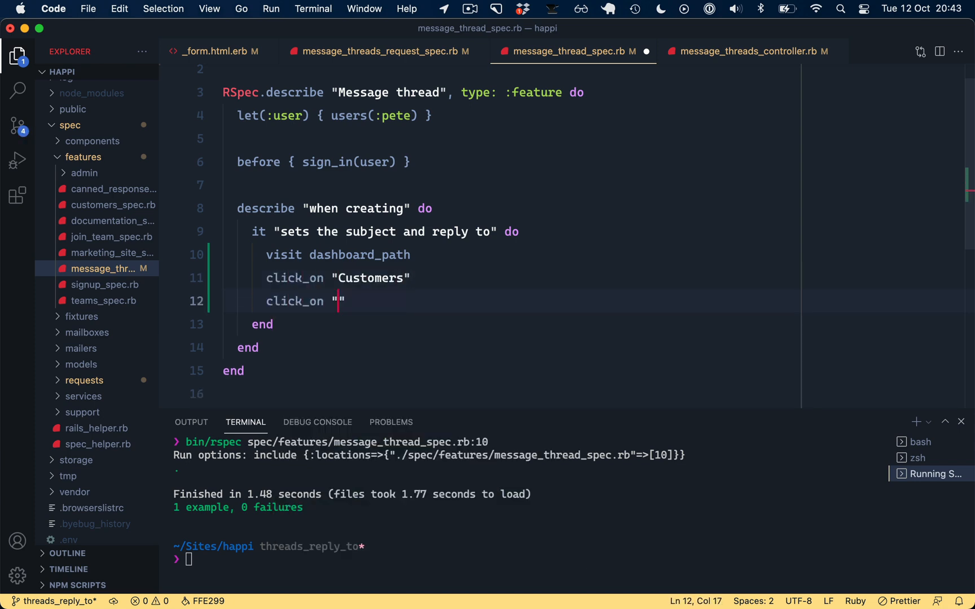
pyautogui.moveTo(463, 344)
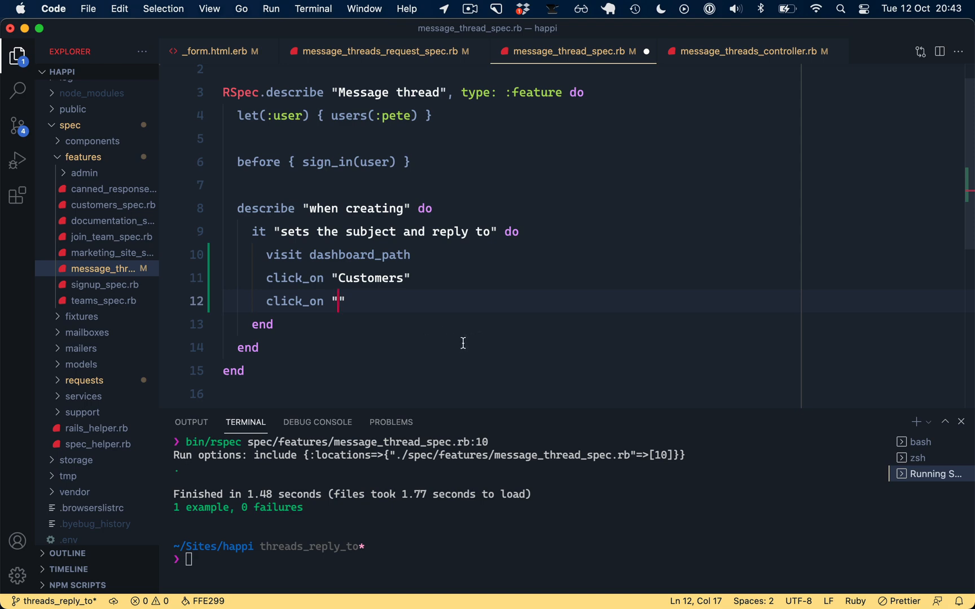
pyautogui.write('cus')
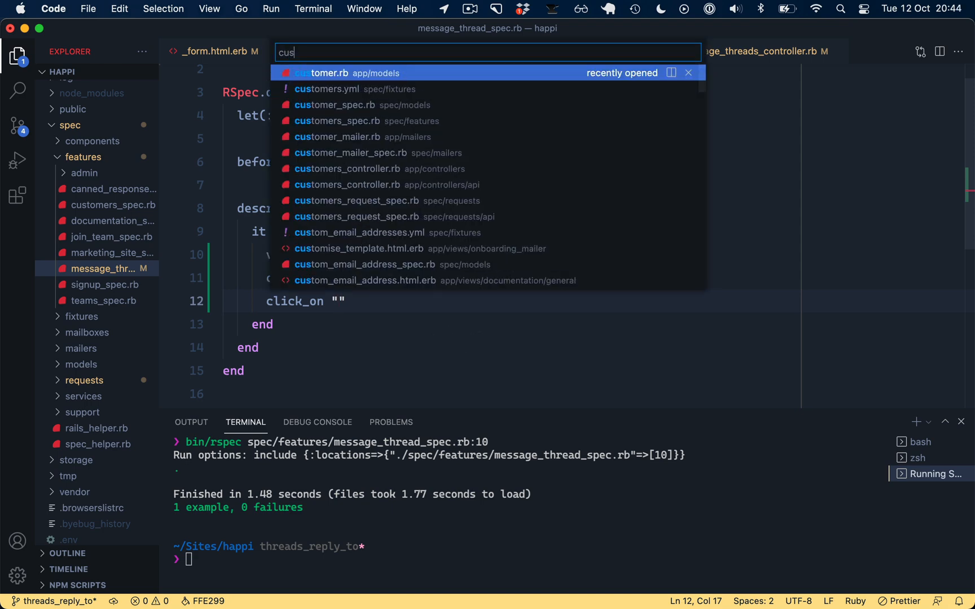
pyautogui.click(327, 89)
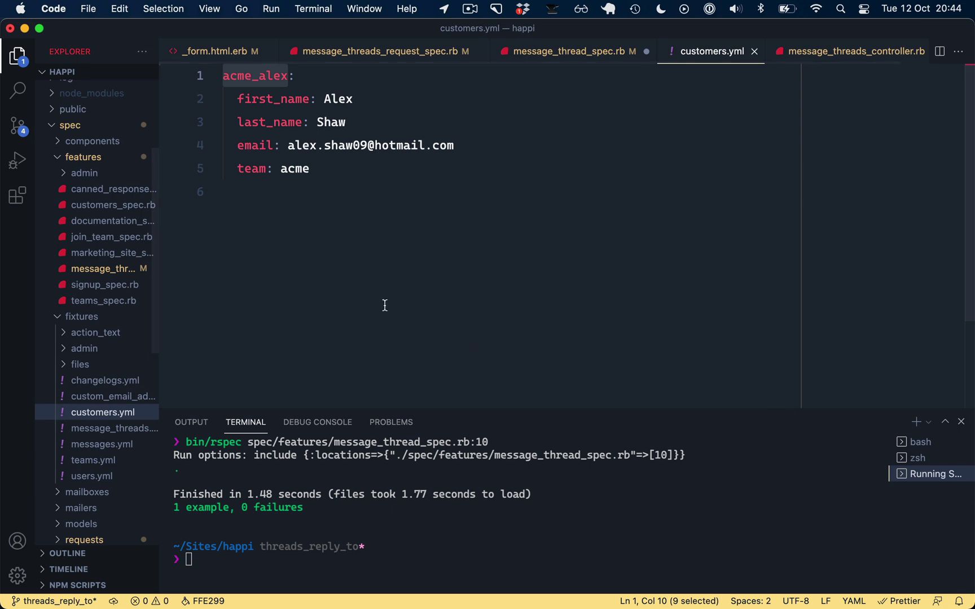
pyautogui.doubleClick(369, 146)
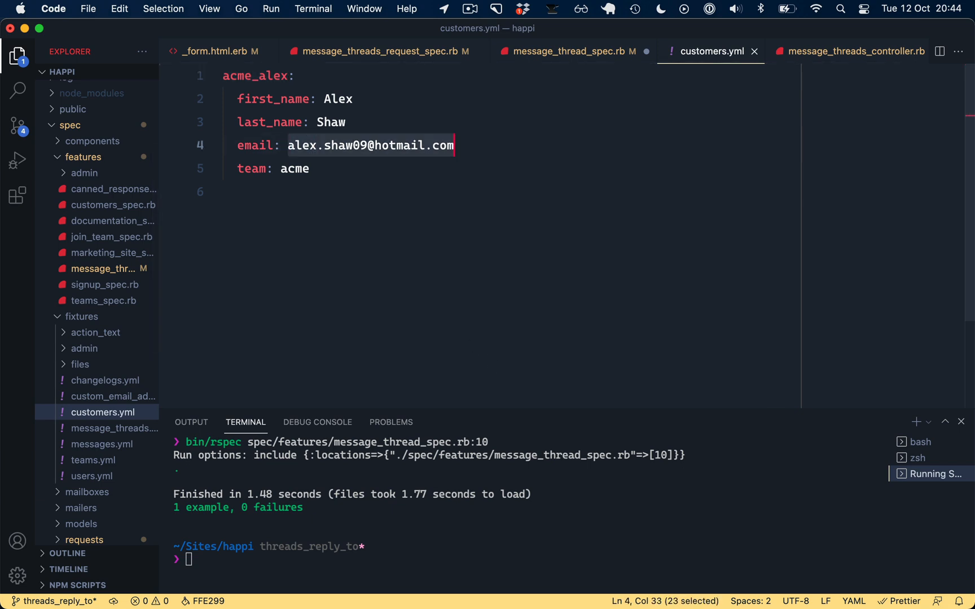
pyautogui.click(568, 51)
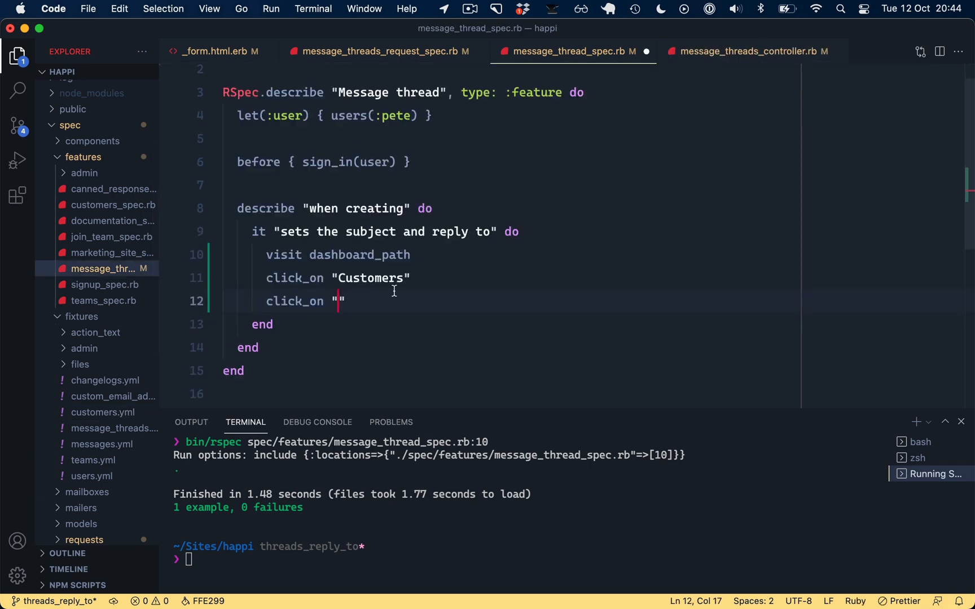
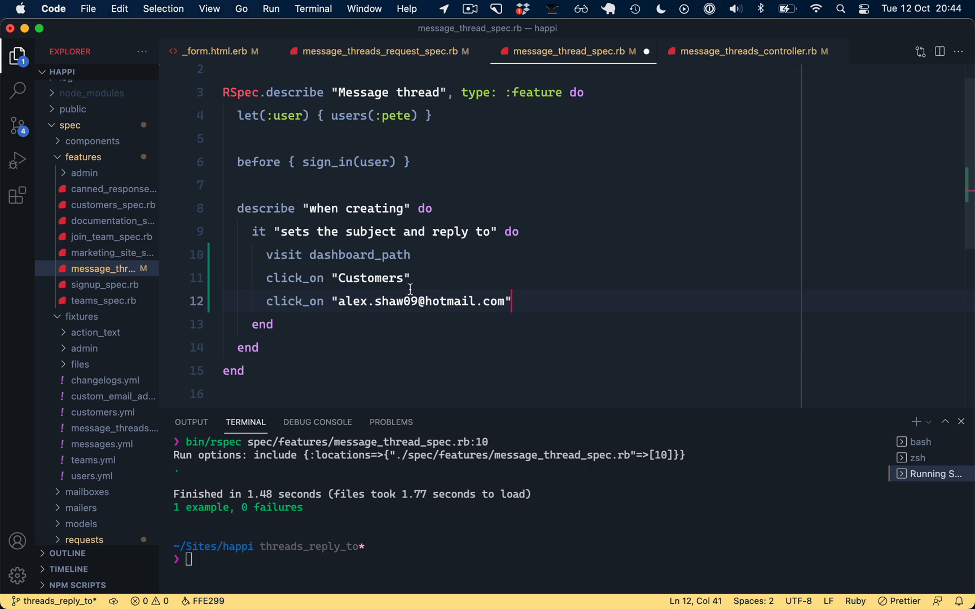
pyautogui.write('click_')
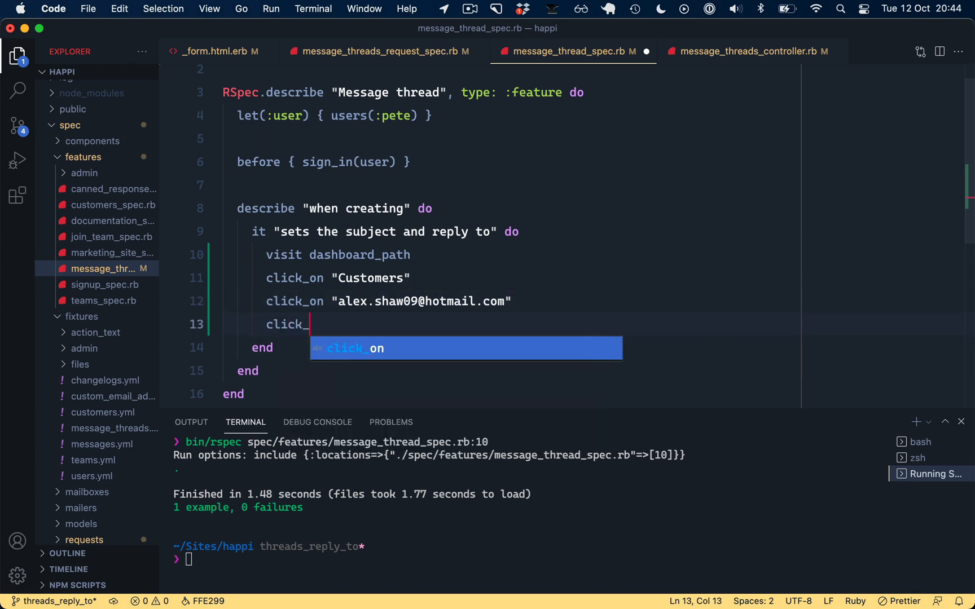
pyautogui.write('on "New thre')
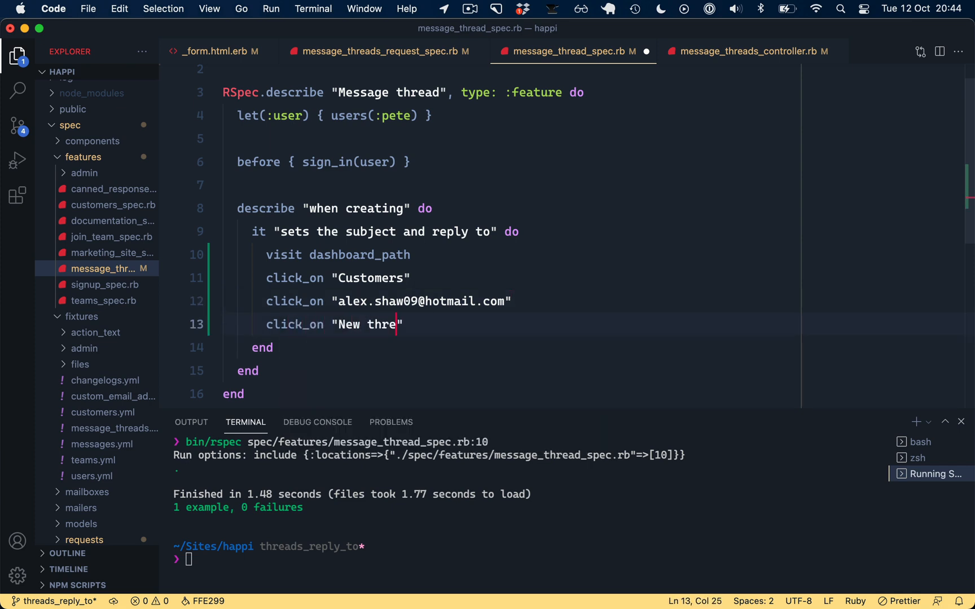
pyautogui.write('ad')
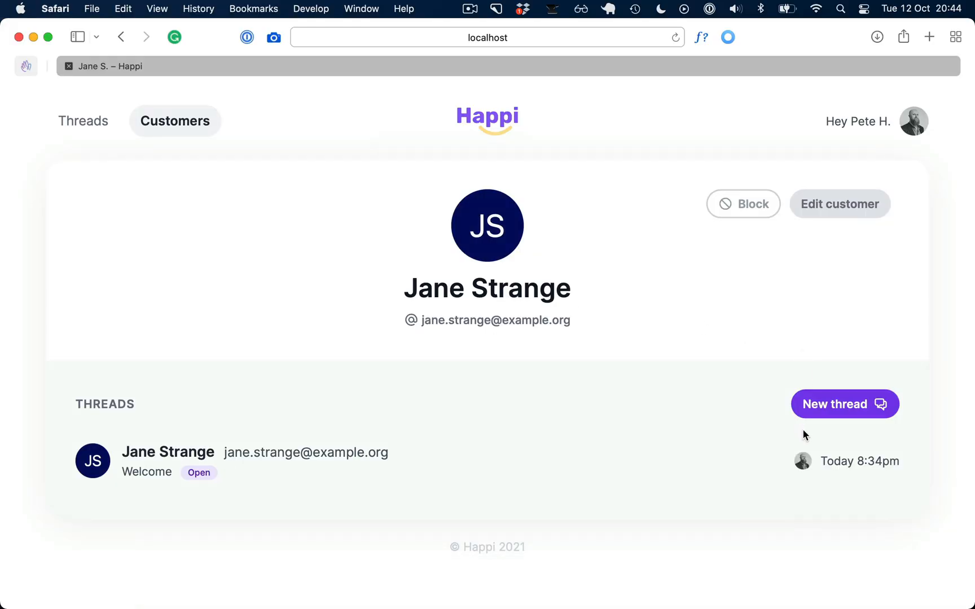
# Inspect the Subject field and Reply to select in Safari's Start a thread dialog.
pyautogui.click(845, 404)
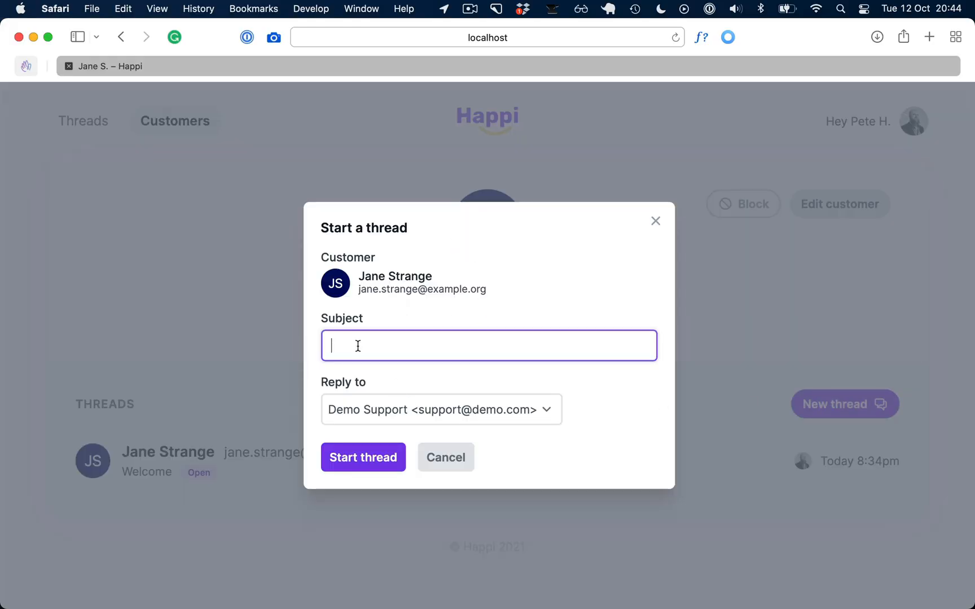
pyautogui.click(441, 410)
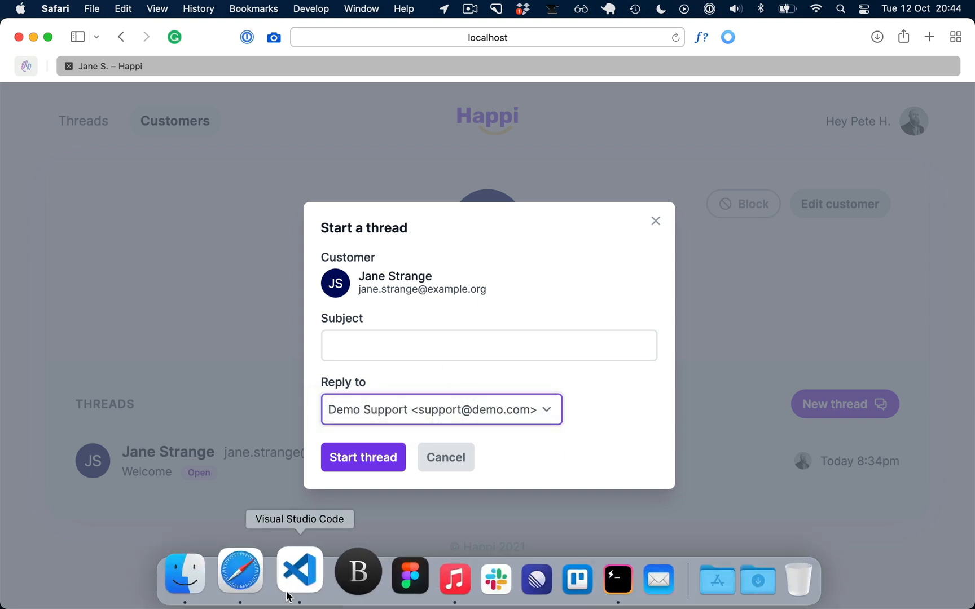
pyautogui.click(299, 570)
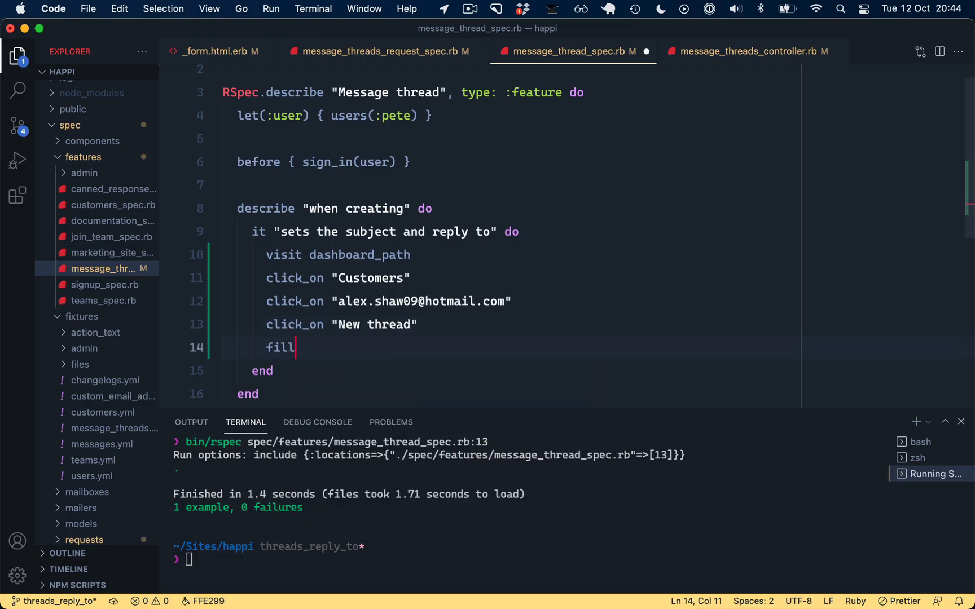
# Add fill_in "Subject", with: "Welcome aboard" and a select from "Reply to".
pyautogui.write('_in')
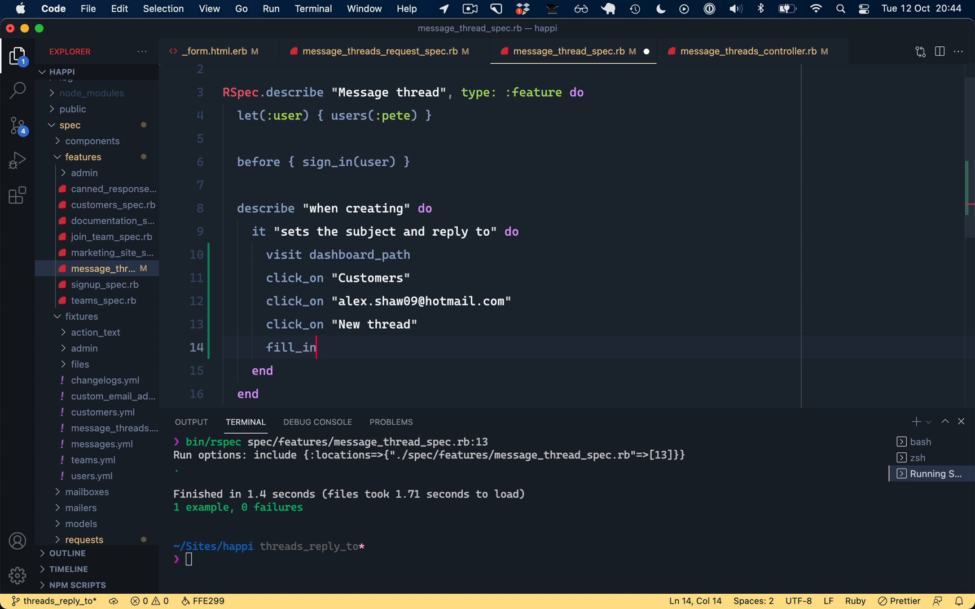
pyautogui.write('"Subjec"')
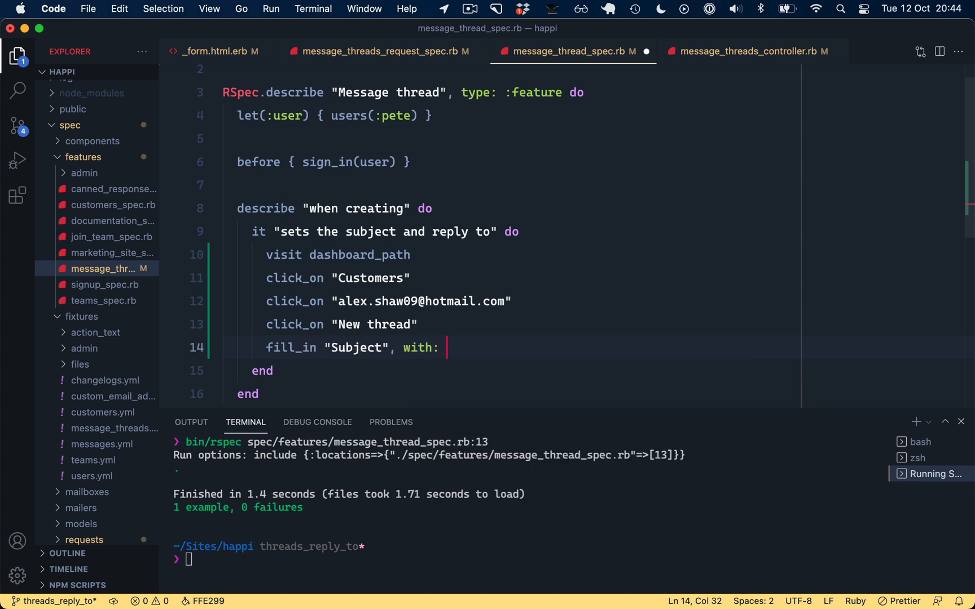
pyautogui.write('"Welcome "')
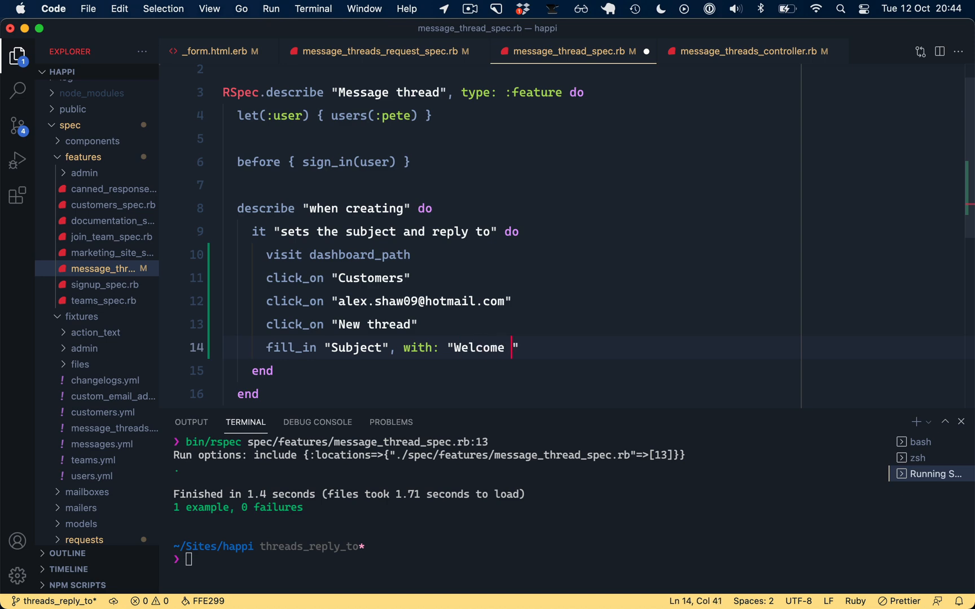
pyautogui.write('aboard"')
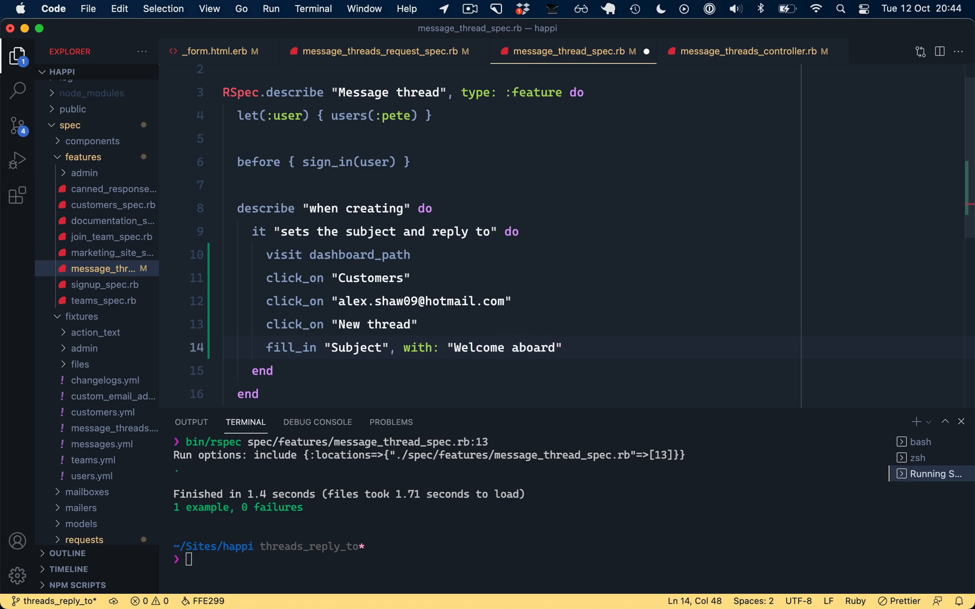
pyautogui.write('select ""')
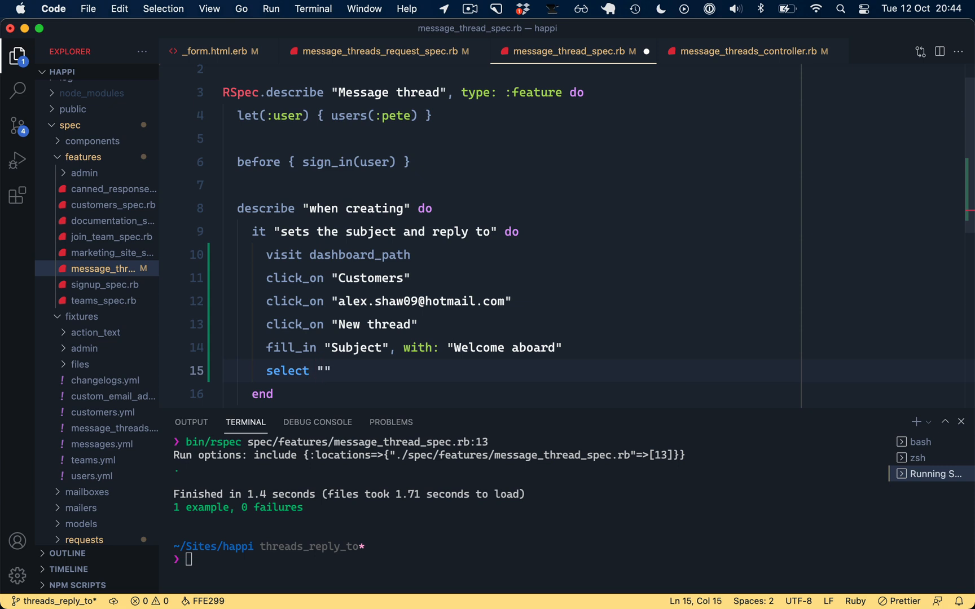
pyautogui.write(', from: "R"')
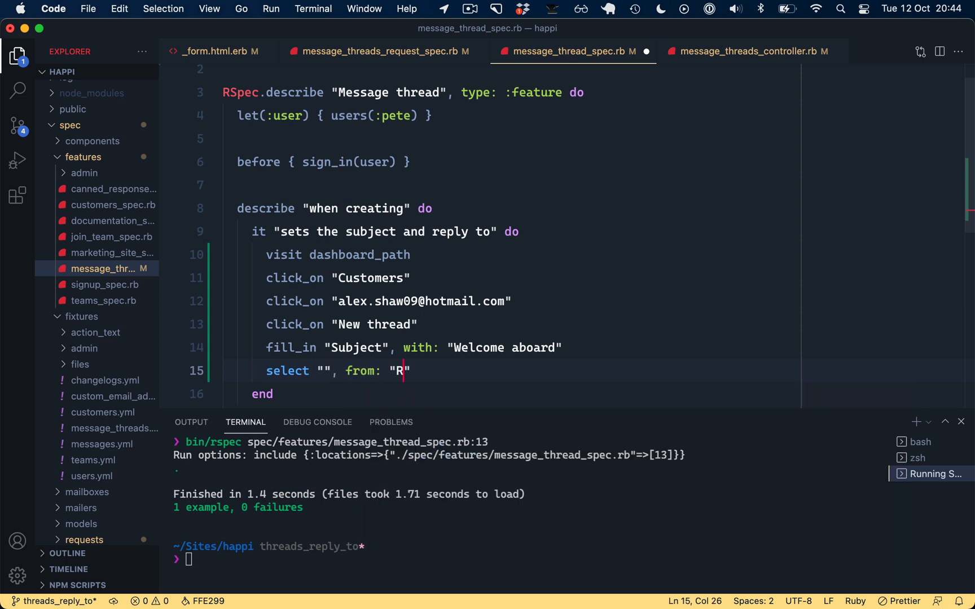
pyautogui.write('eply to')
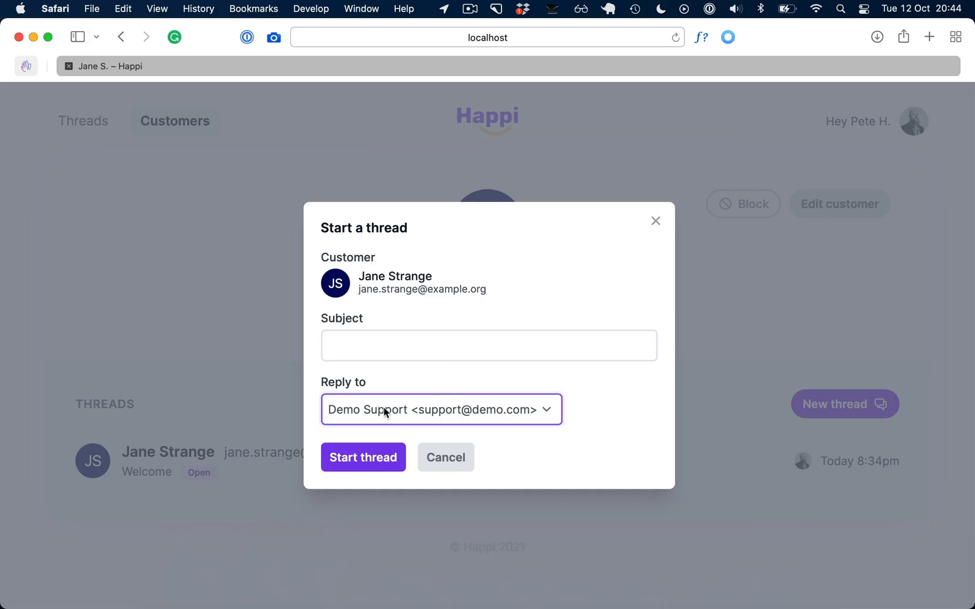
pyautogui.moveTo(380, 417)
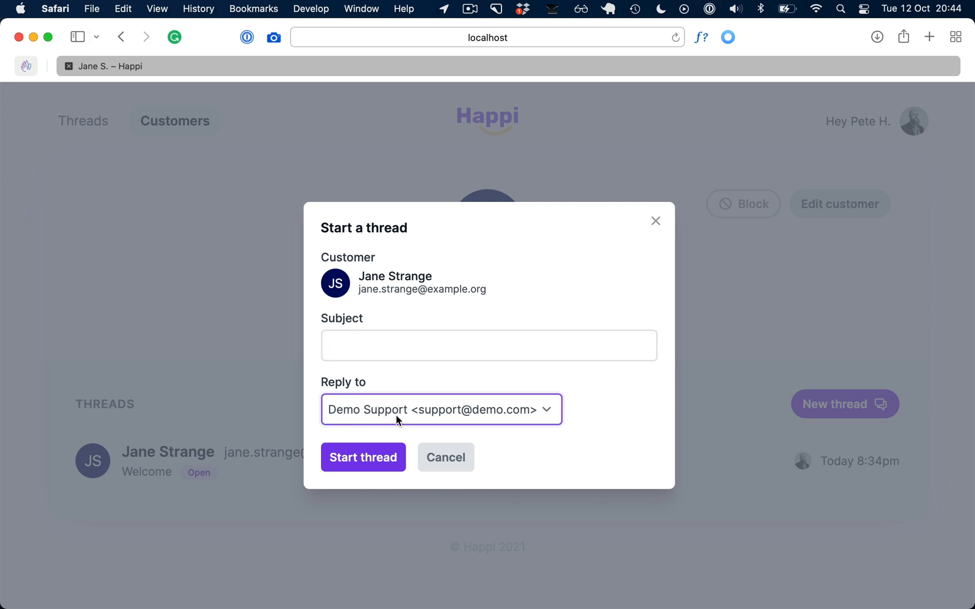
pyautogui.moveTo(520, 416)
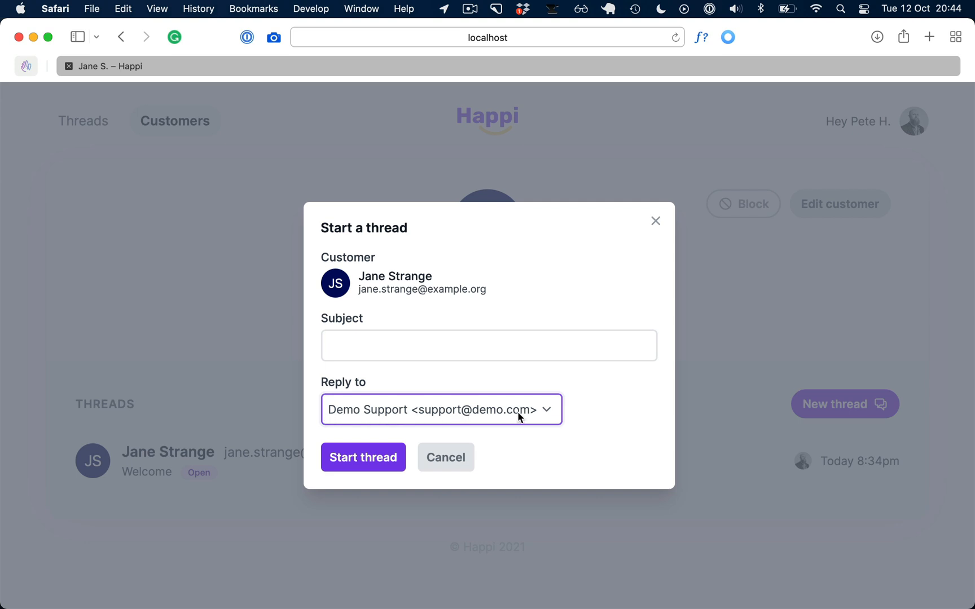
pyautogui.click(290, 571)
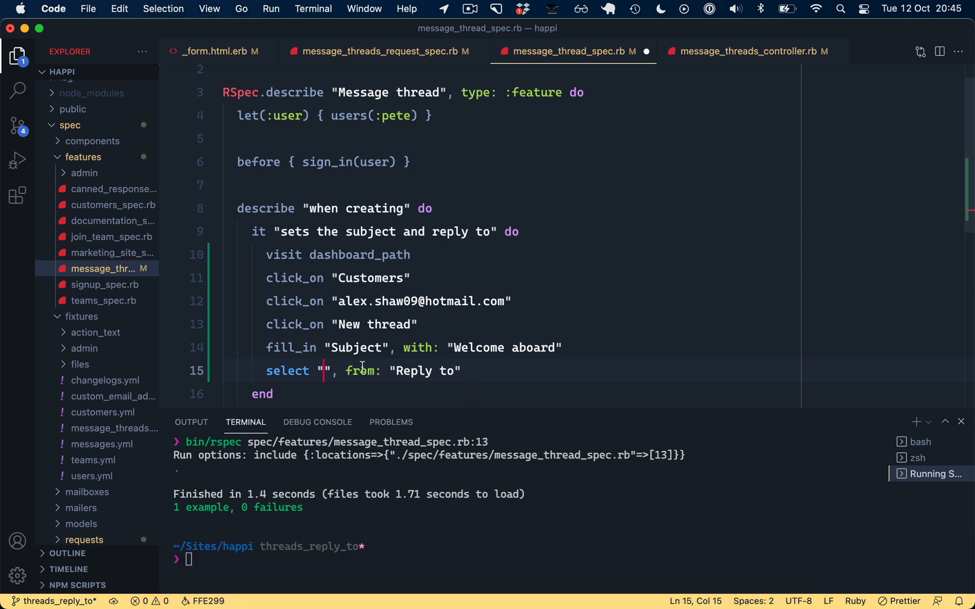
pyautogui.write('custom_')
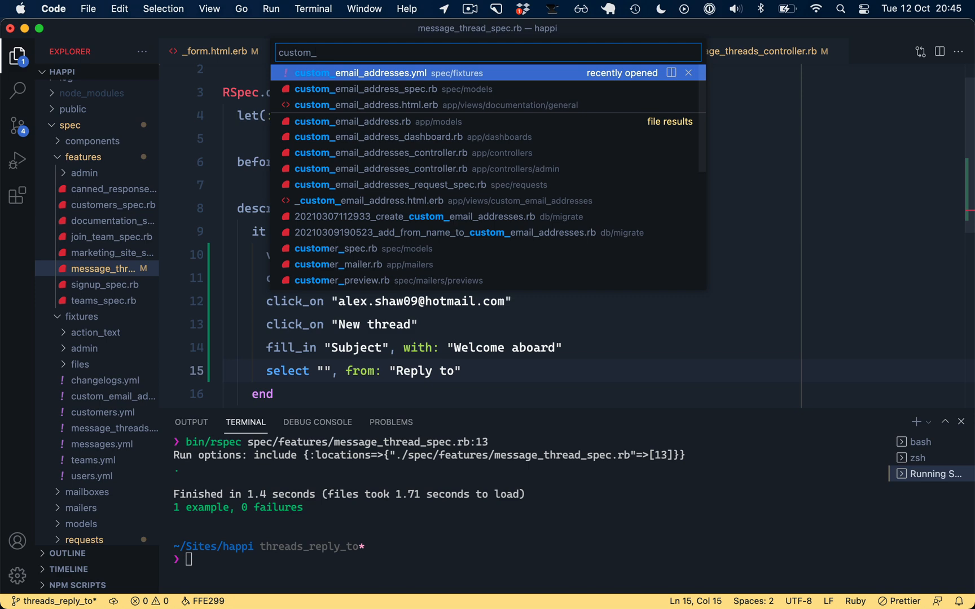
pyautogui.click(360, 73)
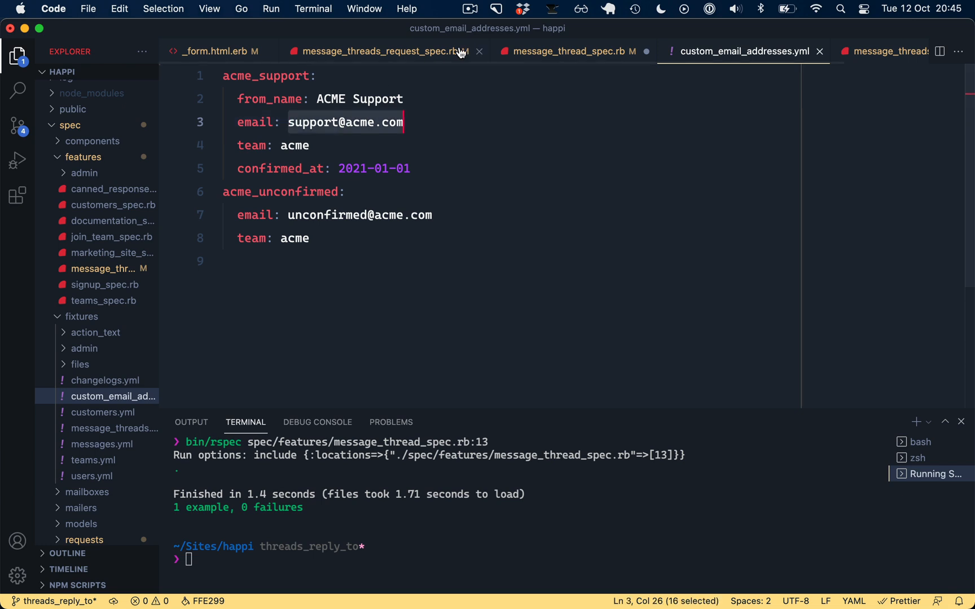
pyautogui.click(566, 50)
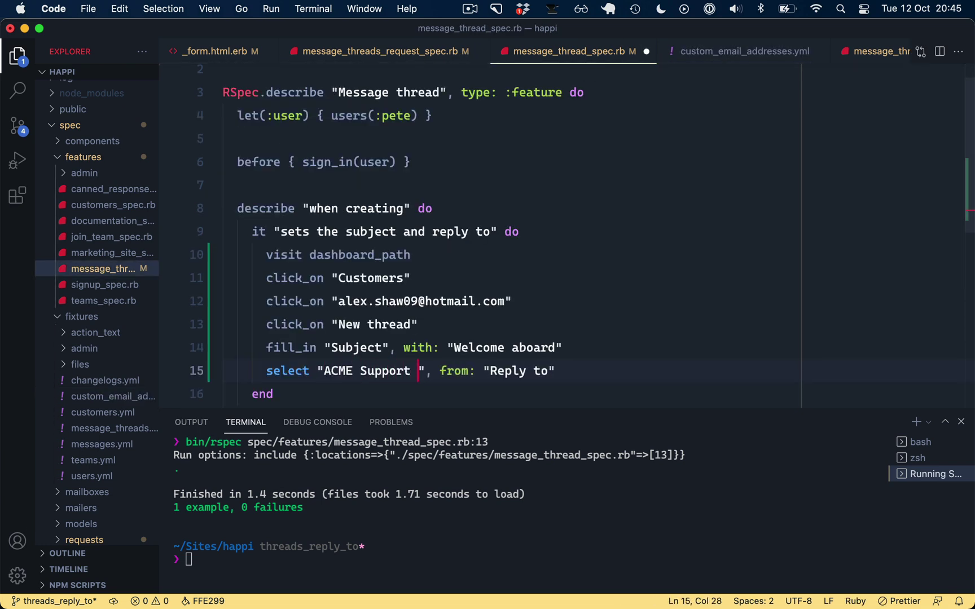
pyautogui.write('<support@acme.com>')
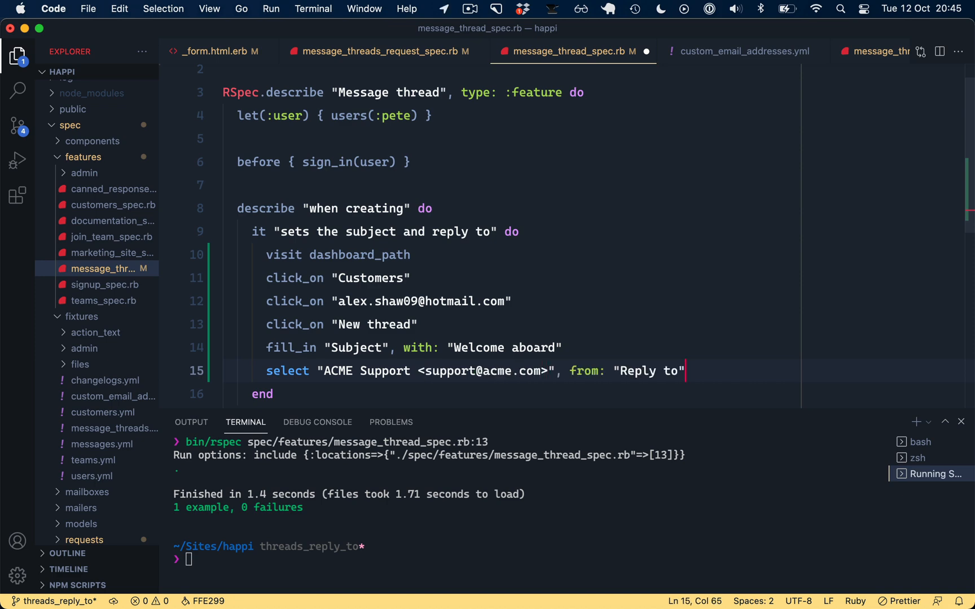
# Add click_on "Start thread" and begin an expect(page).to have_content expectation.
pyautogui.write('click')
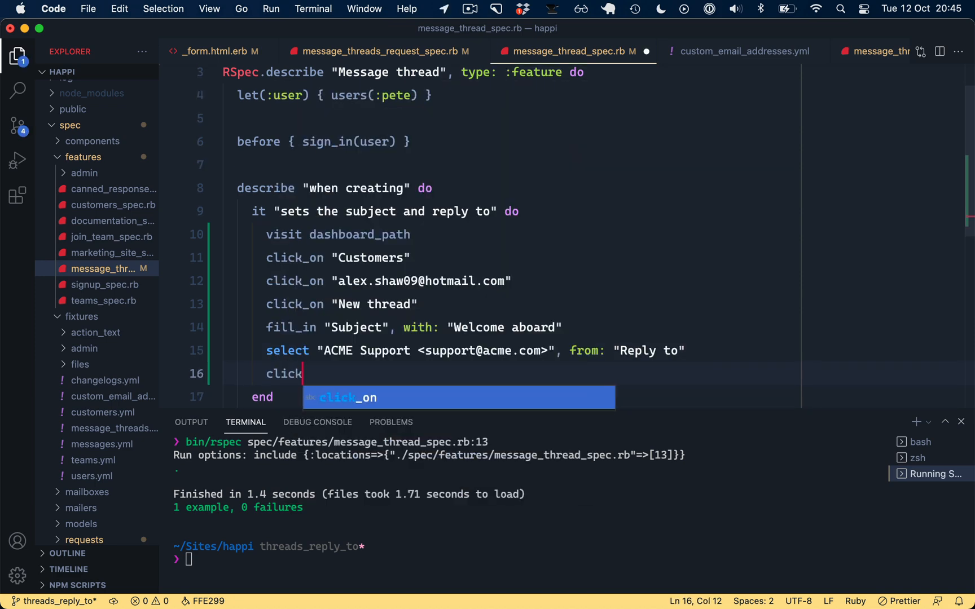
pyautogui.press('Tab')
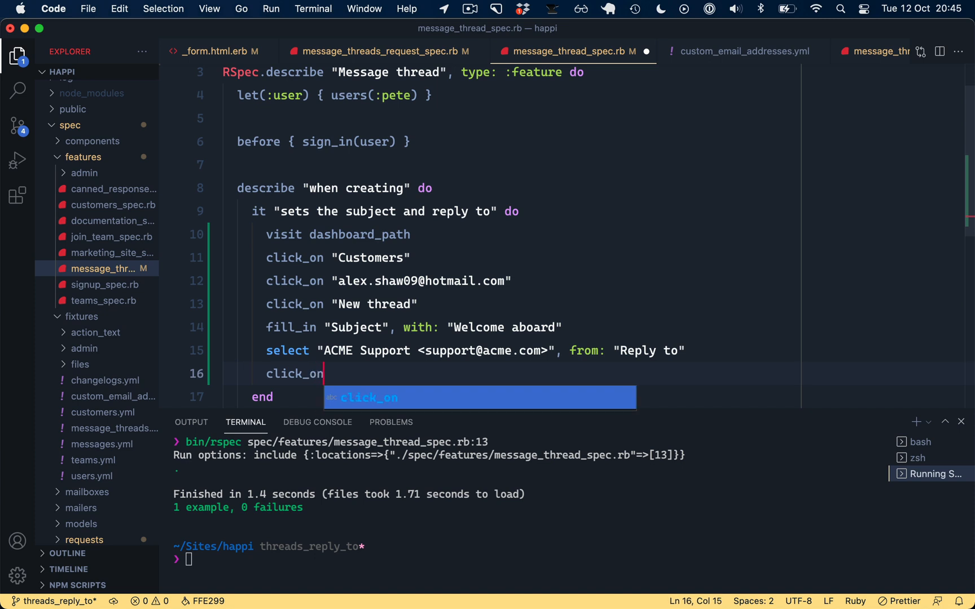
pyautogui.write('"Start thread"')
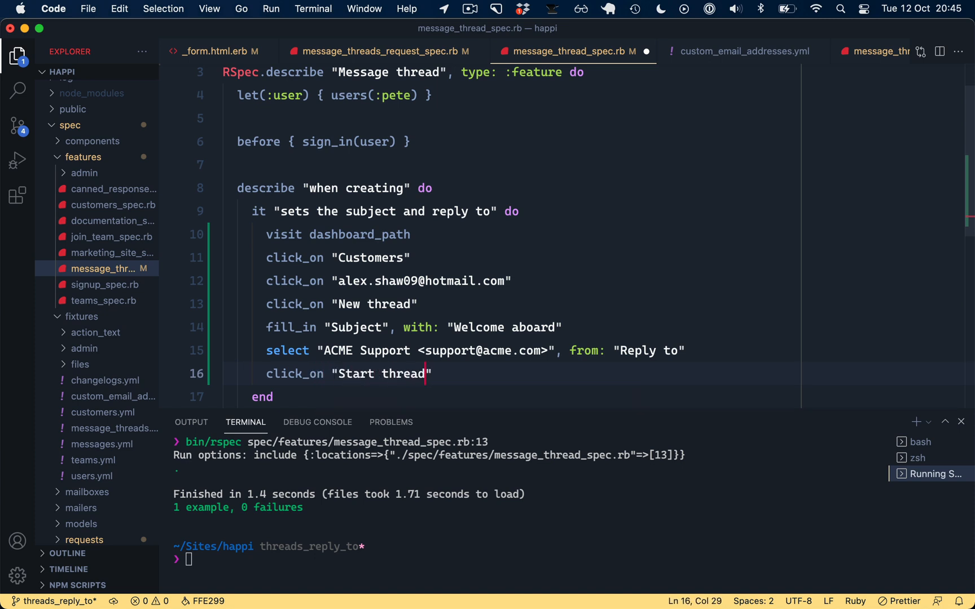
pyautogui.press('Enter')
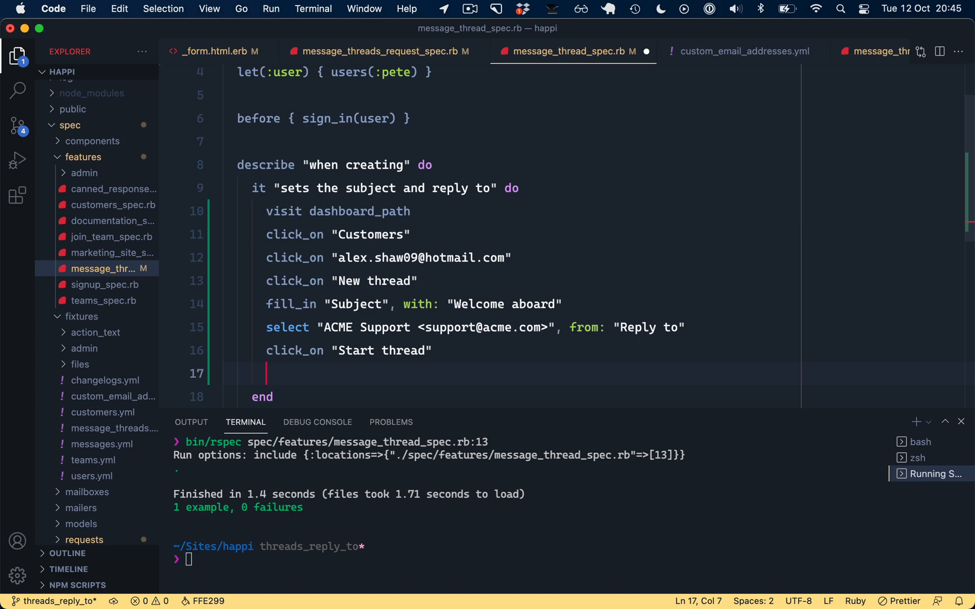
pyautogui.write('expect')
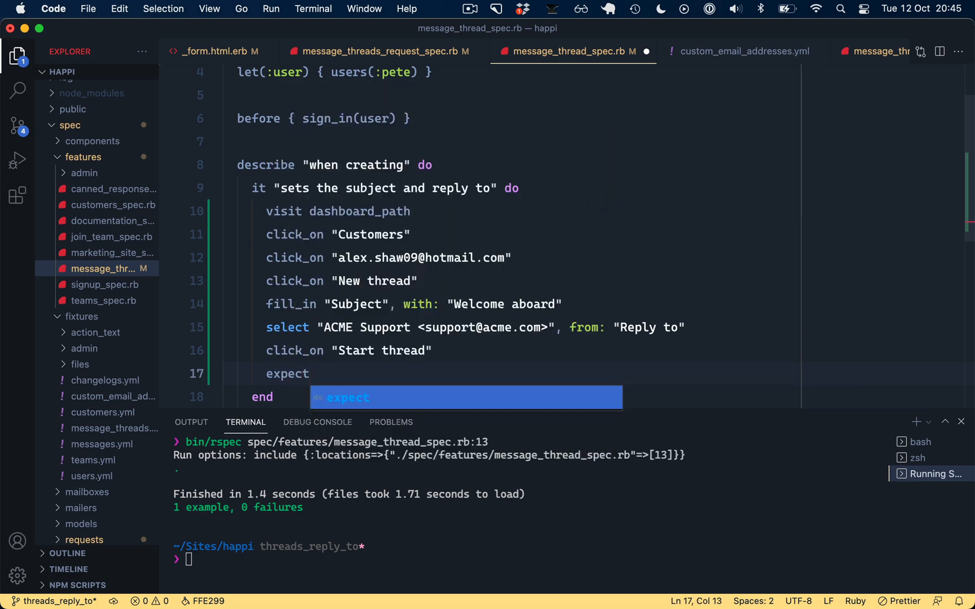
pyautogui.write('(page).to have_content "')
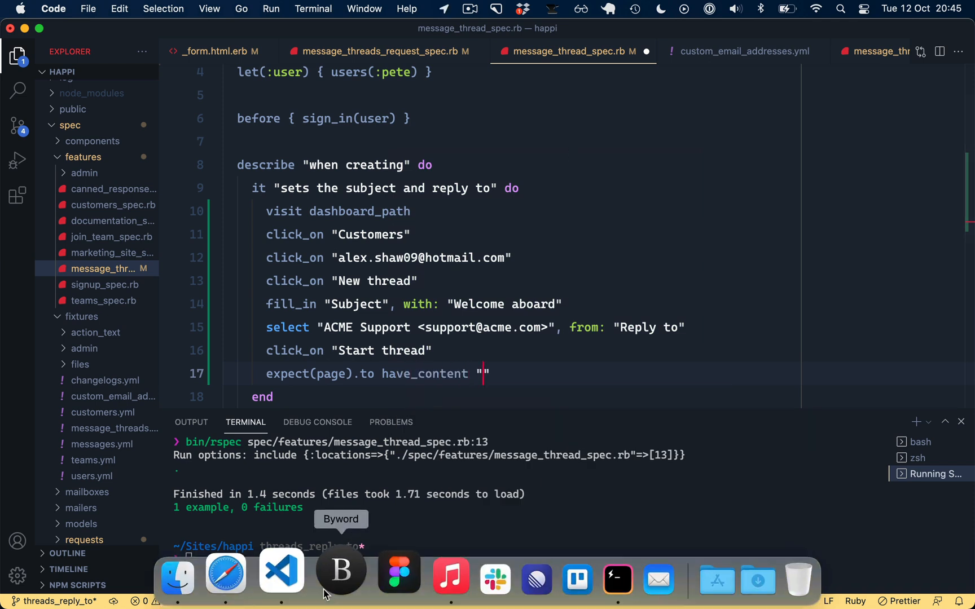
# In Safari, close the Start a thread modal and view the Welcome thread page.
pyautogui.click(224, 572)
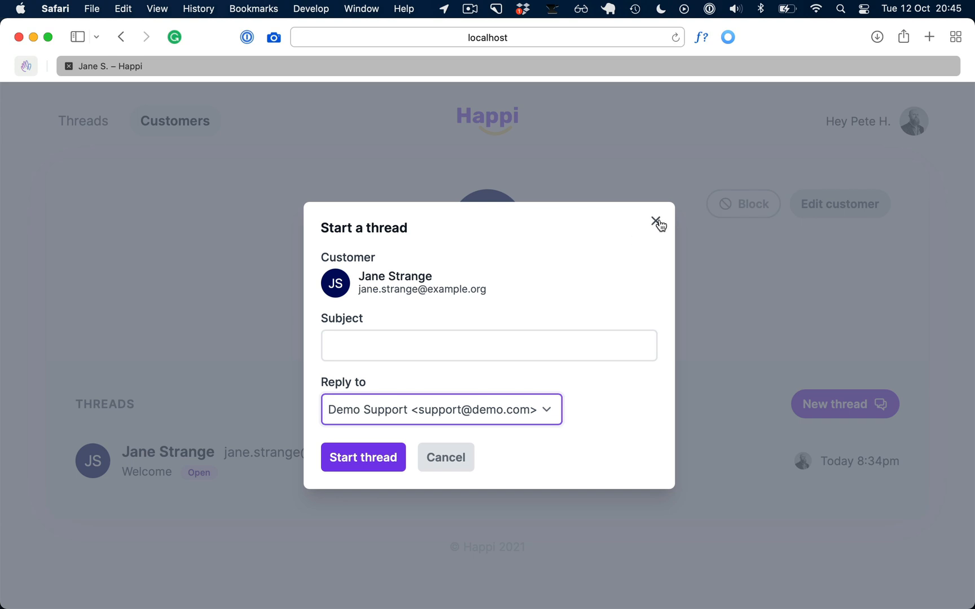
pyautogui.click(655, 221)
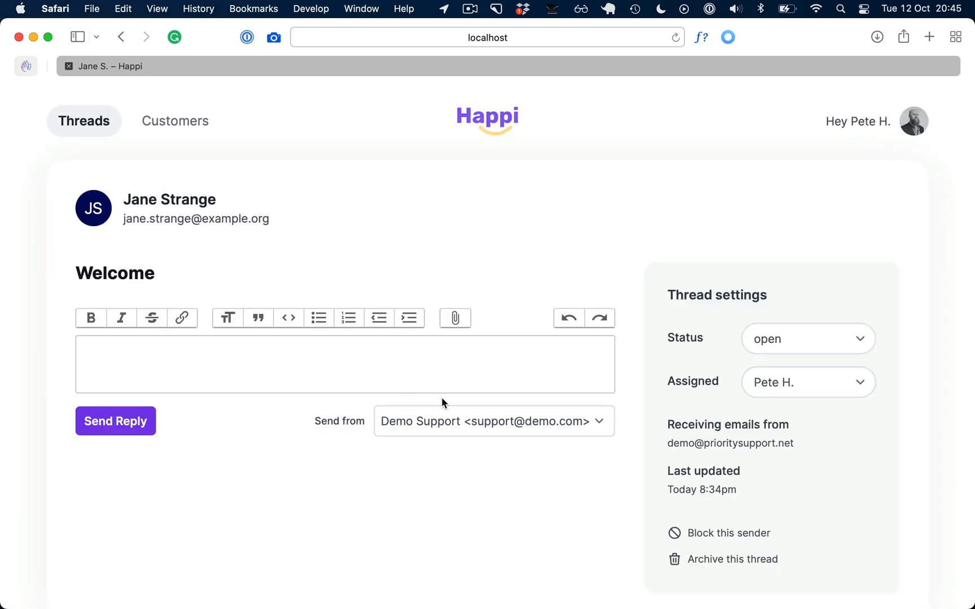
pyautogui.moveTo(276, 288)
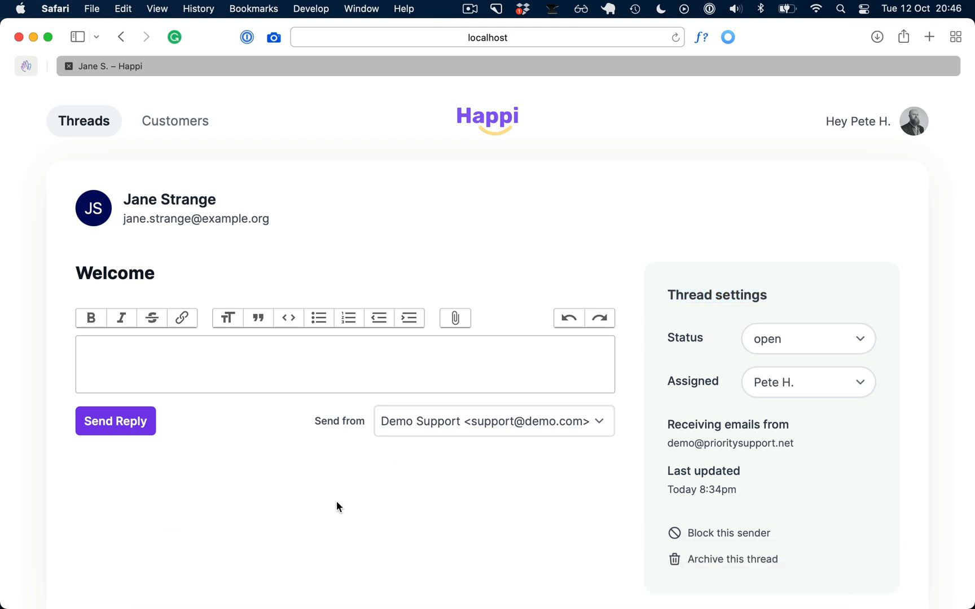
pyautogui.moveTo(407, 491)
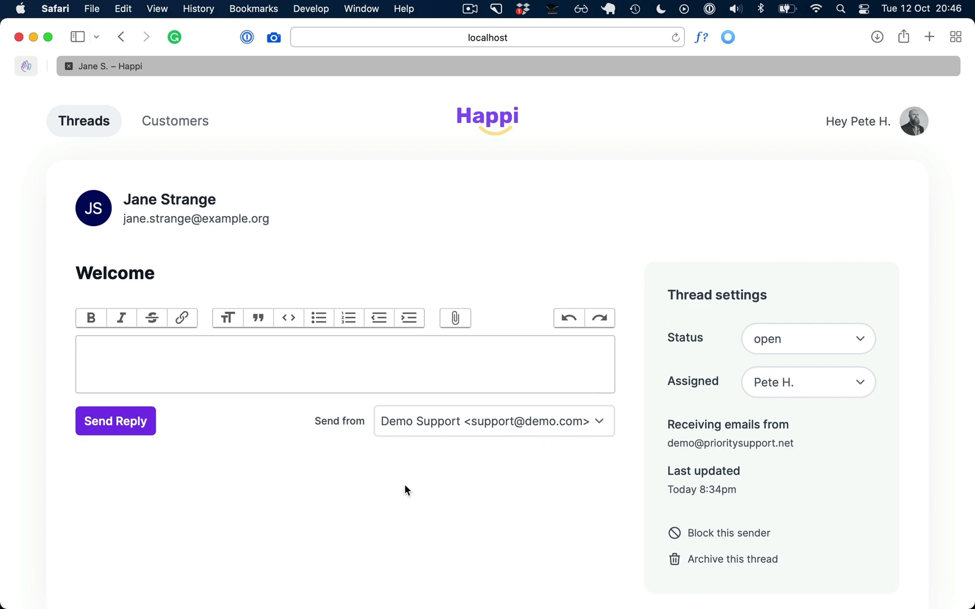
pyautogui.click(295, 571)
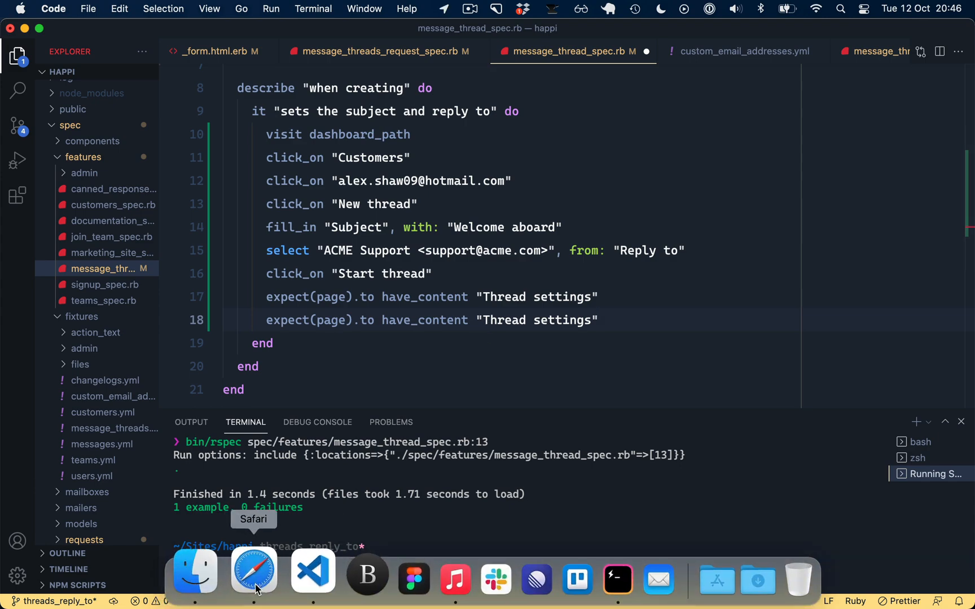
pyautogui.click(254, 572)
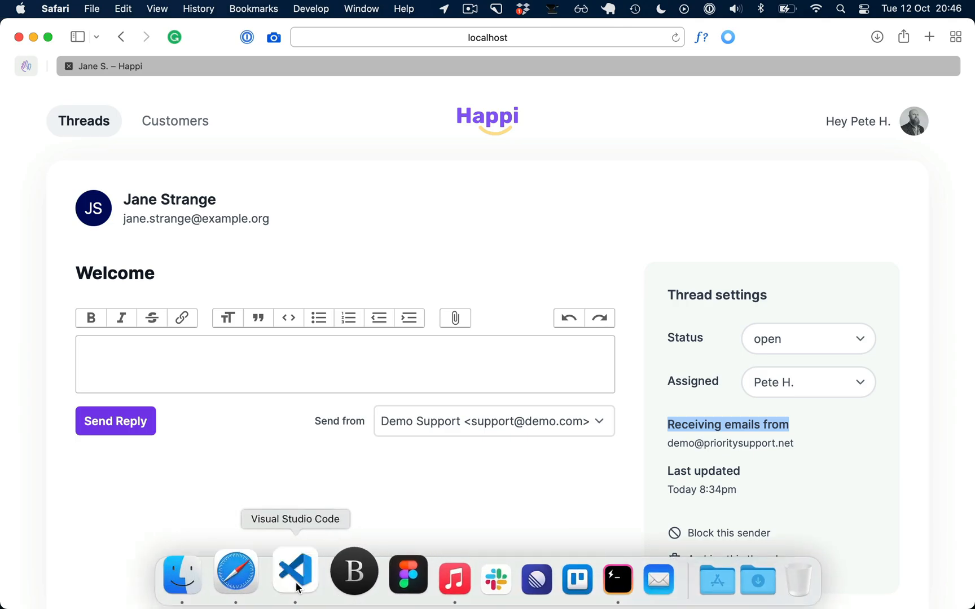
pyautogui.click(294, 571)
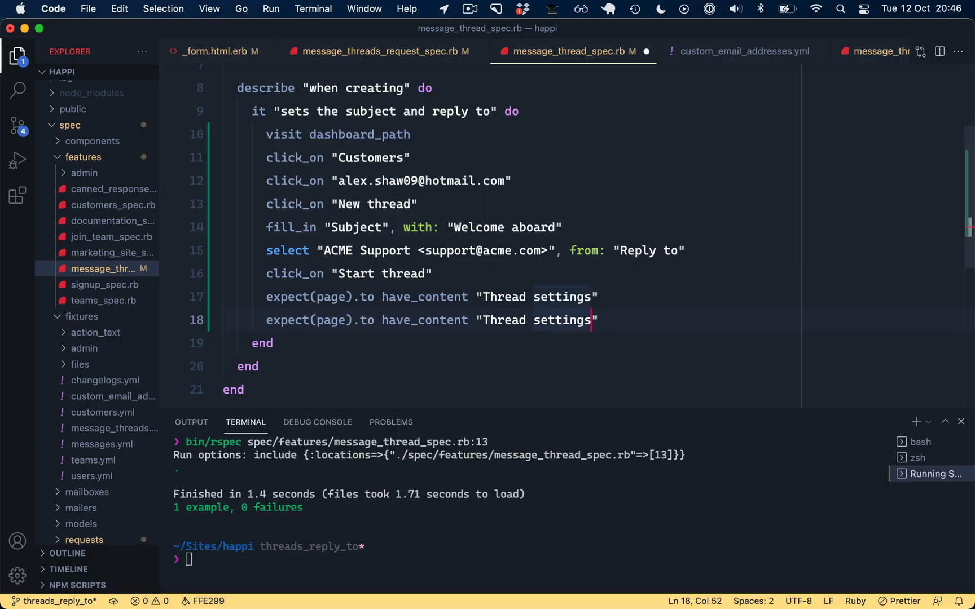
pyautogui.write('Receiving emails from\\')
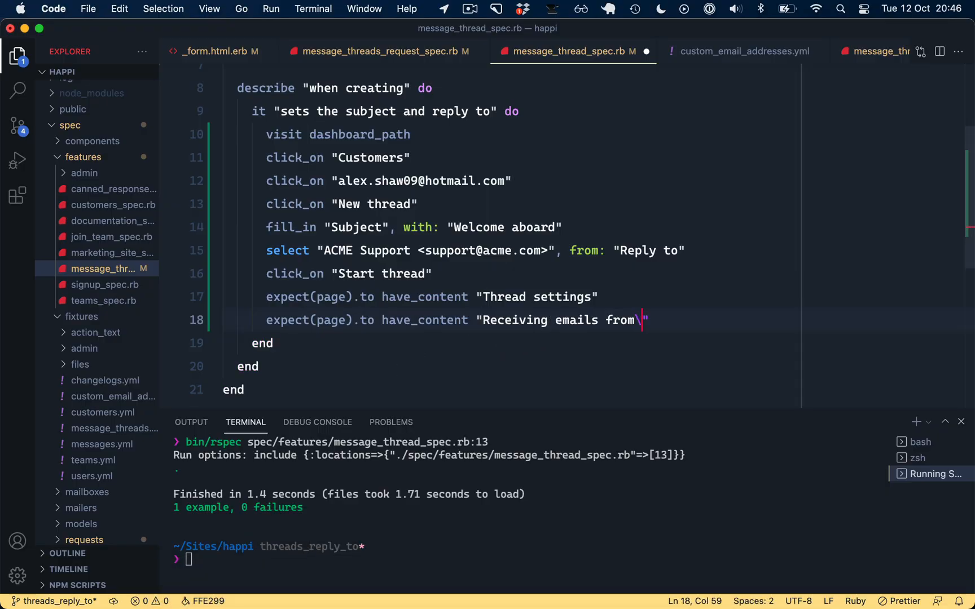
pyautogui.write('n')
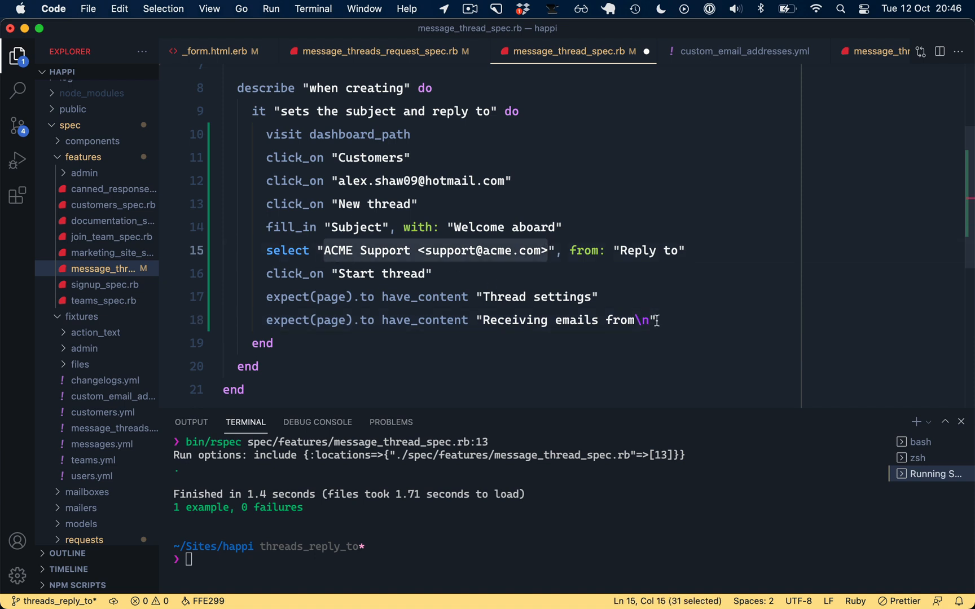
pyautogui.write('ACME Support <support@acme.com>')
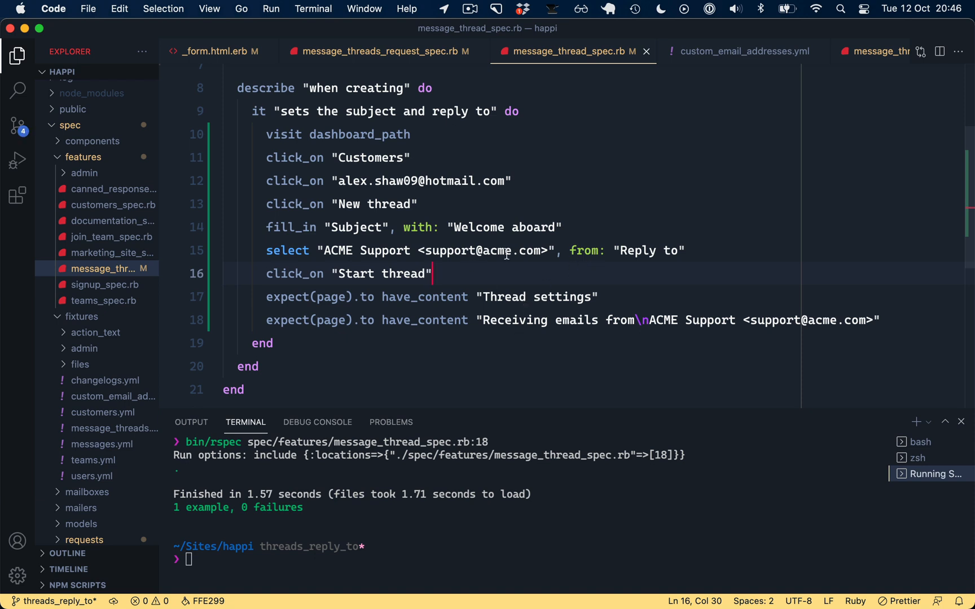
pyautogui.click(548, 251)
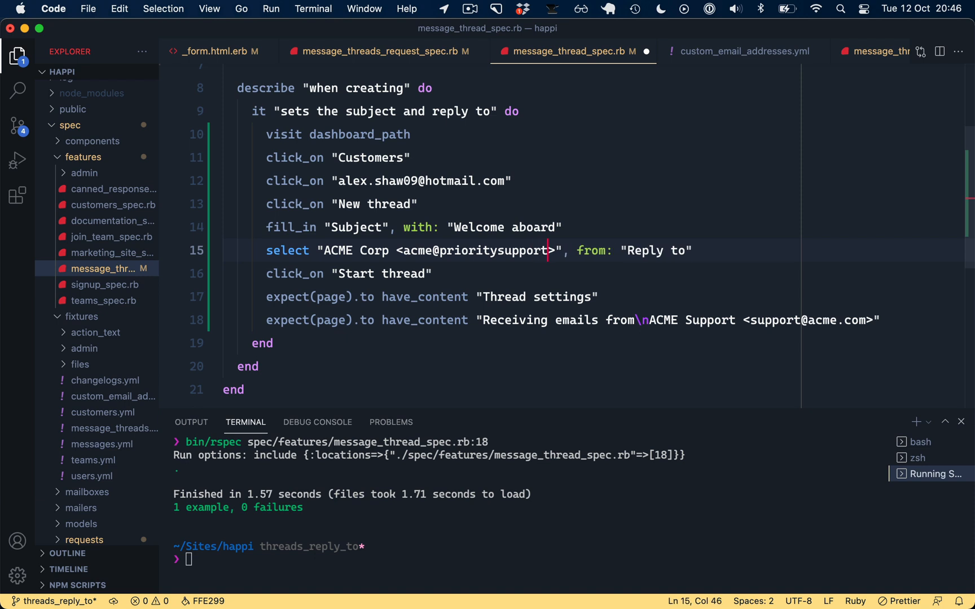
pyautogui.write('.net')
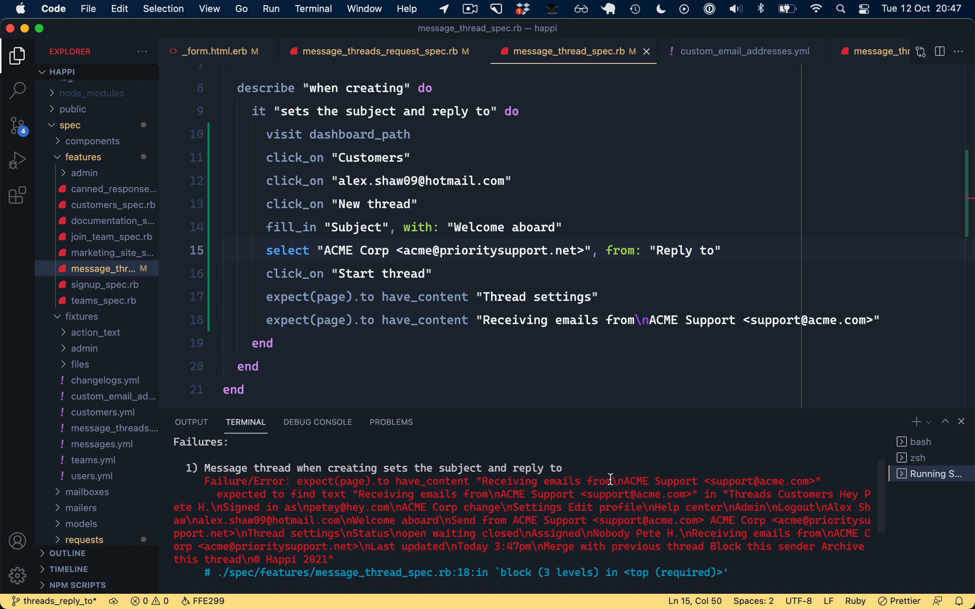
pyautogui.moveTo(747, 471)
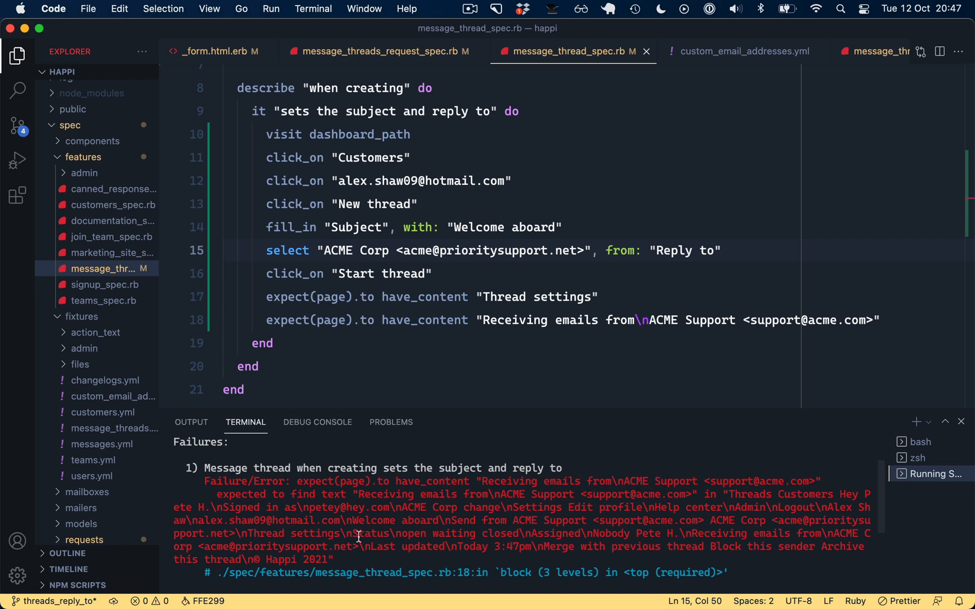
pyautogui.moveTo(347, 548)
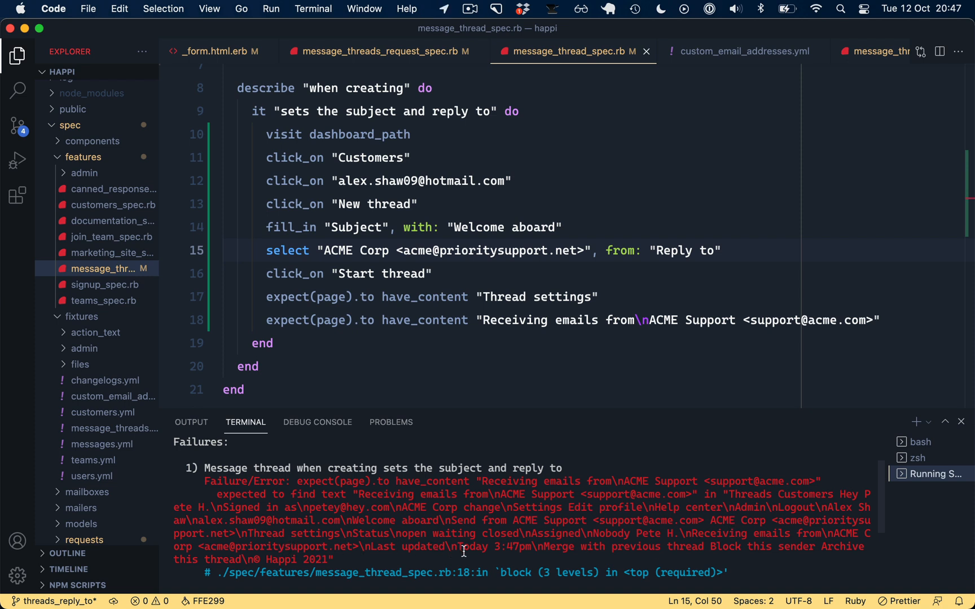
pyautogui.moveTo(874, 542)
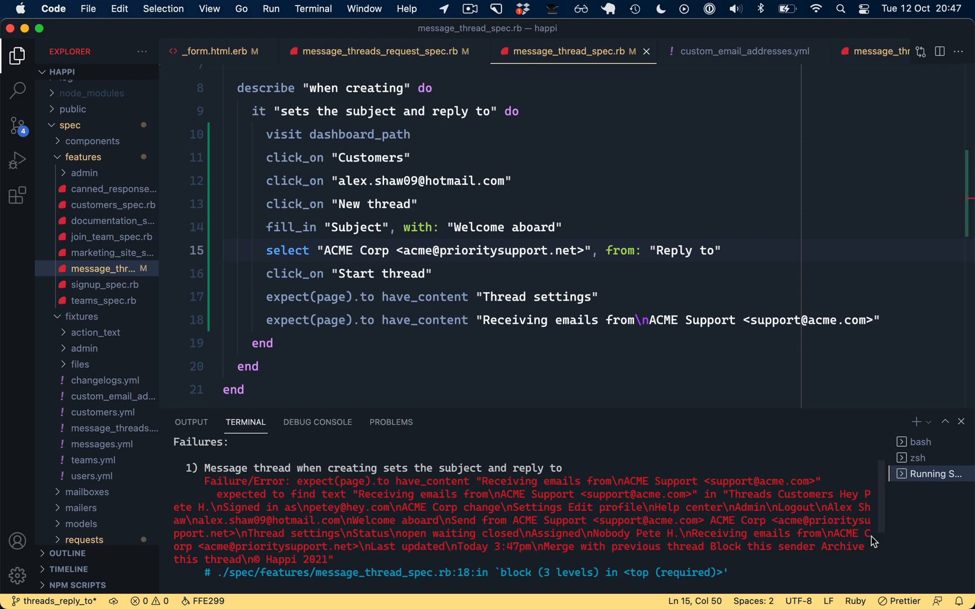
pyautogui.moveTo(294, 548)
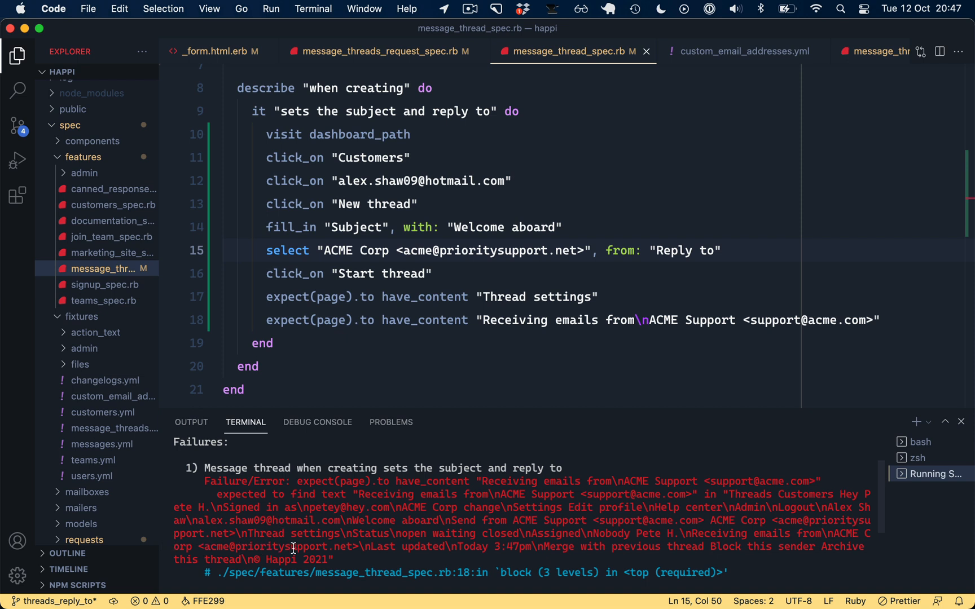
pyautogui.moveTo(499, 357)
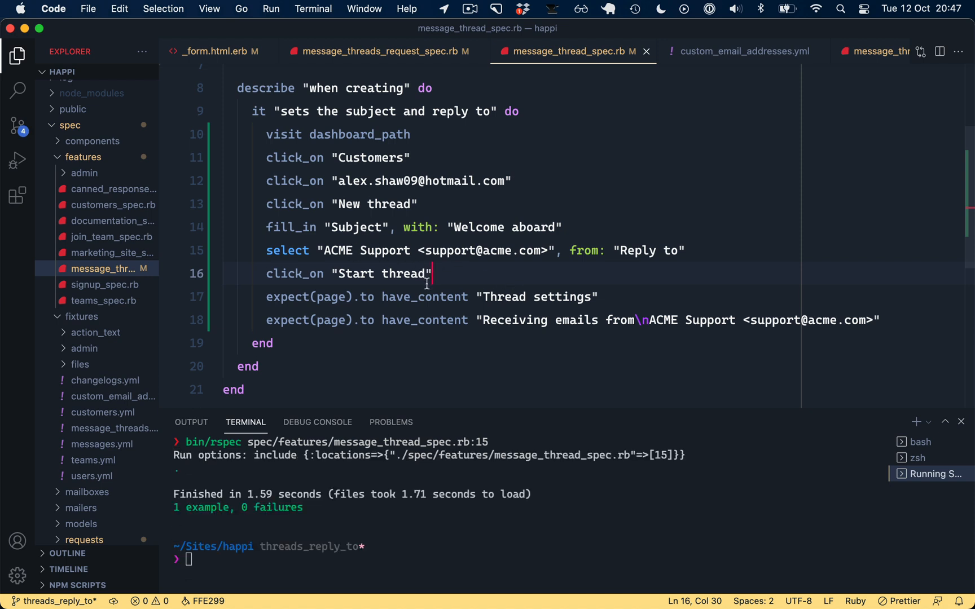
pyautogui.moveTo(482, 218)
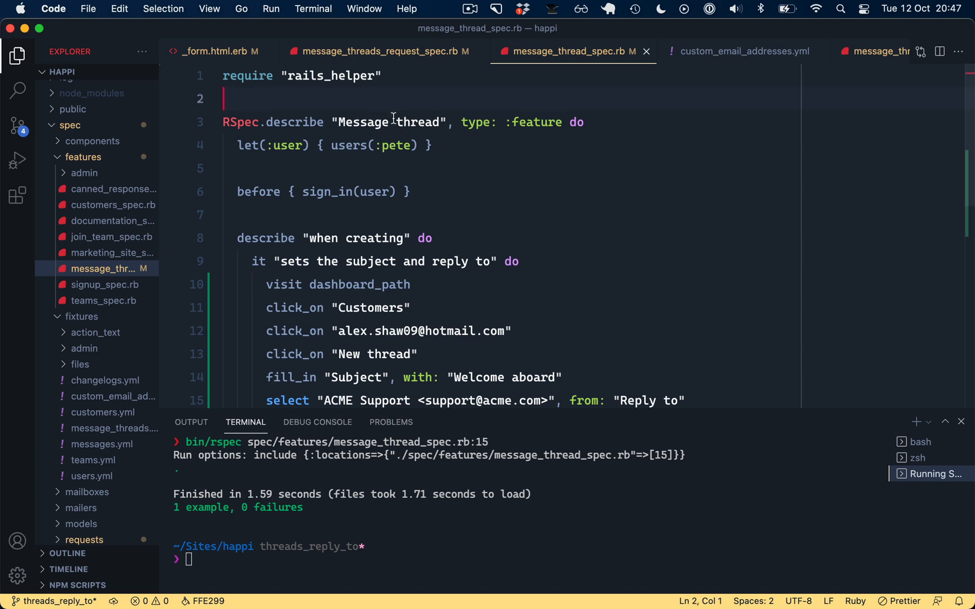
pyautogui.moveTo(369, 59)
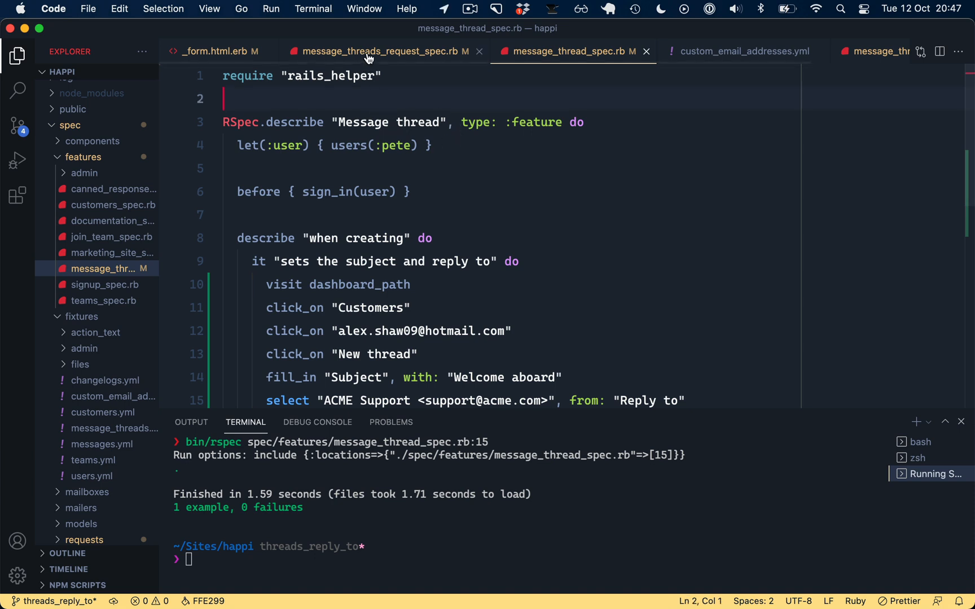
pyautogui.moveTo(419, 59)
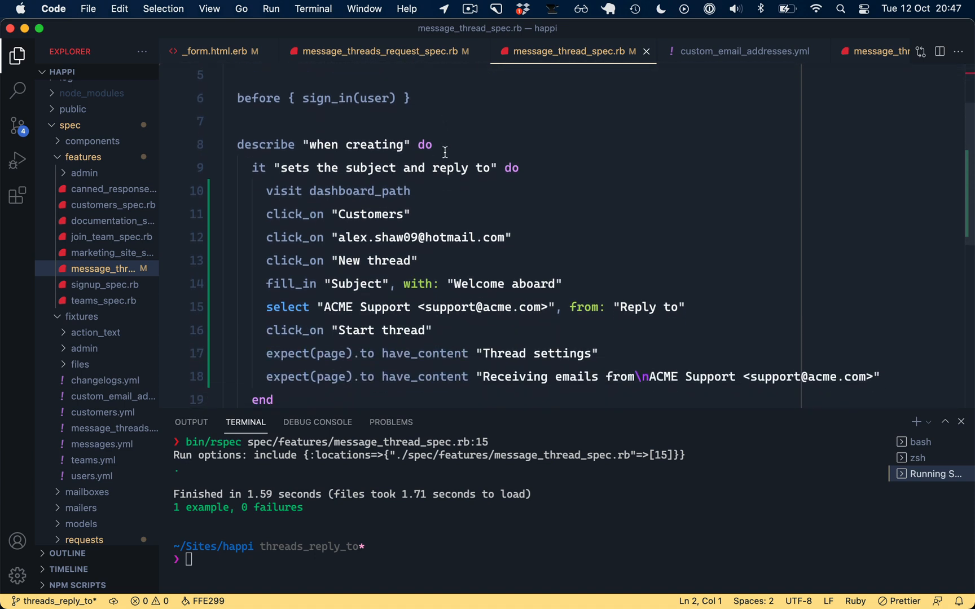
pyautogui.moveTo(513, 200)
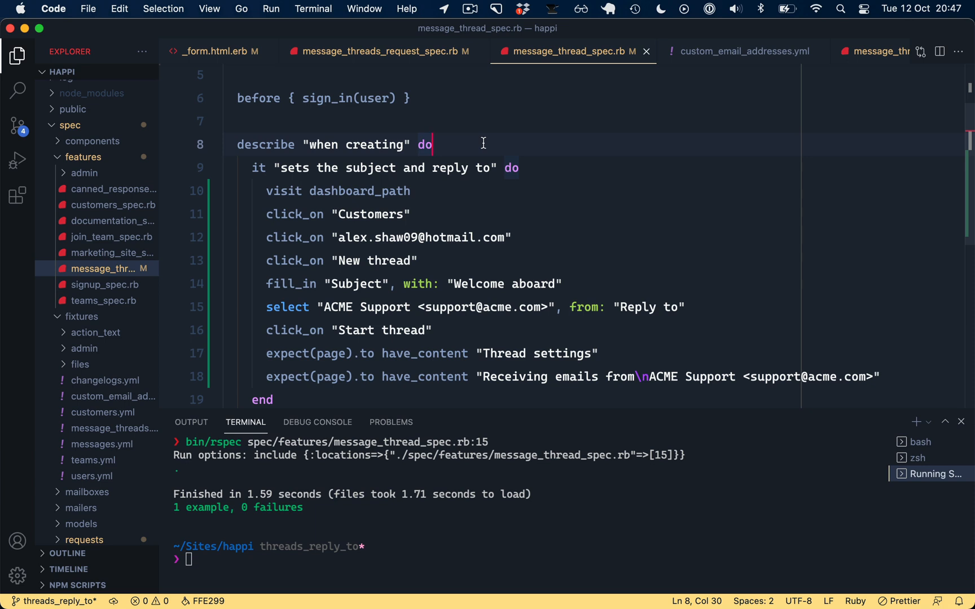
pyautogui.moveTo(441, 246)
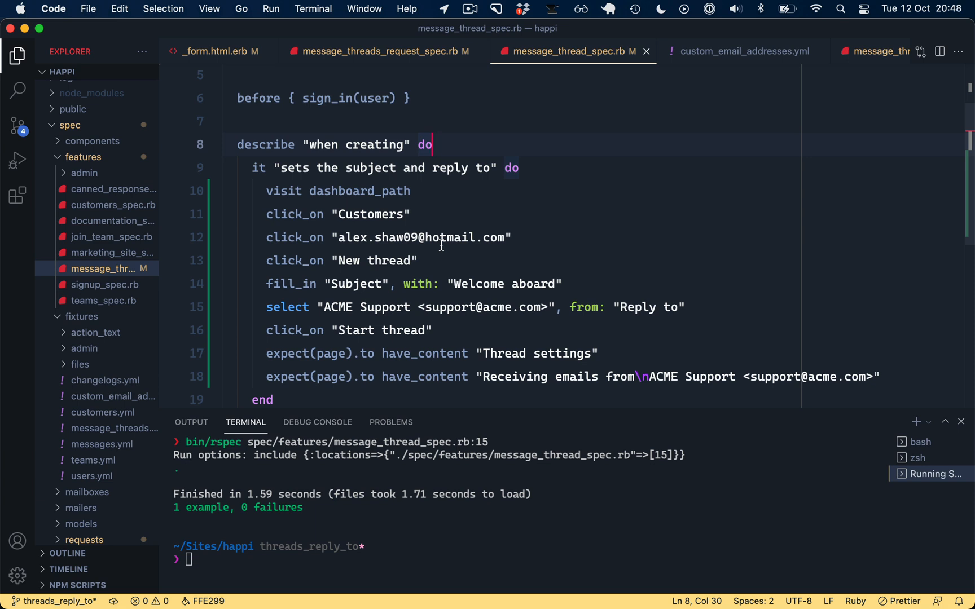
pyautogui.scroll(-3)
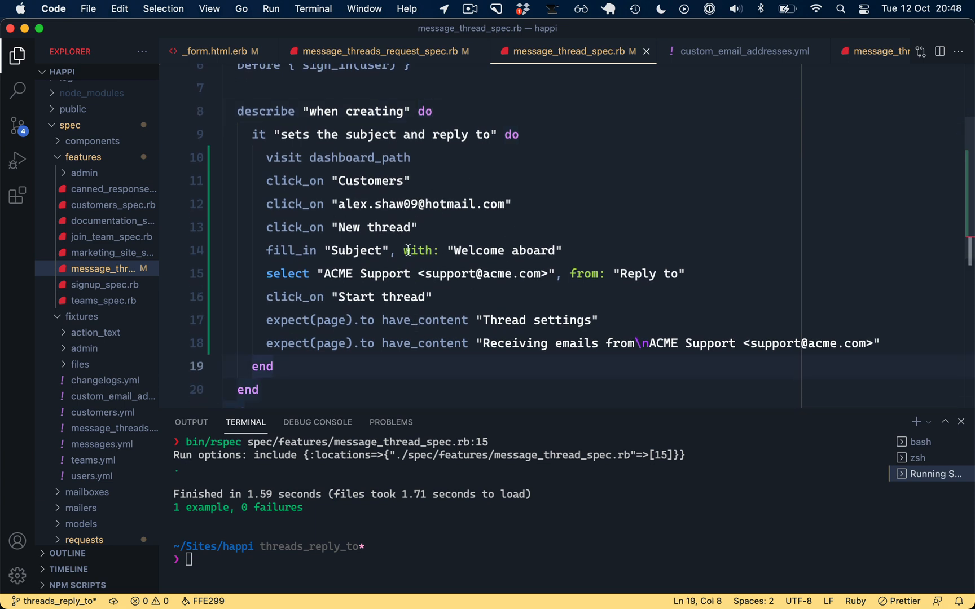
pyautogui.moveTo(96, 291)
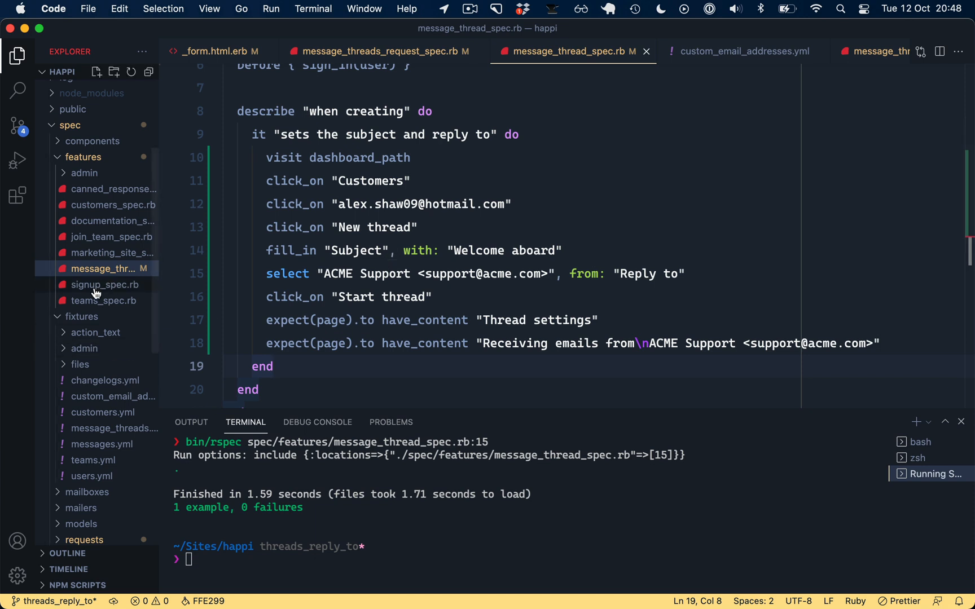
# Open signup_spec.rb and scroll through its examples.
pyautogui.click(104, 284)
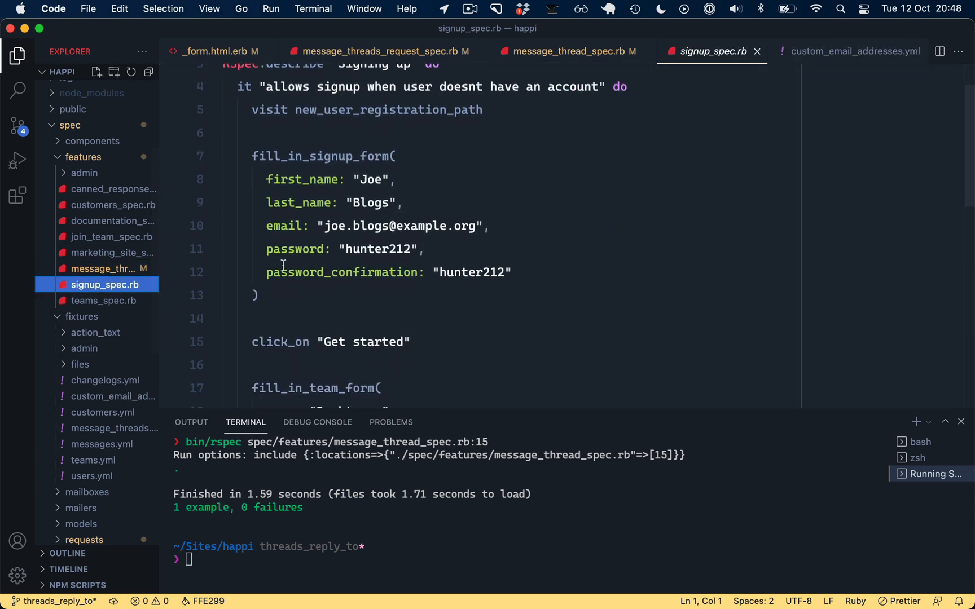
pyautogui.scroll(-3)
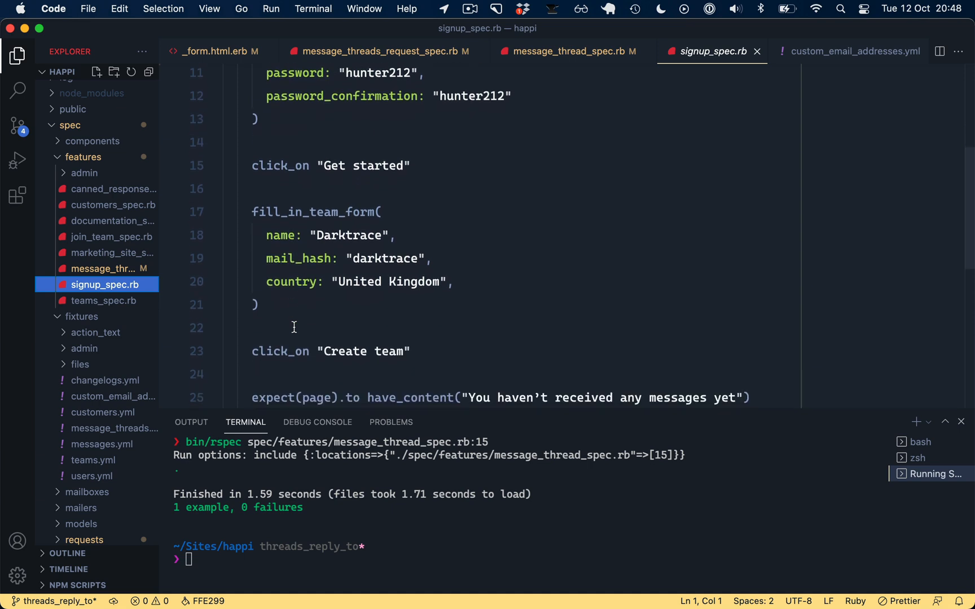
pyautogui.scroll(-3)
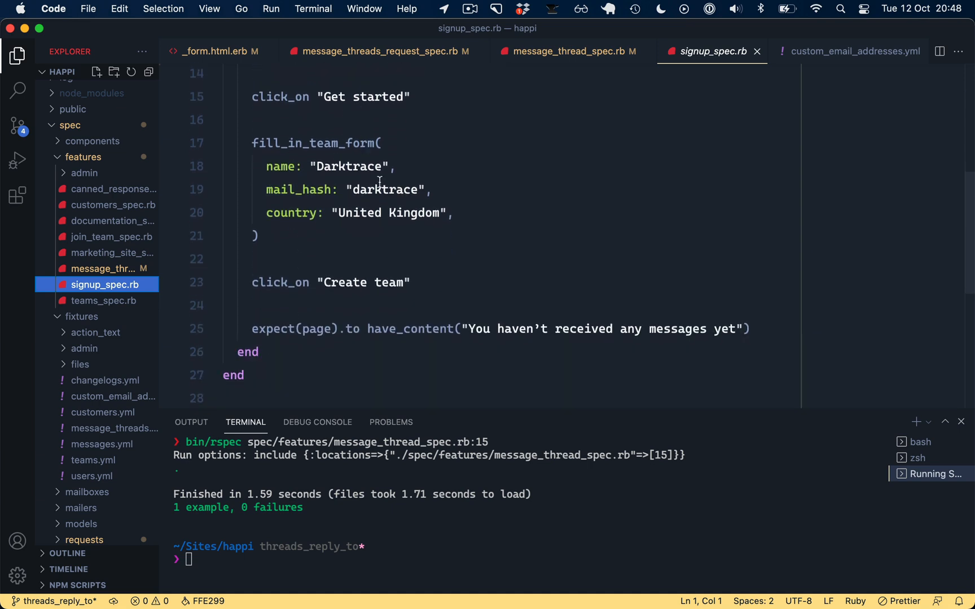
pyautogui.moveTo(355, 166)
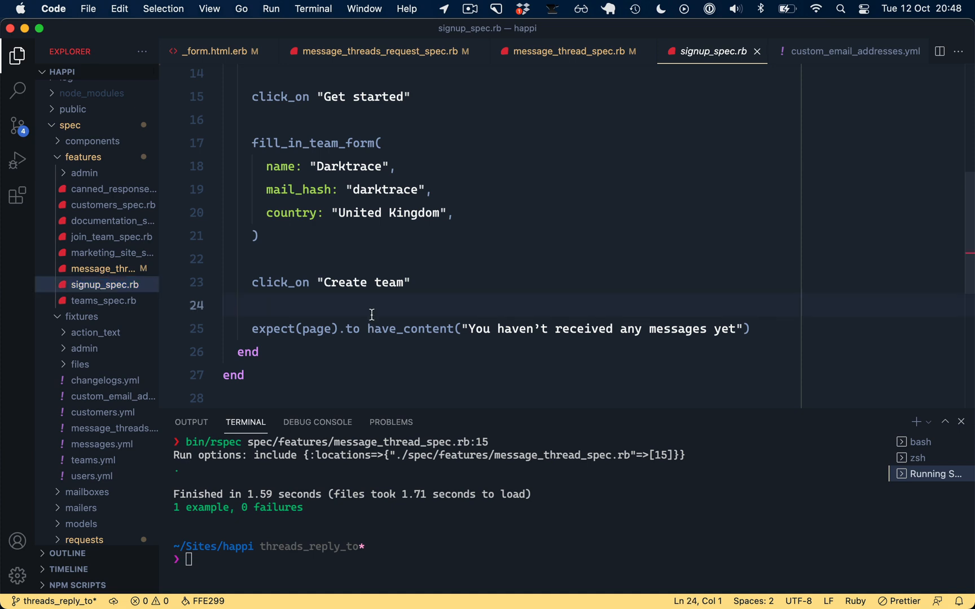
pyautogui.moveTo(111, 232)
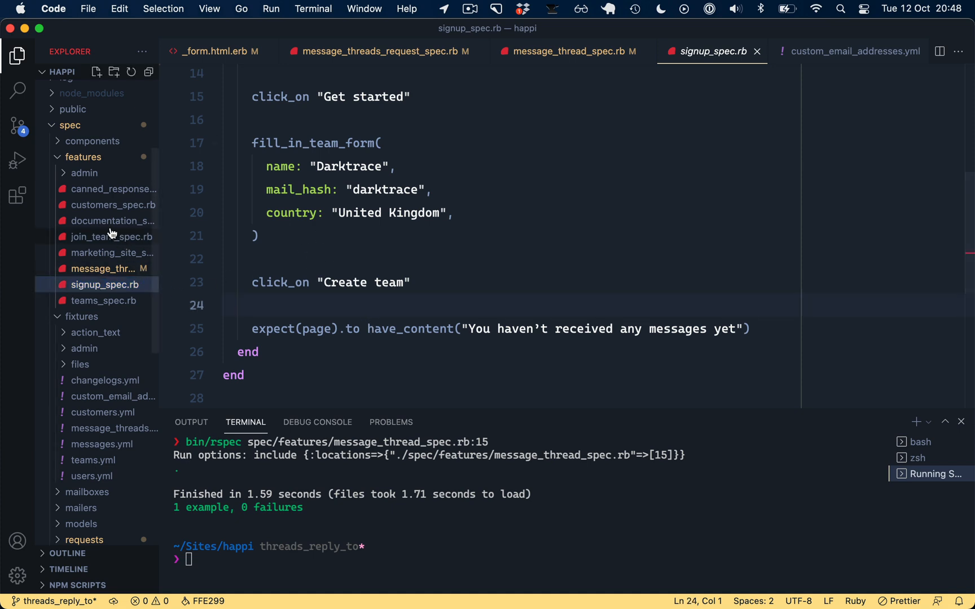
# Open join_team_spec.rb, review its signup-form example, and expand the spec/requests folder.
pyautogui.click(111, 237)
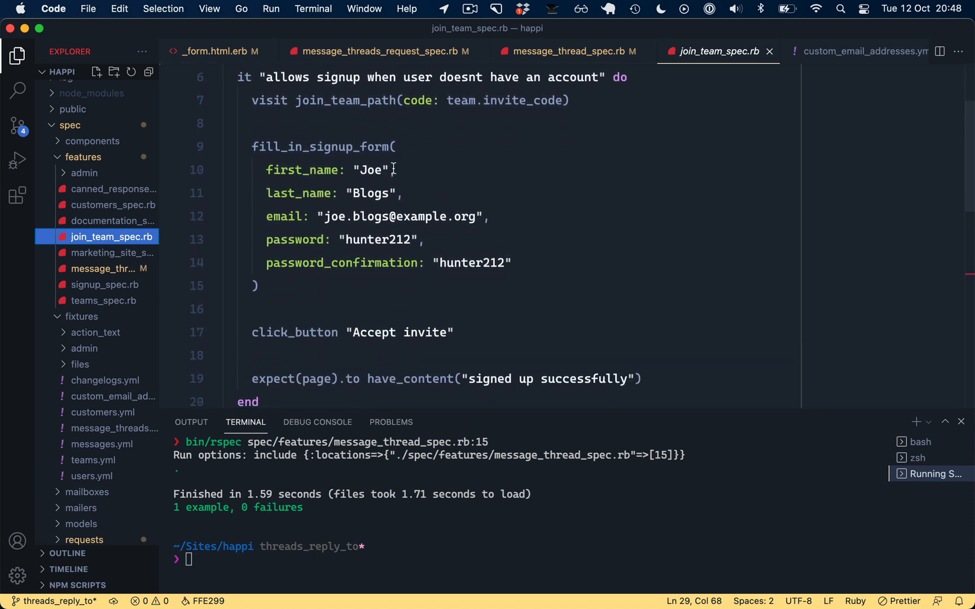
pyautogui.click(327, 308)
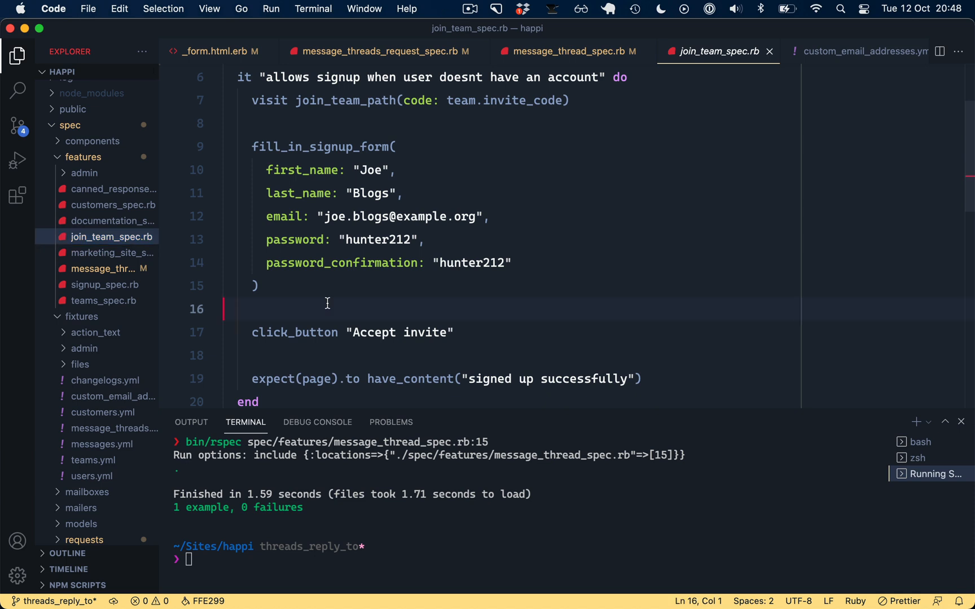
pyautogui.moveTo(125, 230)
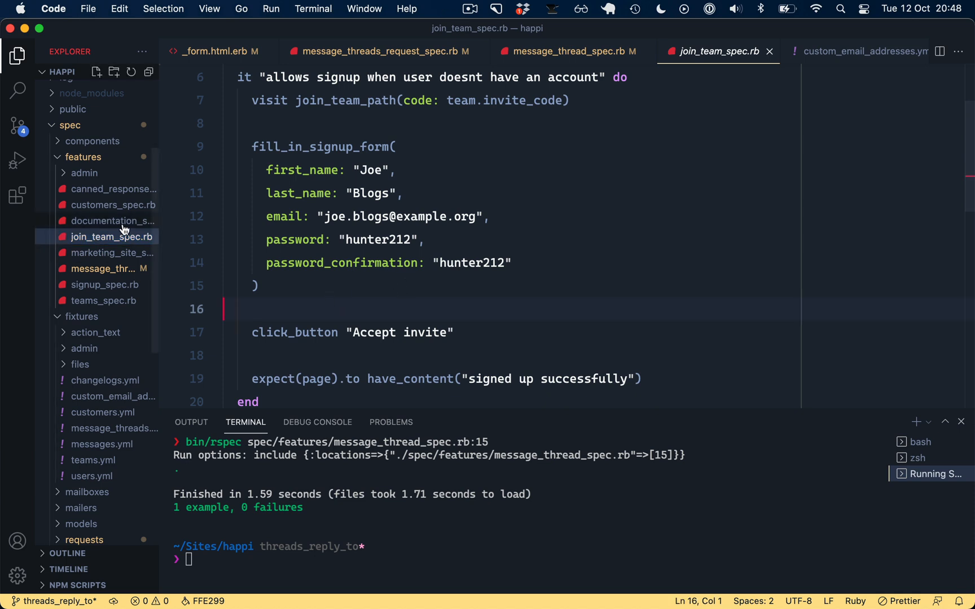
pyautogui.moveTo(119, 324)
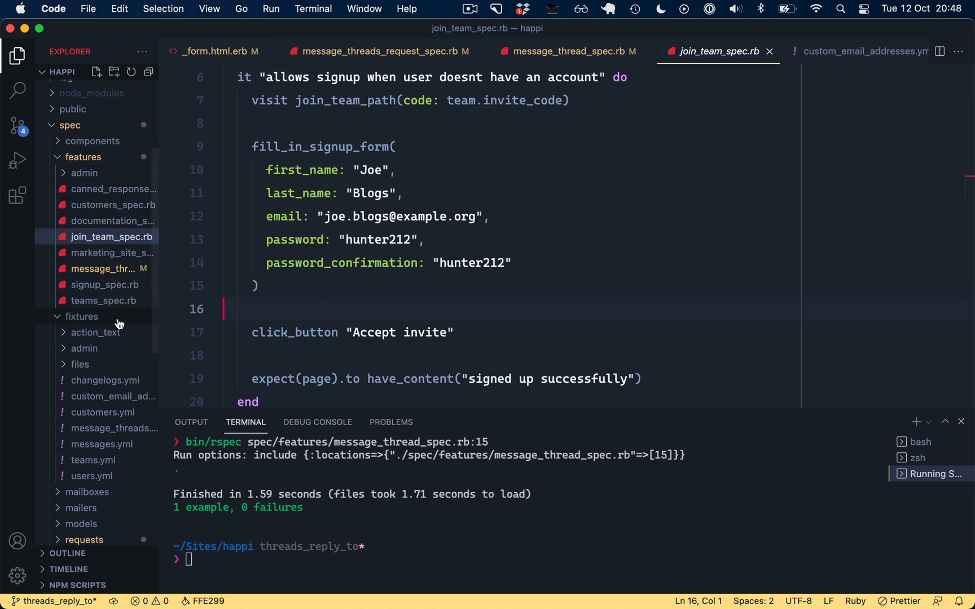
pyautogui.scroll(-3)
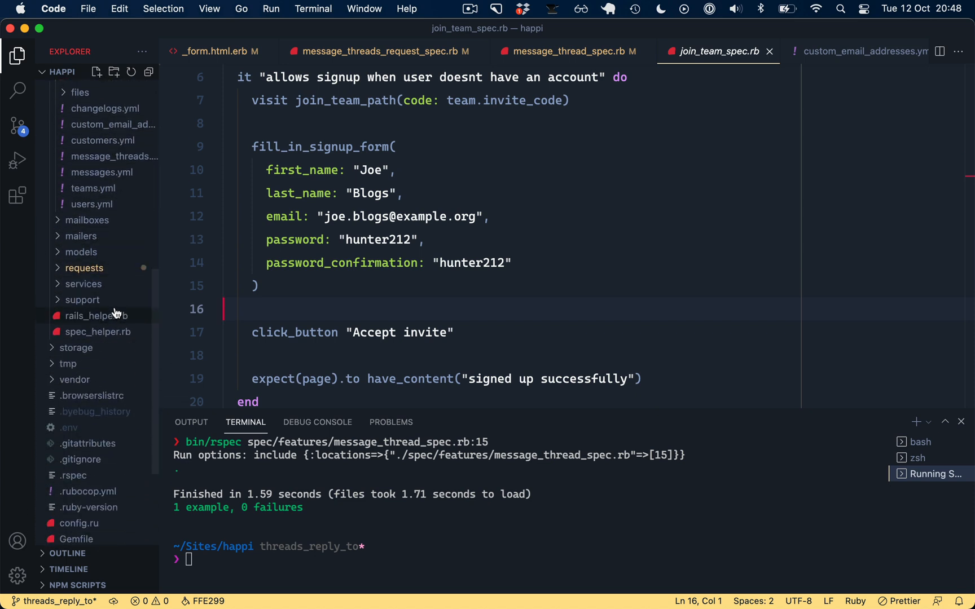
pyautogui.click(83, 268)
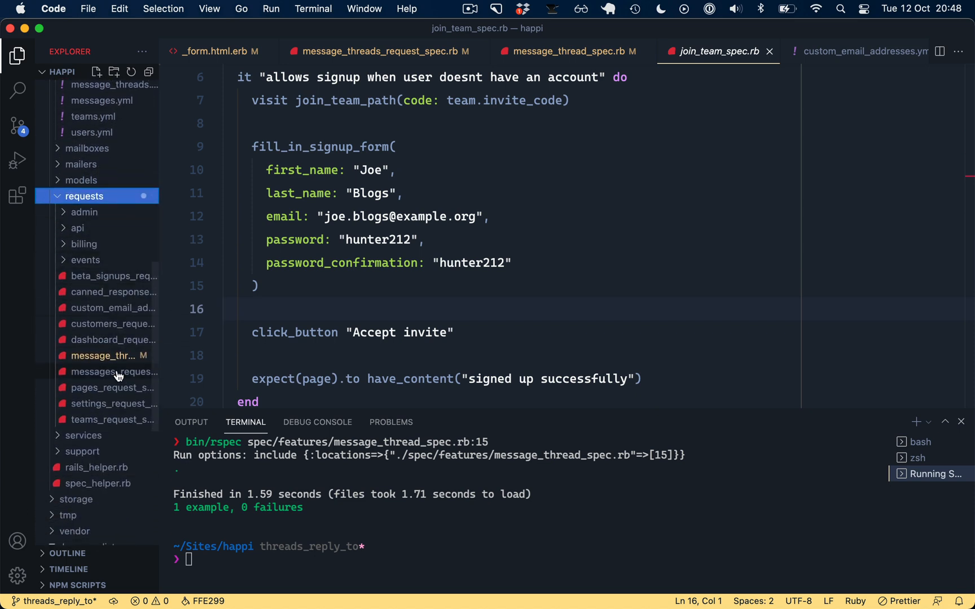
pyautogui.moveTo(224, 227)
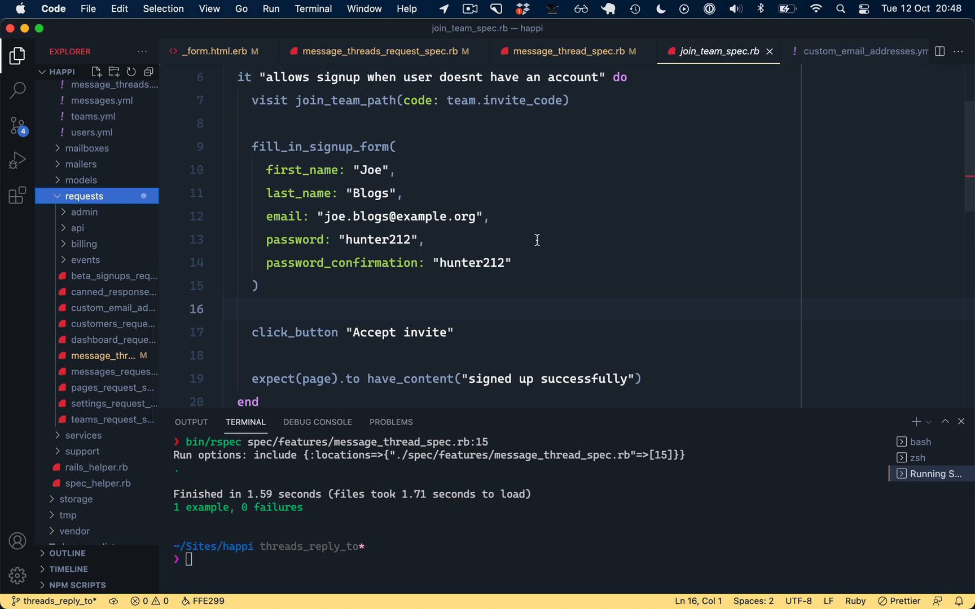
pyautogui.click(536, 262)
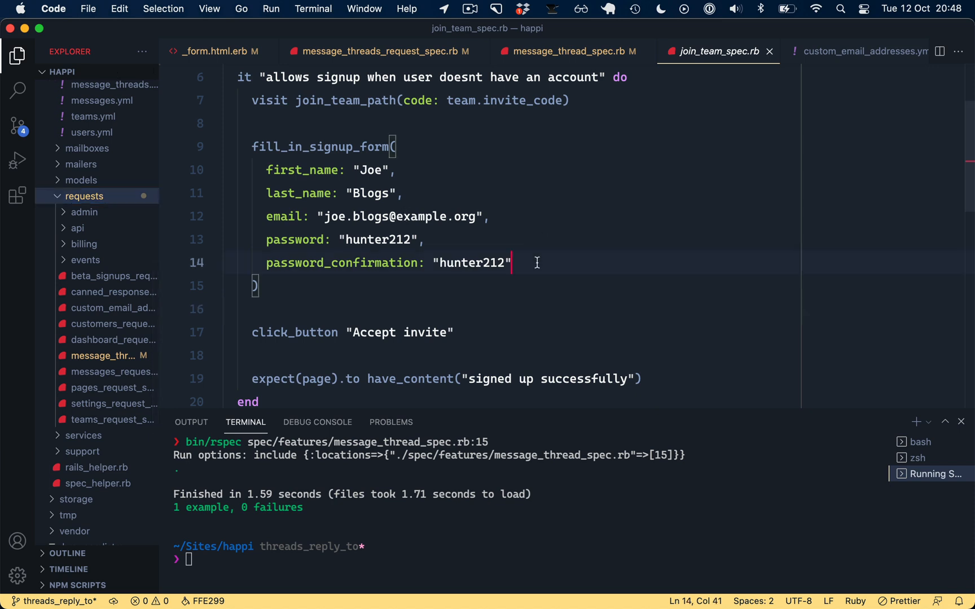